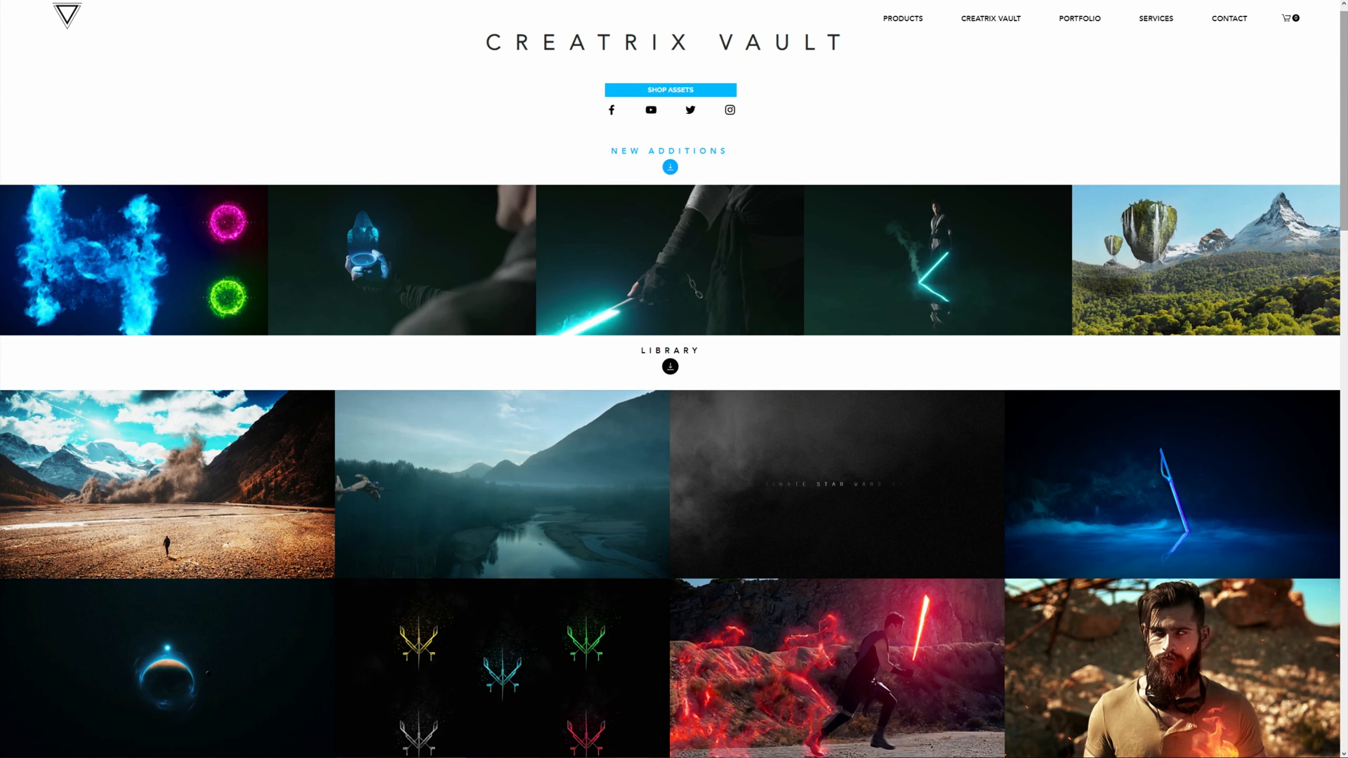
# Step: Close the GOW Floating Islands folder window to reveal the After Effects Render composite
pyautogui.click(901, 18)
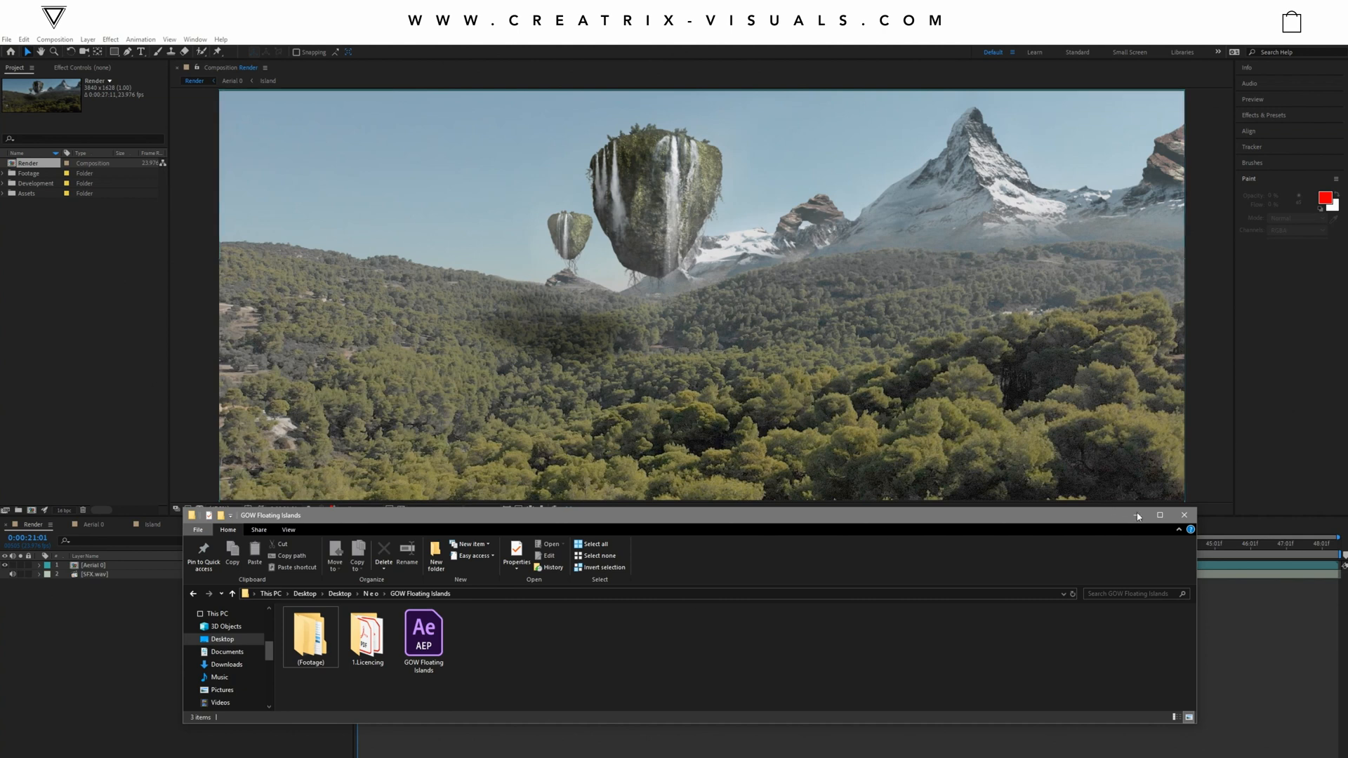
pyautogui.click(1184, 514)
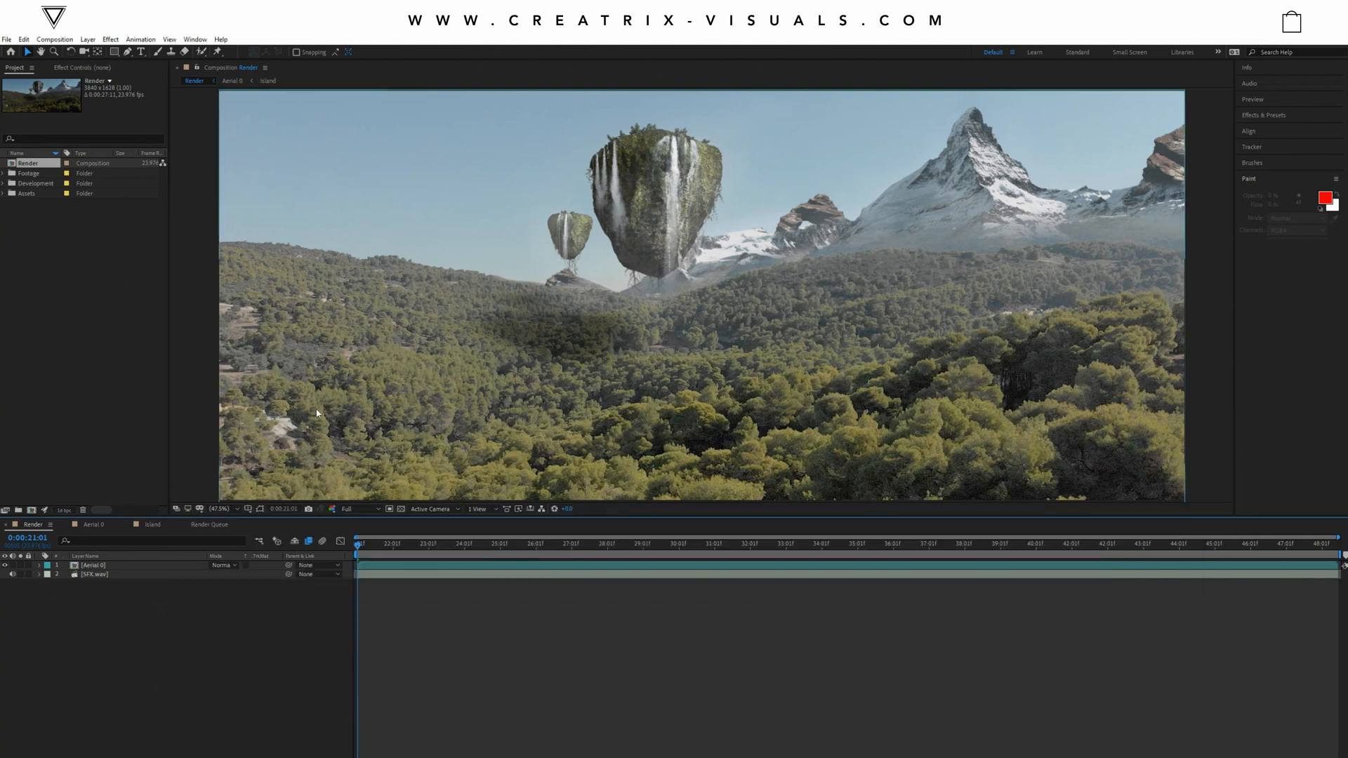
pyautogui.click(92, 564)
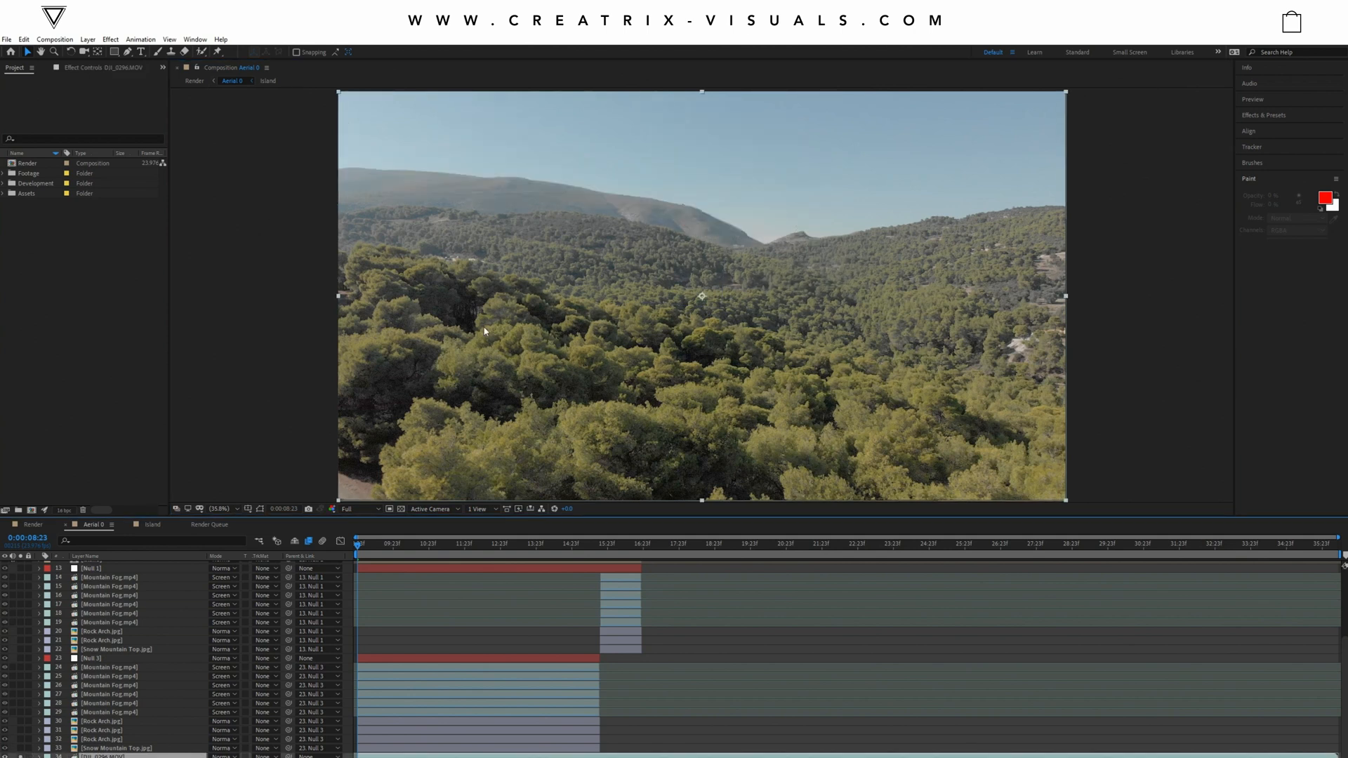
pyautogui.moveTo(625, 249)
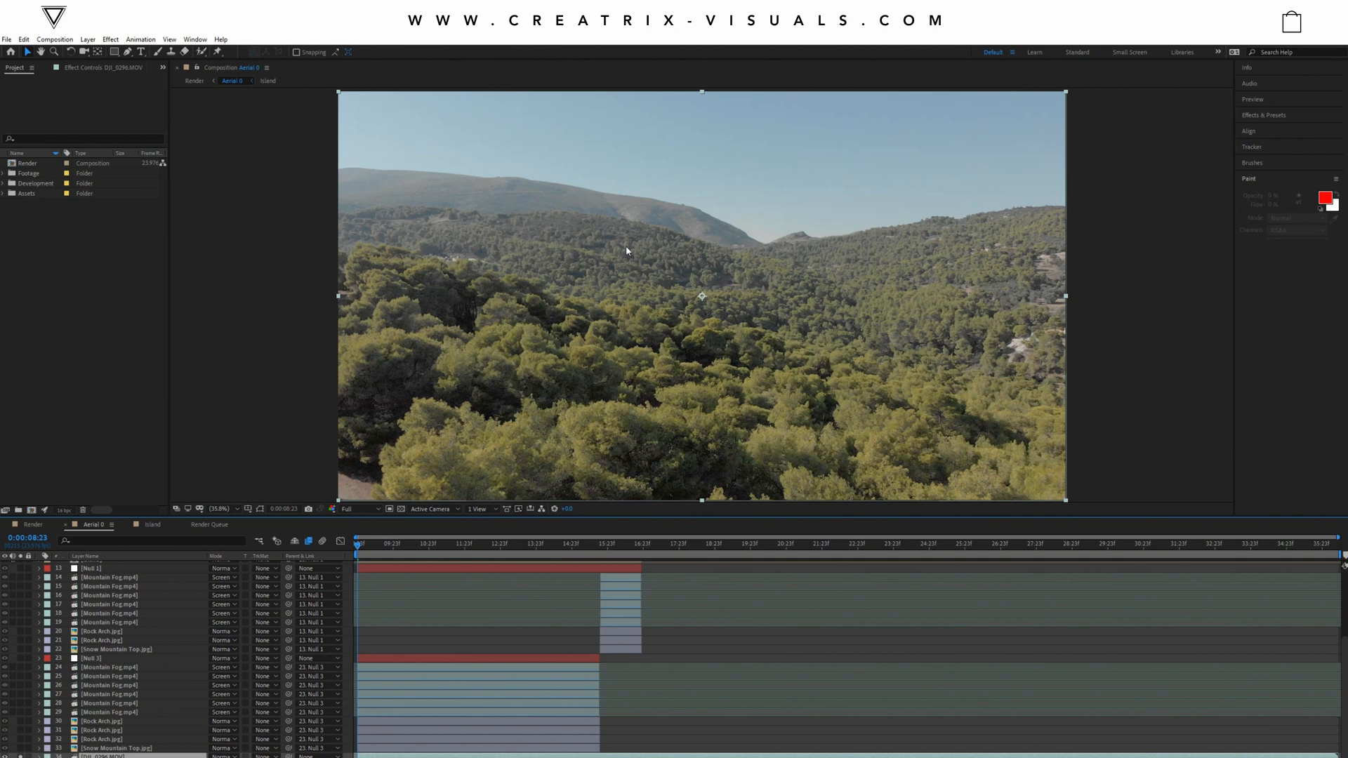
pyautogui.moveTo(683, 301)
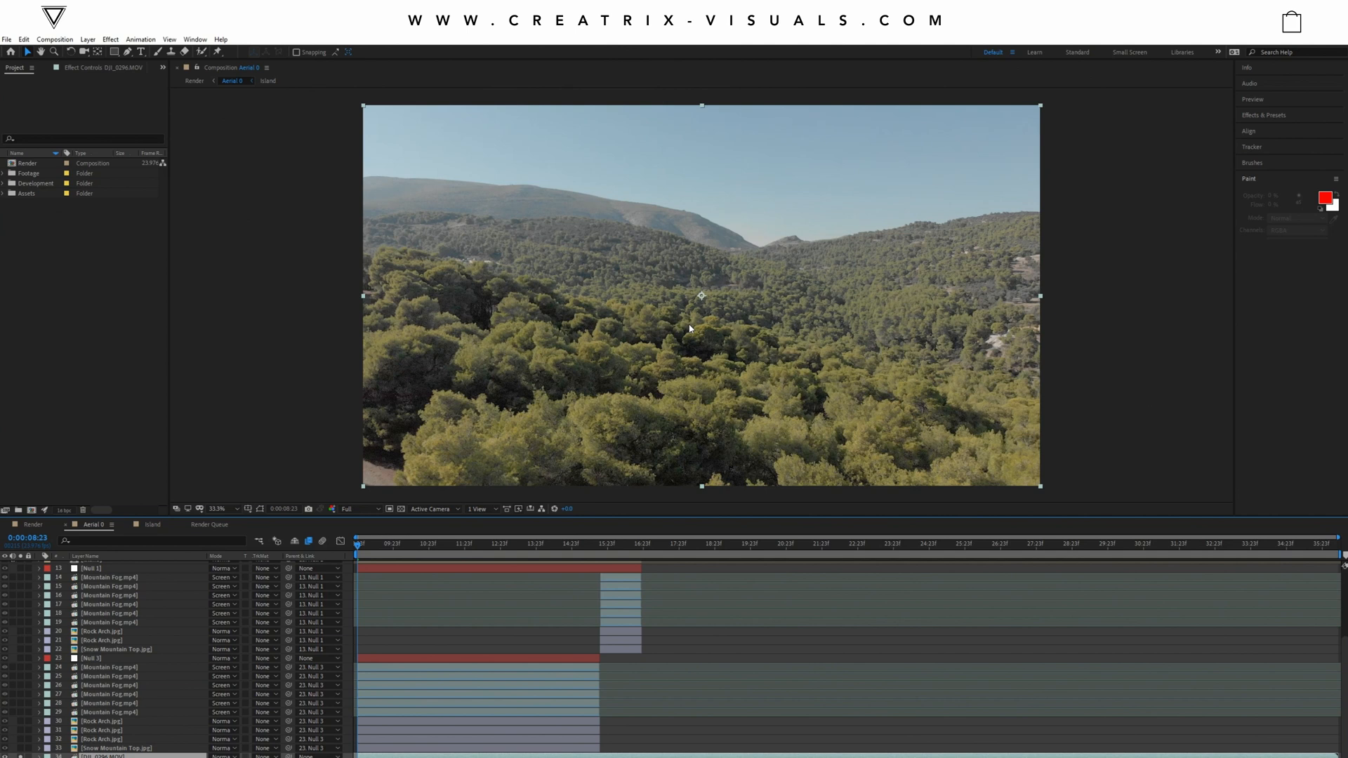
pyautogui.moveTo(859, 178)
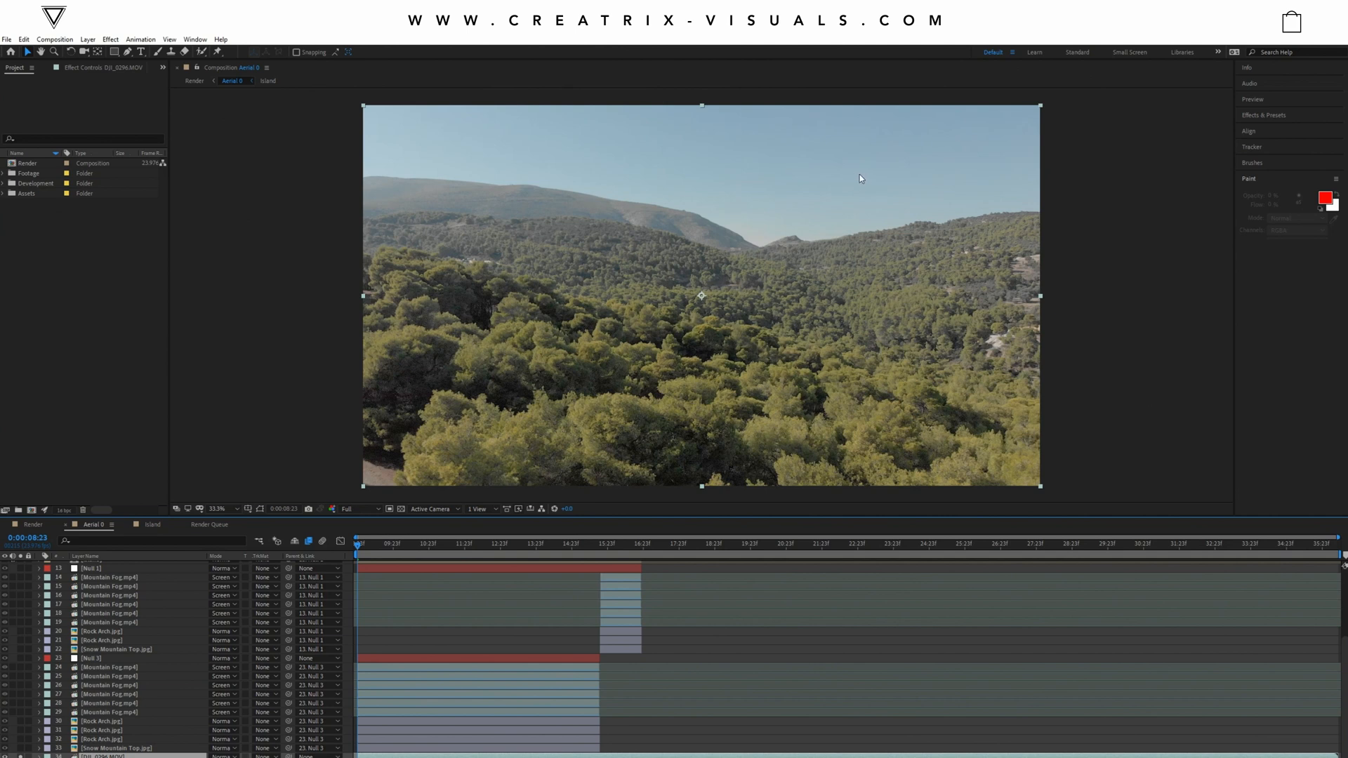
pyautogui.moveTo(574, 487)
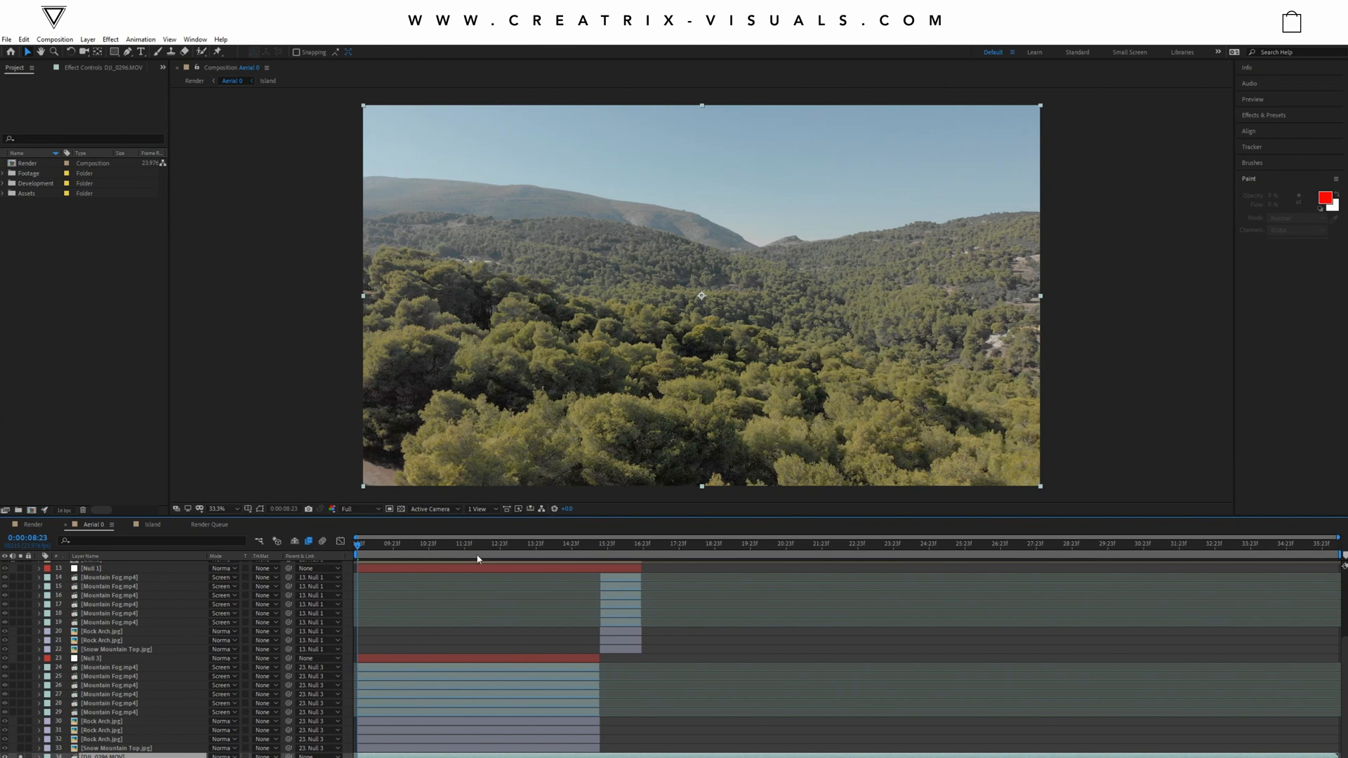
pyautogui.moveTo(479, 558)
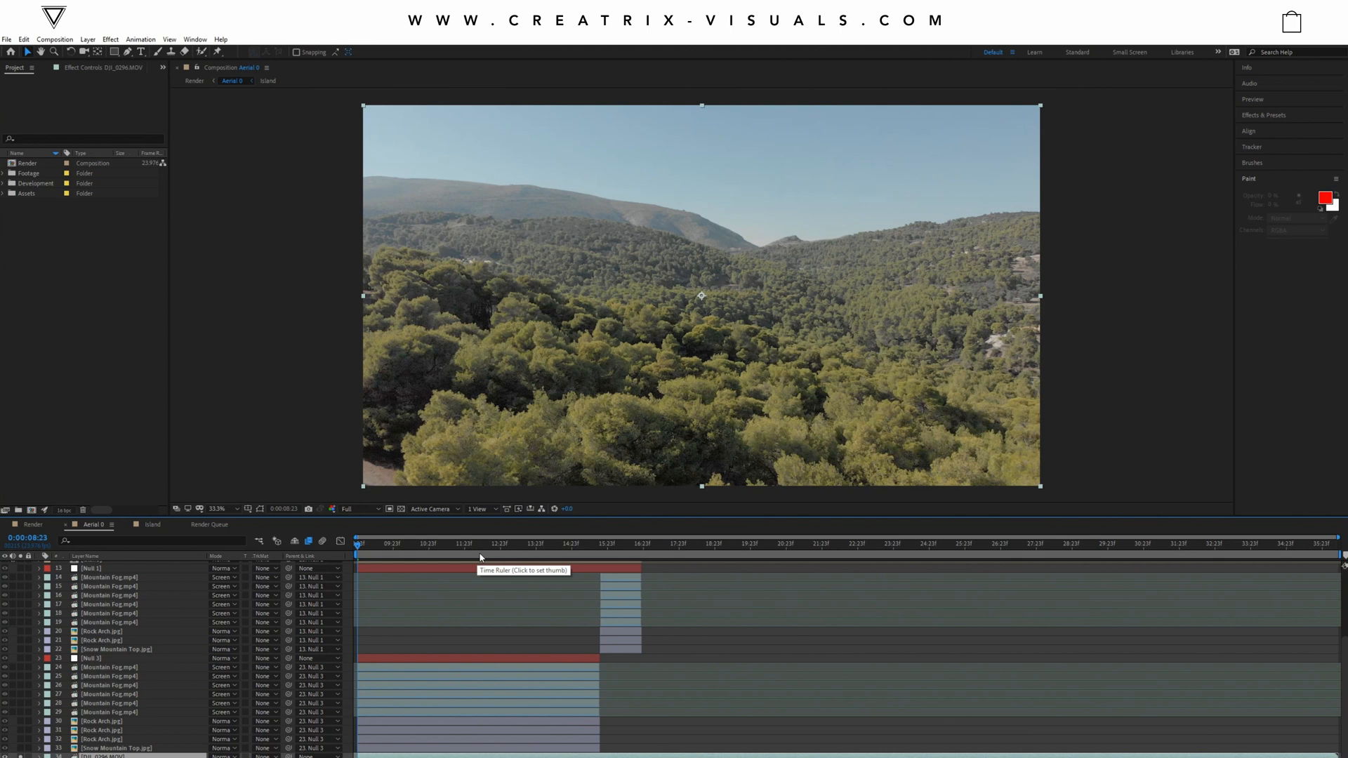
pyautogui.moveTo(773, 186)
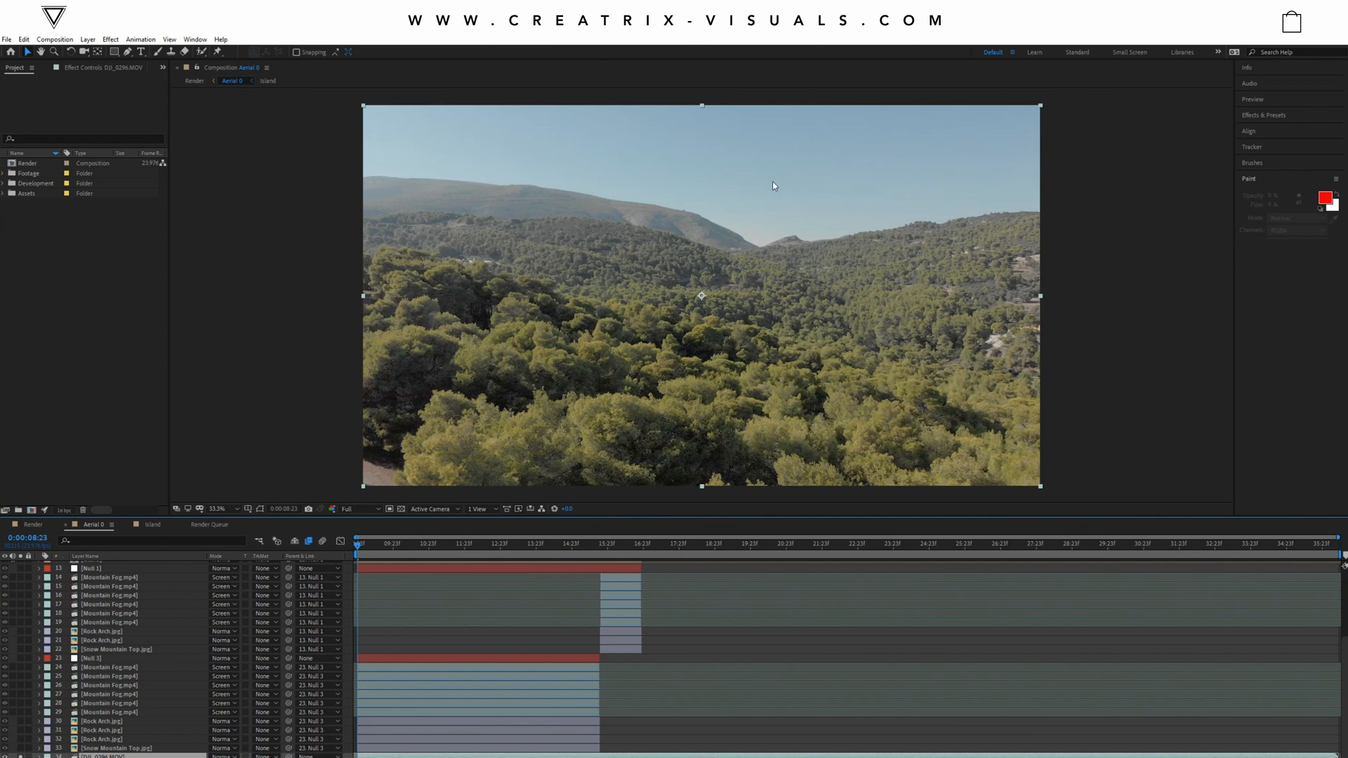
pyautogui.moveTo(689, 325)
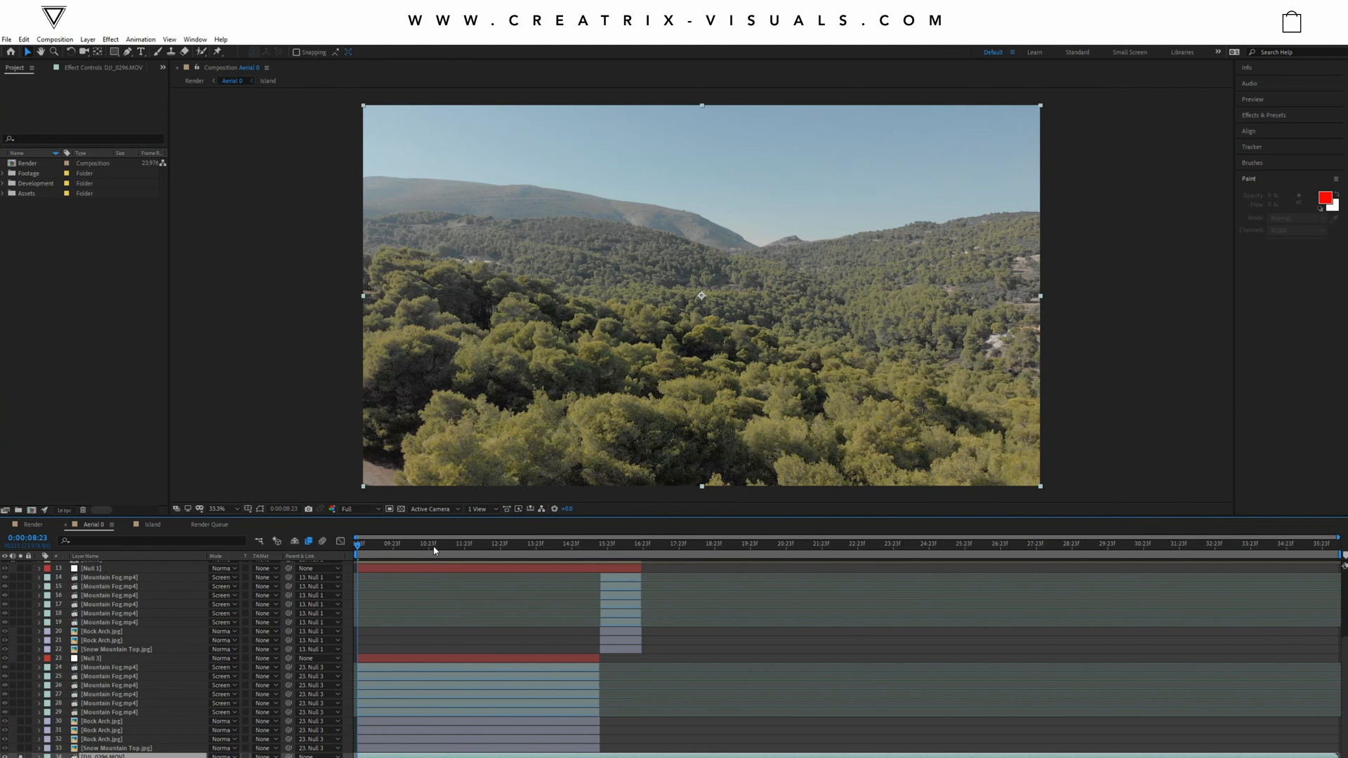
pyautogui.moveTo(434, 551)
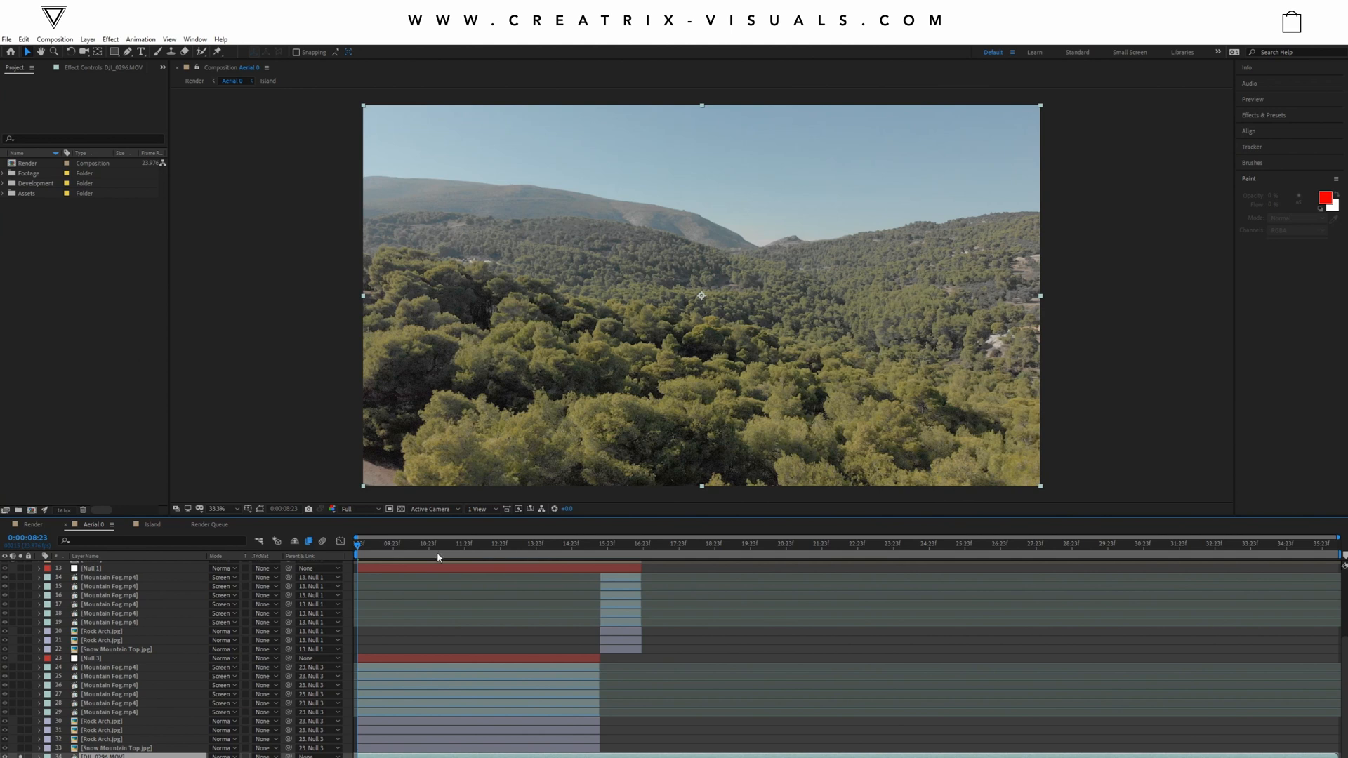
pyautogui.moveTo(585, 554)
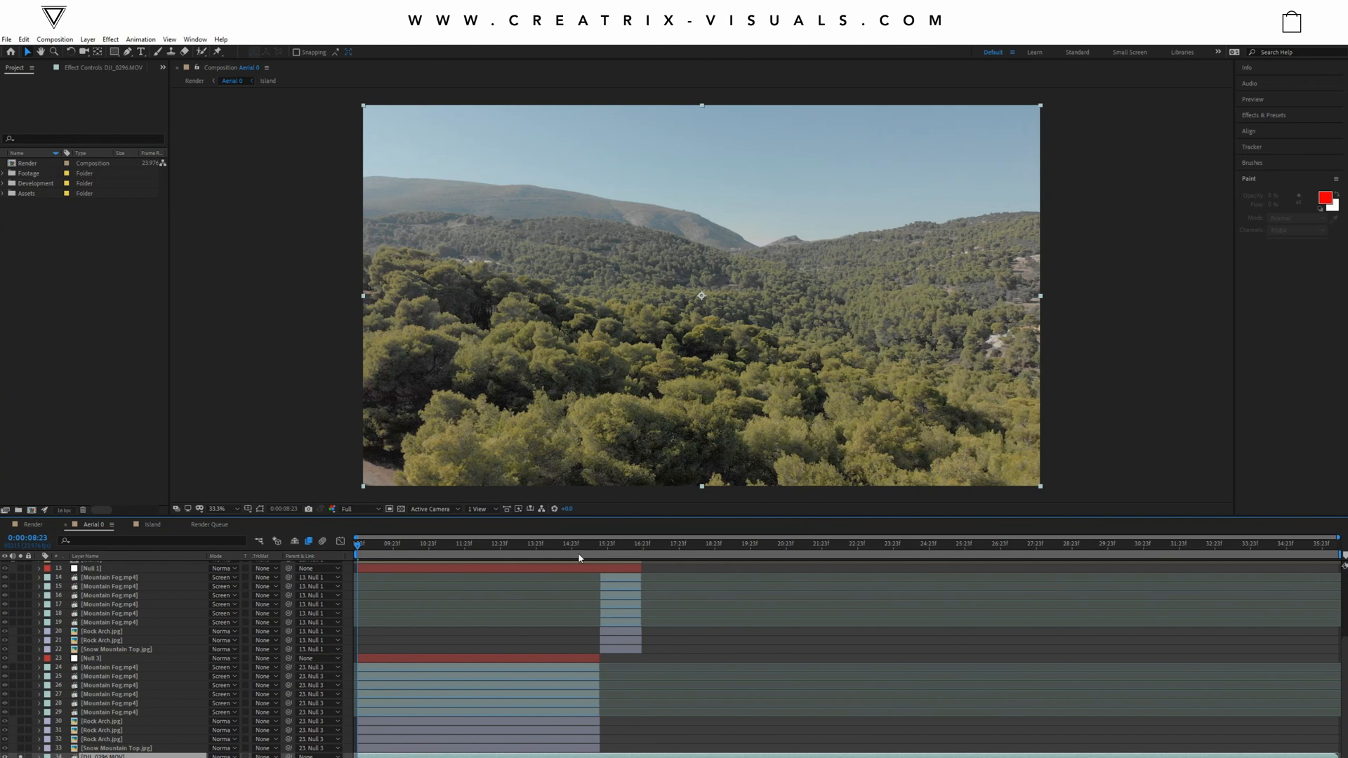
pyautogui.moveTo(392, 551)
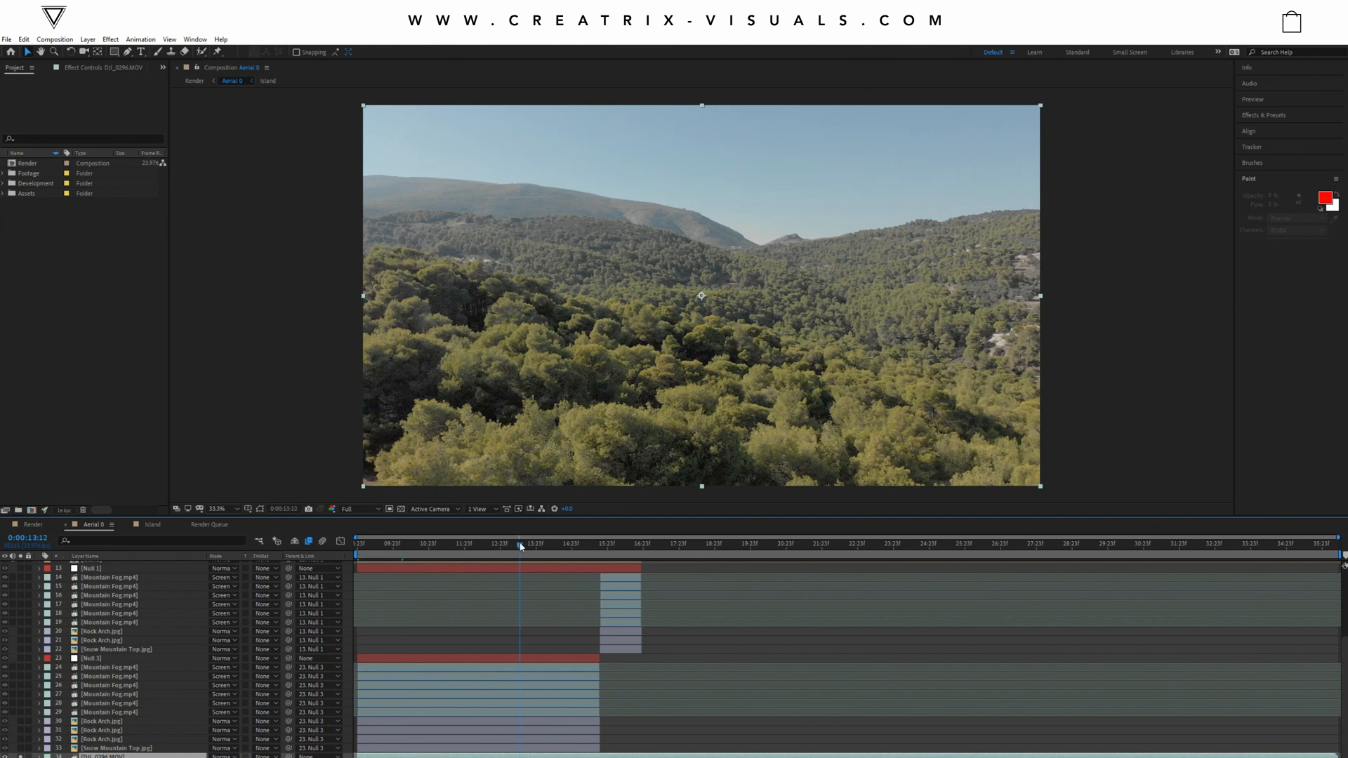
pyautogui.moveTo(520, 544); pyautogui.dragTo(616, 544)
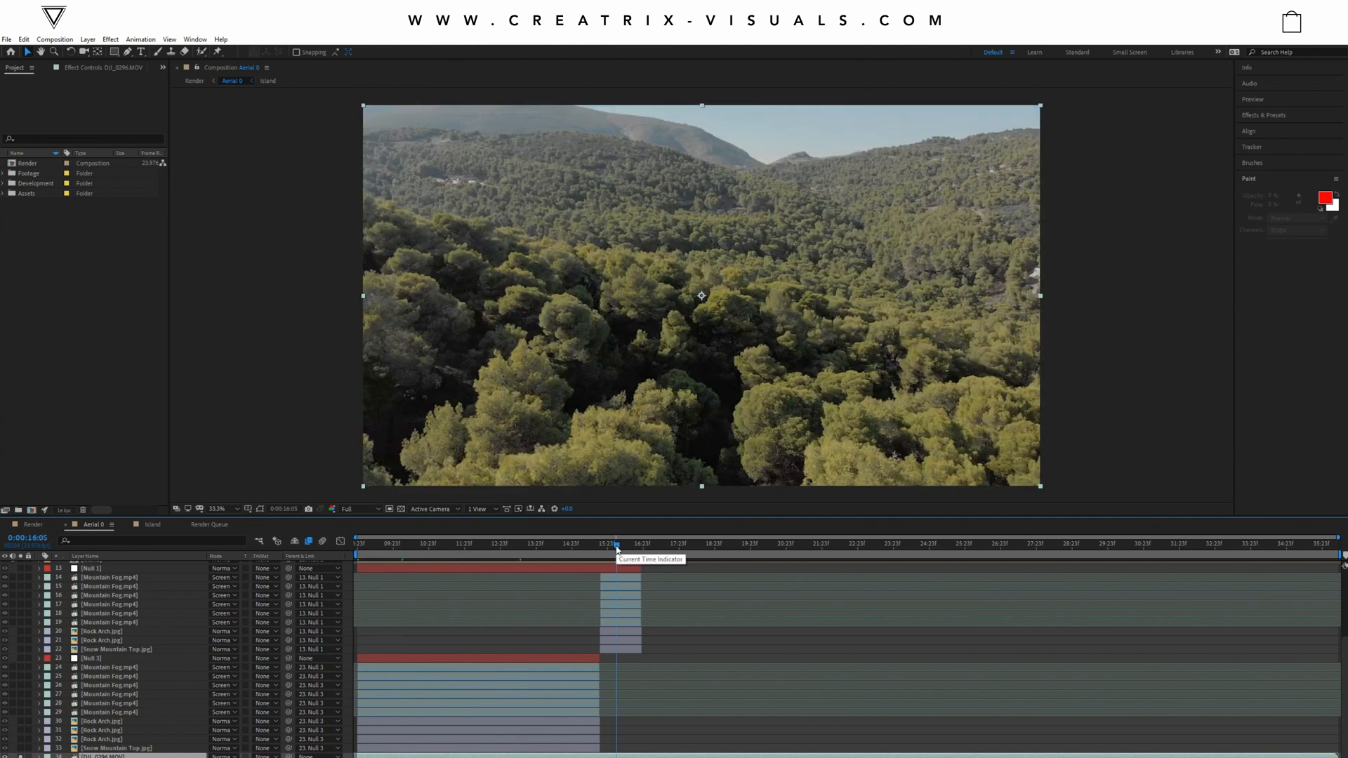
pyautogui.click(671, 543)
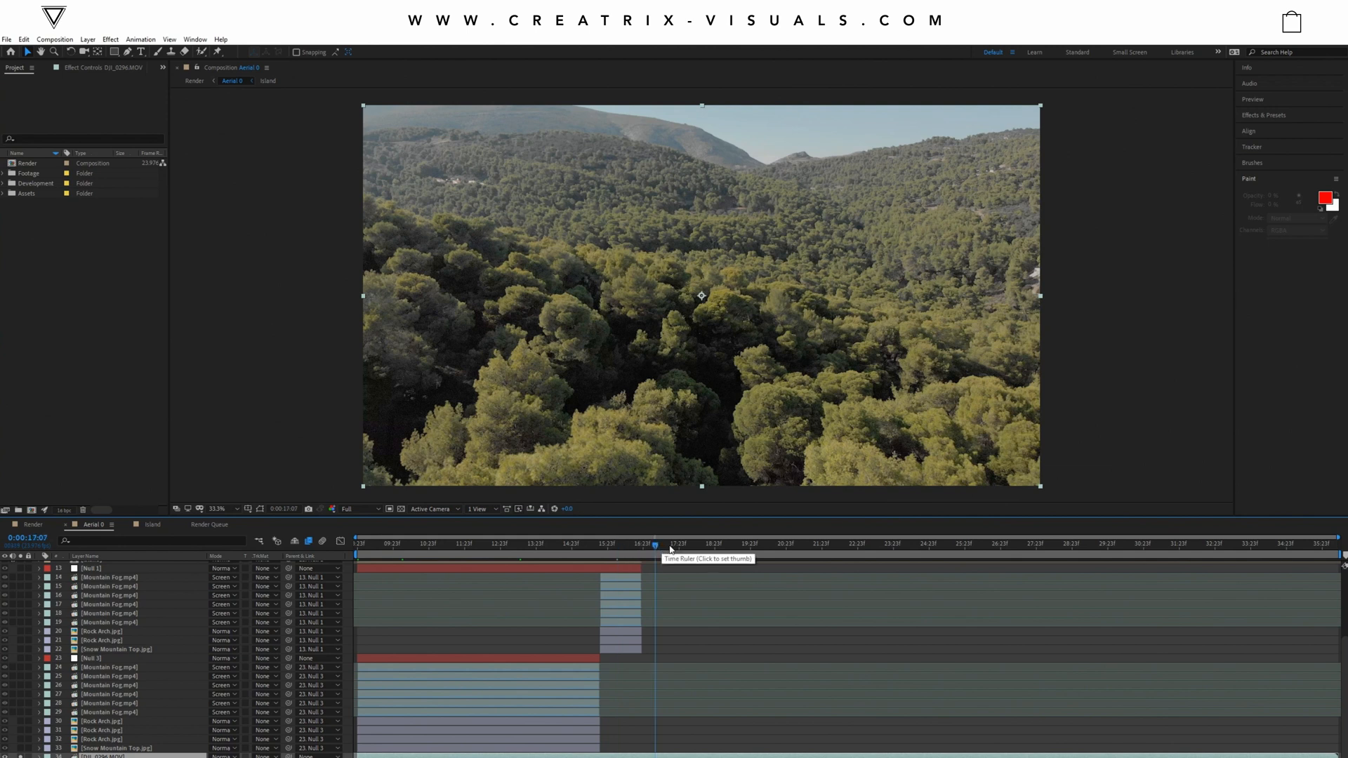
pyautogui.click(784, 544)
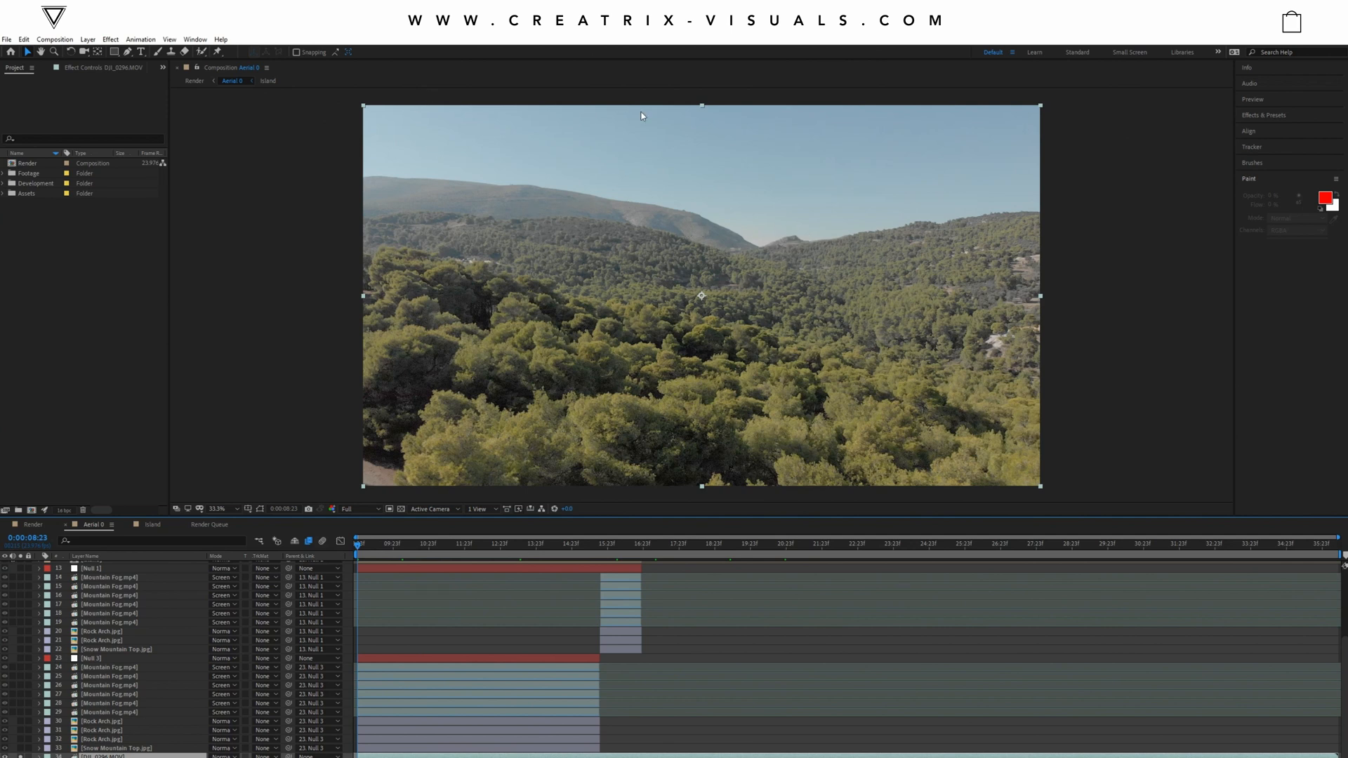
pyautogui.moveTo(679, 185)
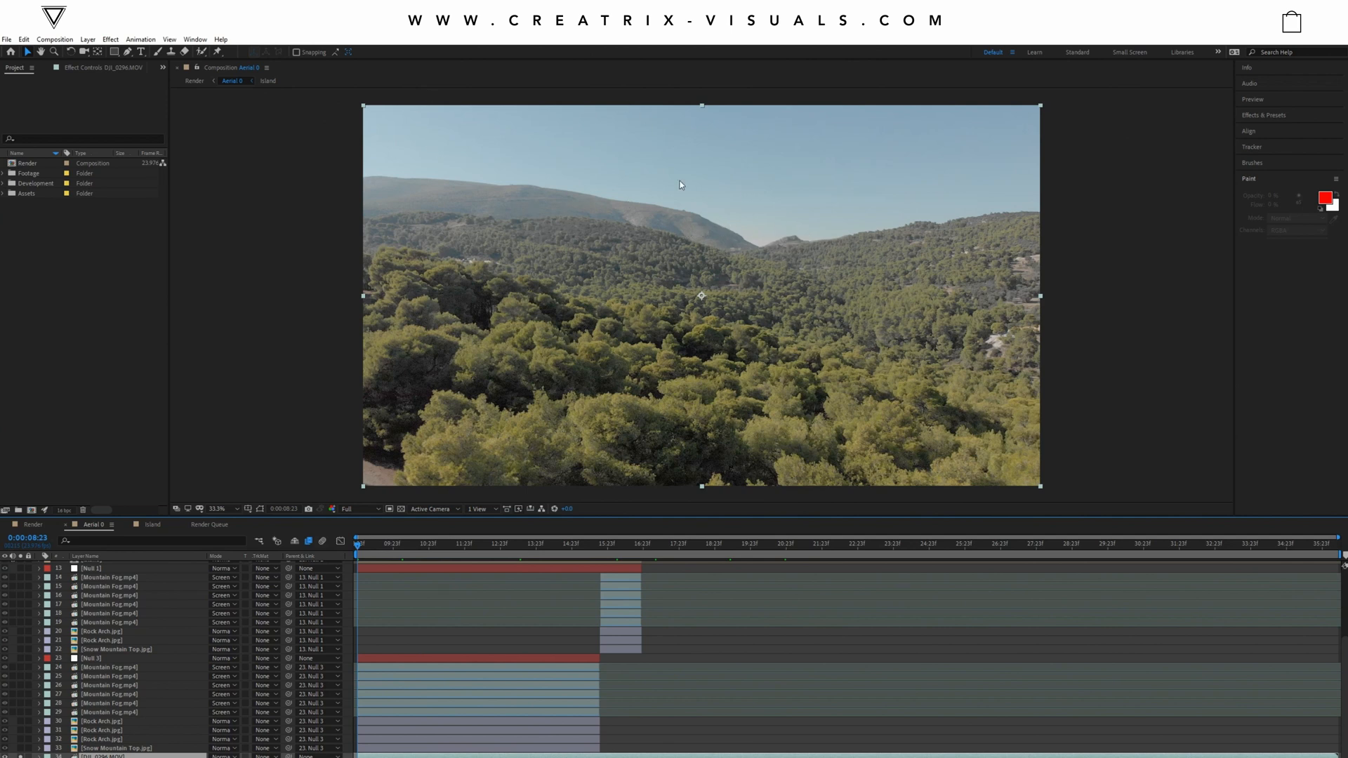
pyautogui.moveTo(907, 552)
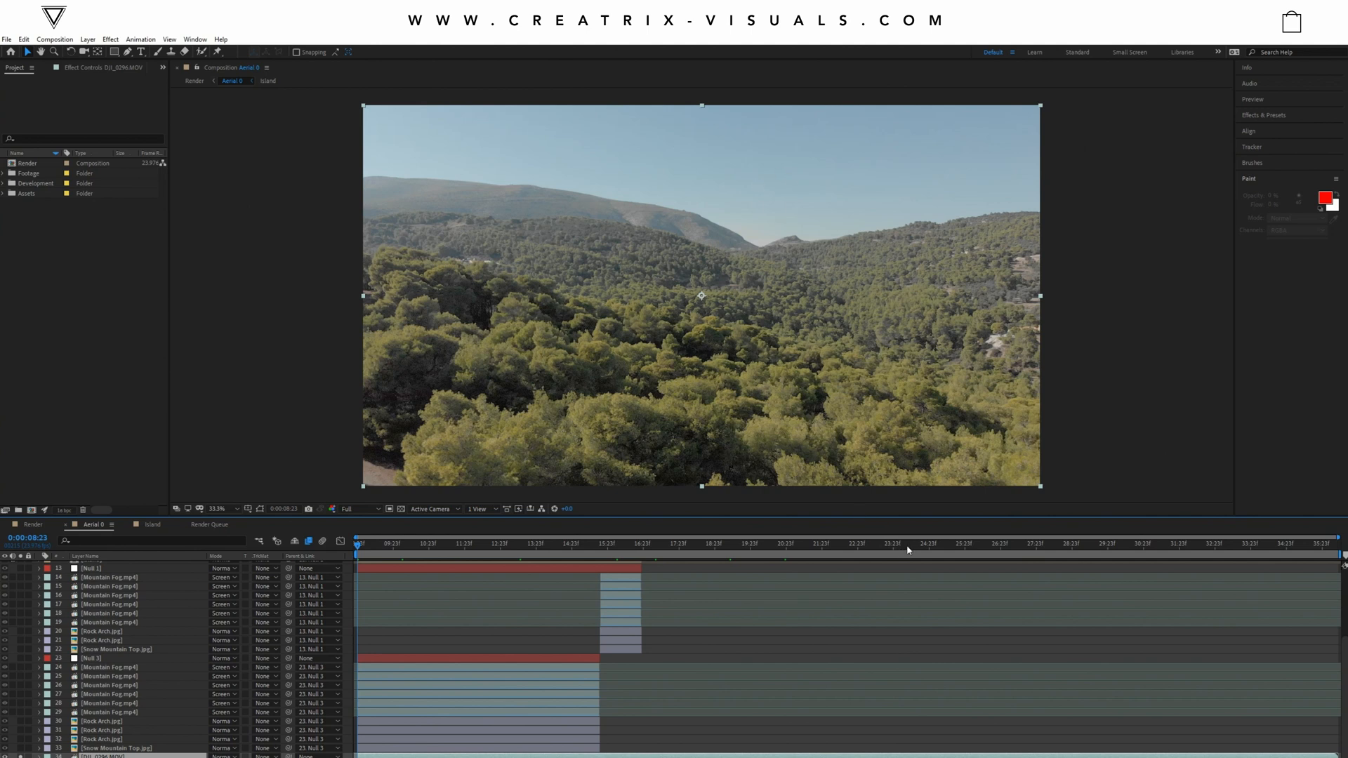
pyautogui.click(907, 542)
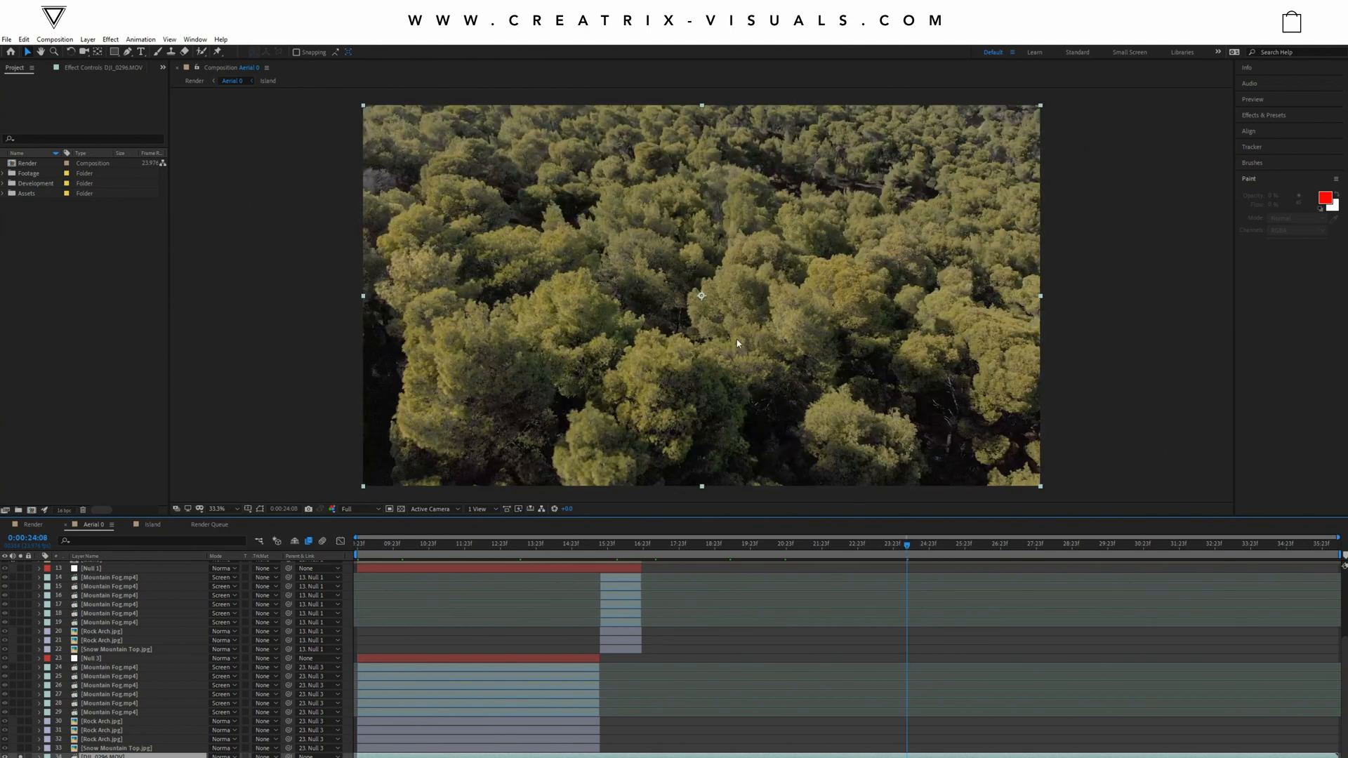
pyautogui.click(705, 543)
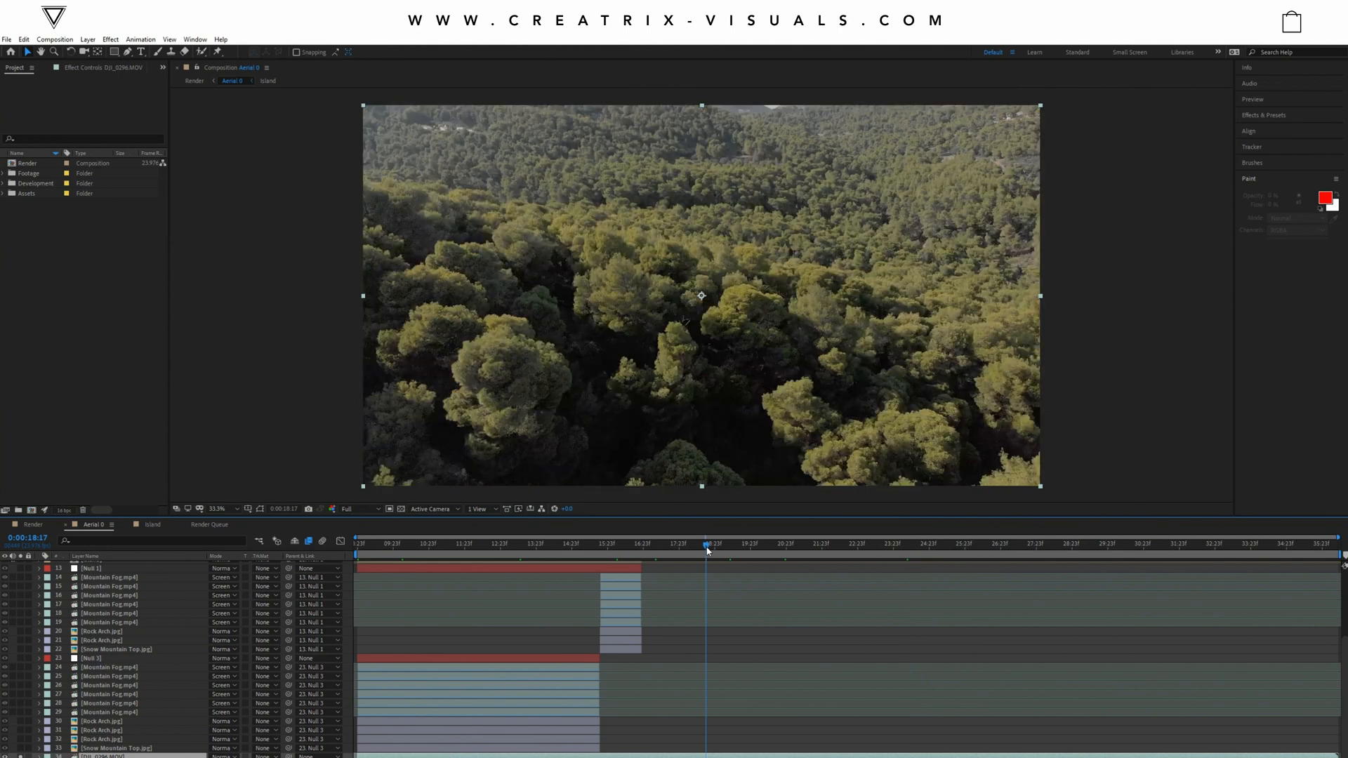
pyautogui.moveTo(591, 552)
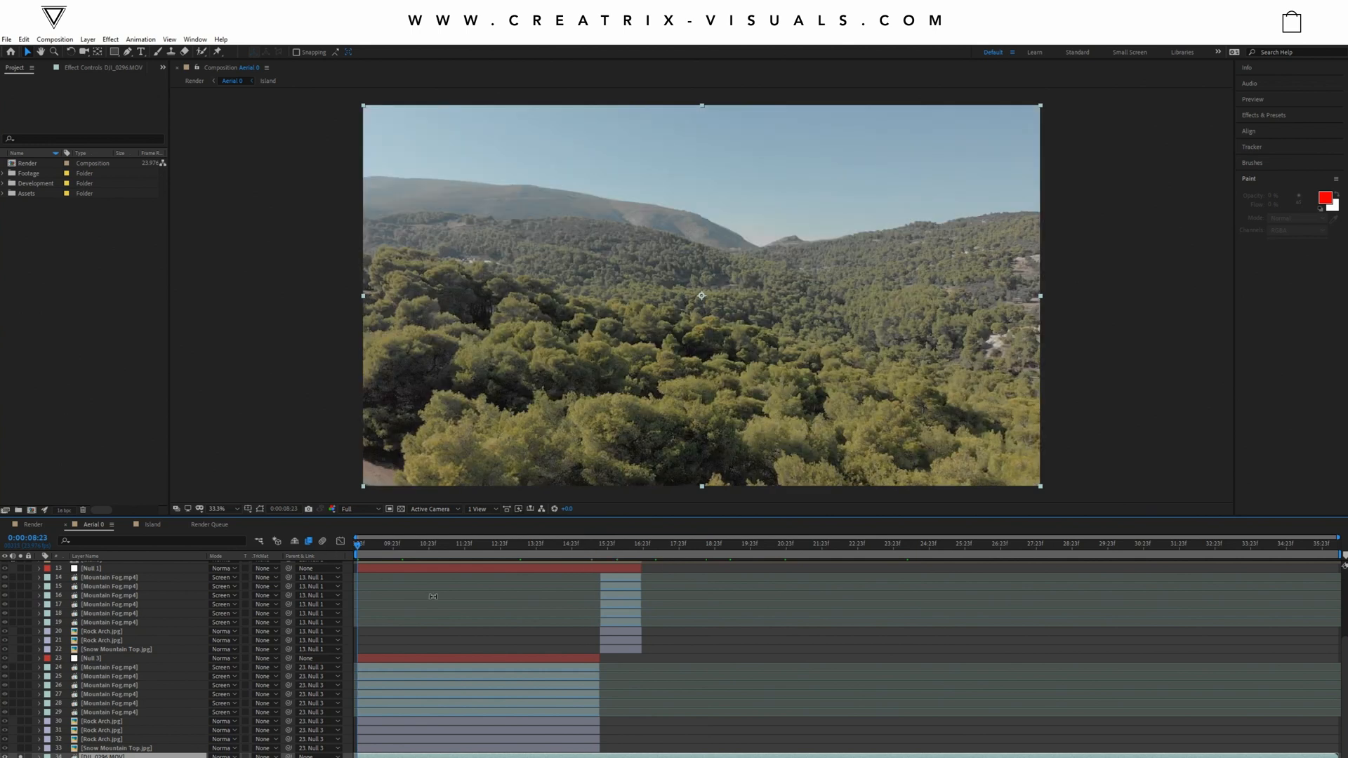
pyautogui.moveTo(501, 693)
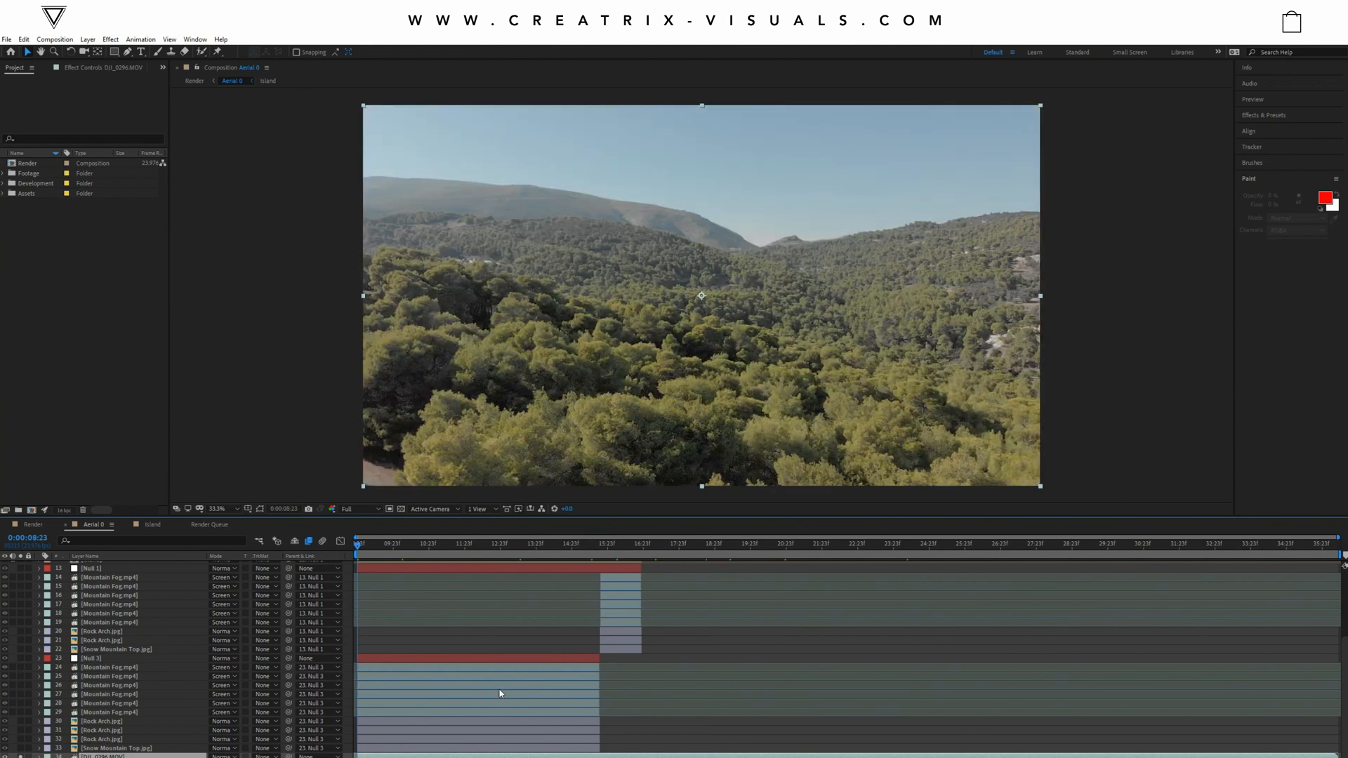
pyautogui.moveTo(352, 708)
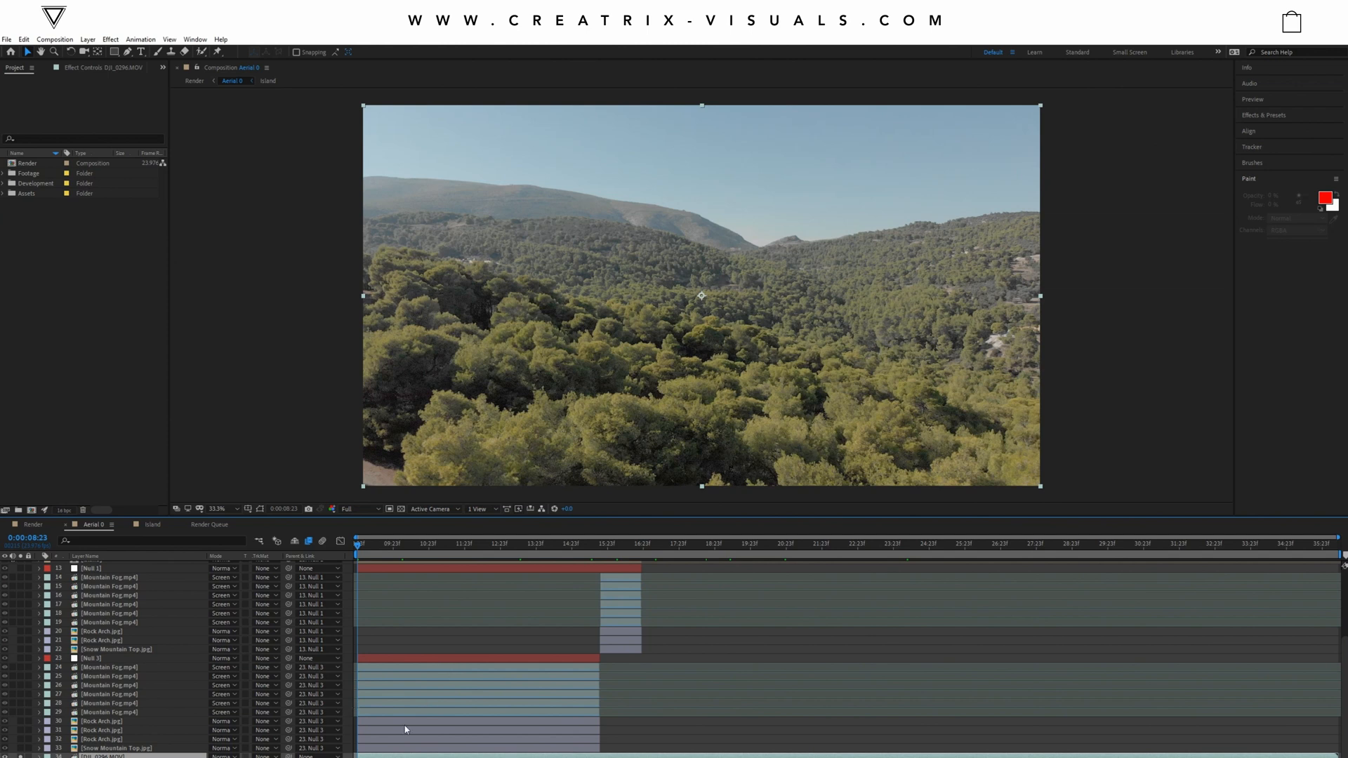
# Step: Zoom out on the tracked drone footage, apply the track to Island, and return to Aerial 0
pyautogui.rightClick(404, 729)
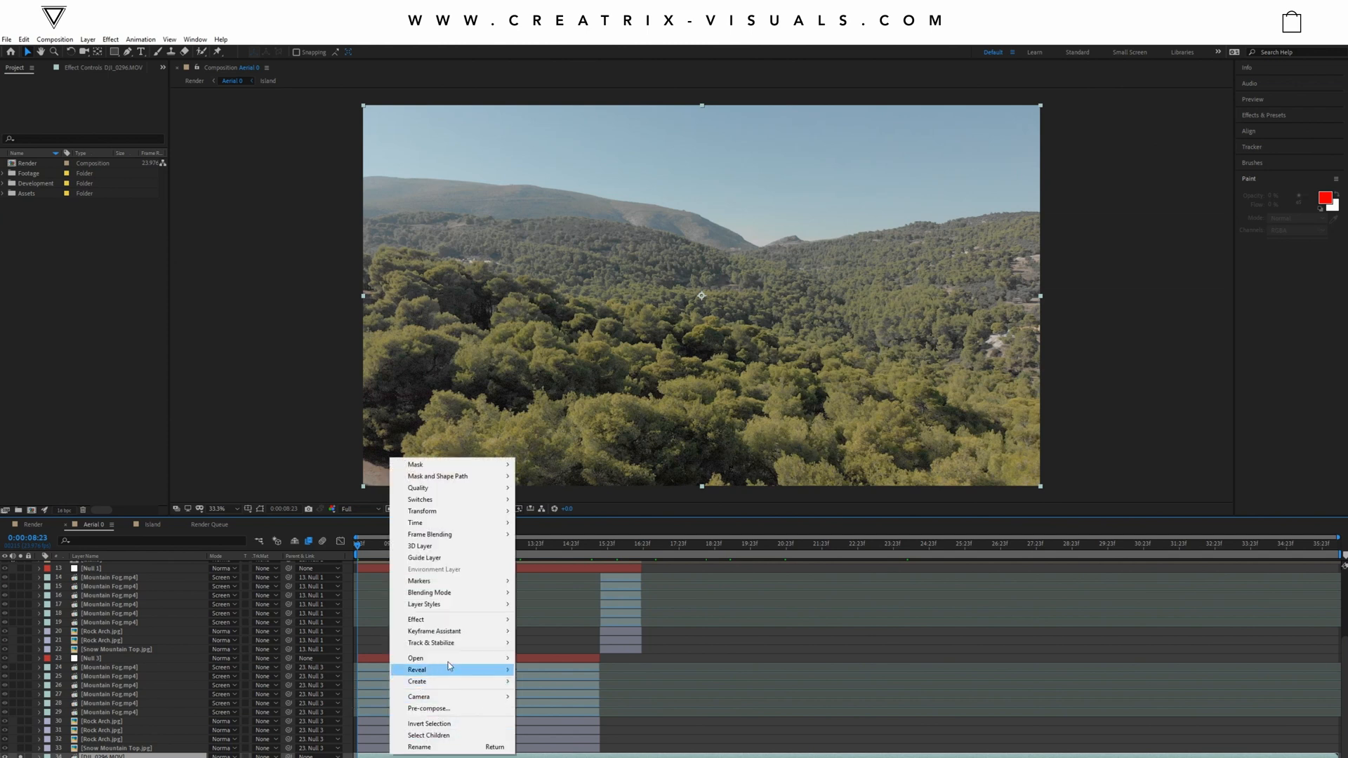
pyautogui.moveTo(430, 642)
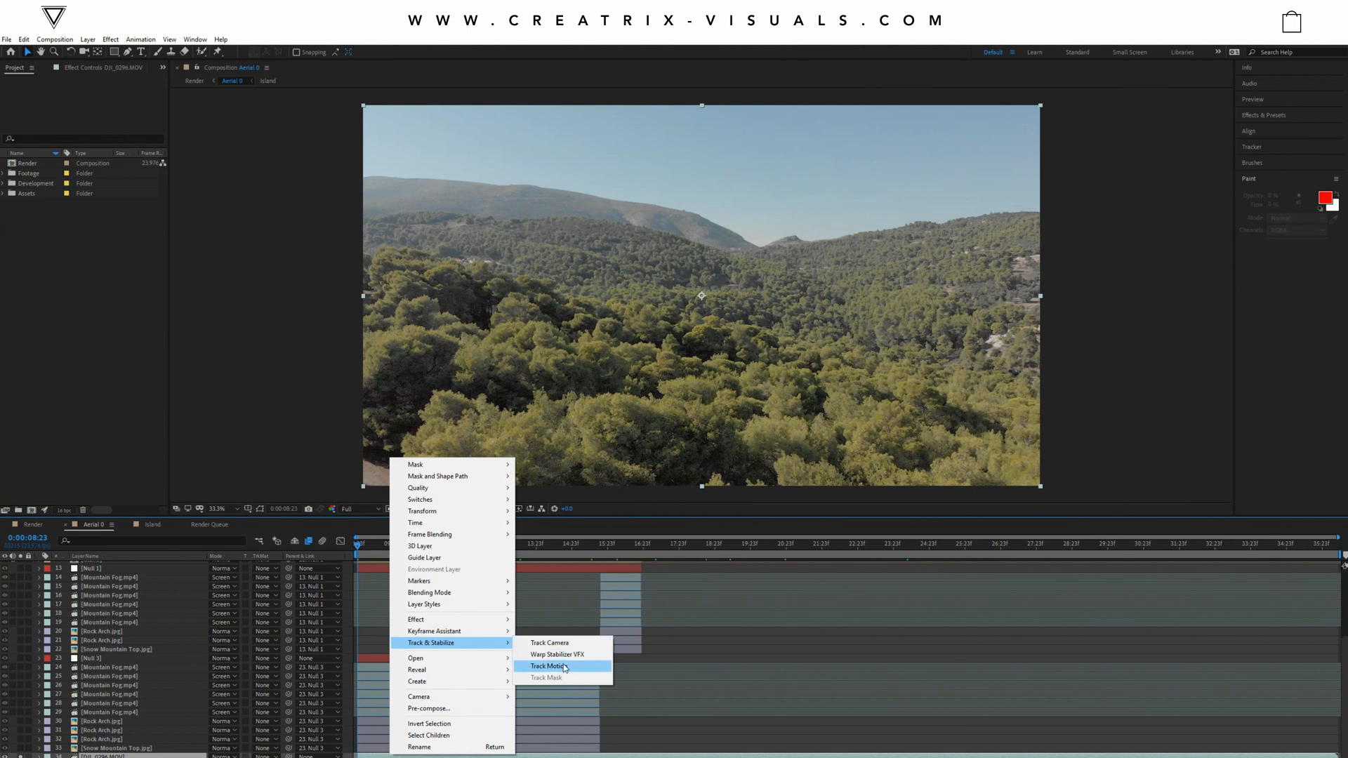
pyautogui.click(548, 665)
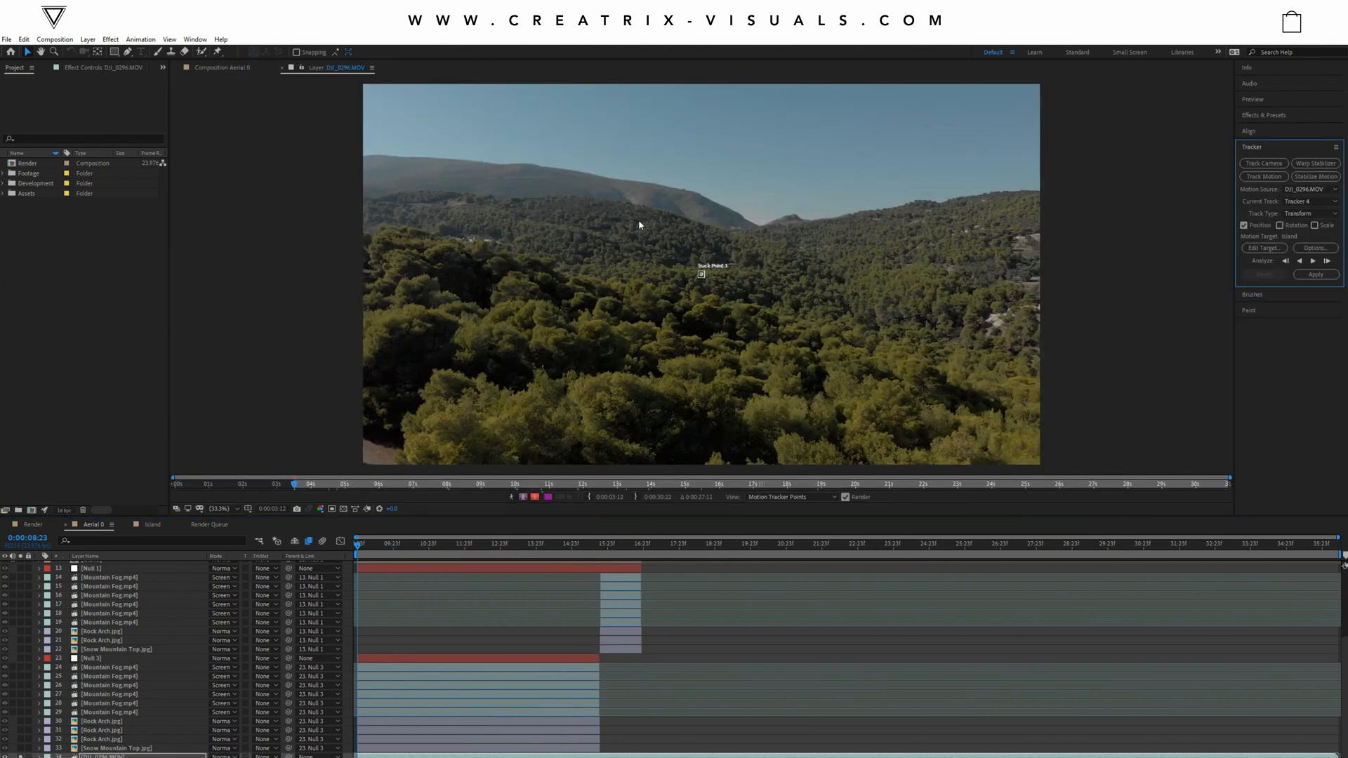
pyautogui.moveTo(679, 229)
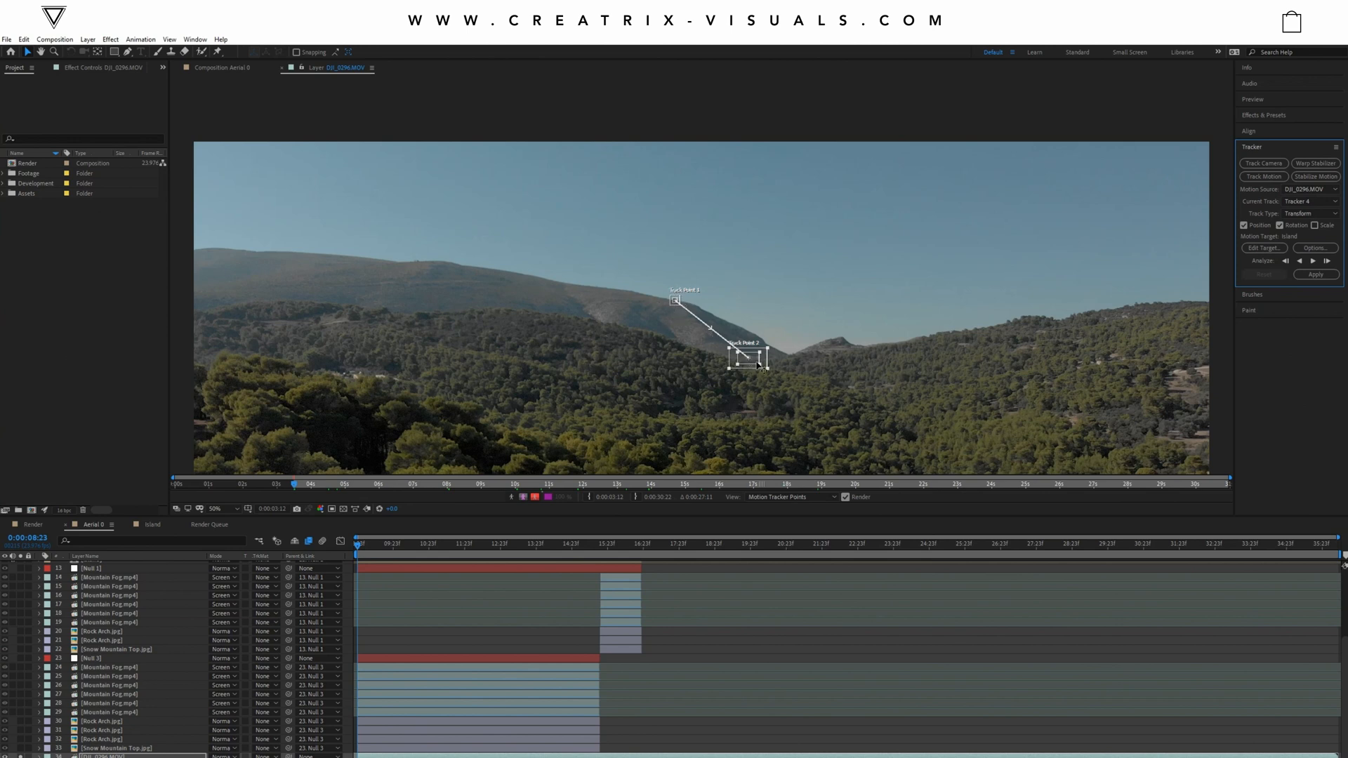
pyautogui.moveTo(817, 357)
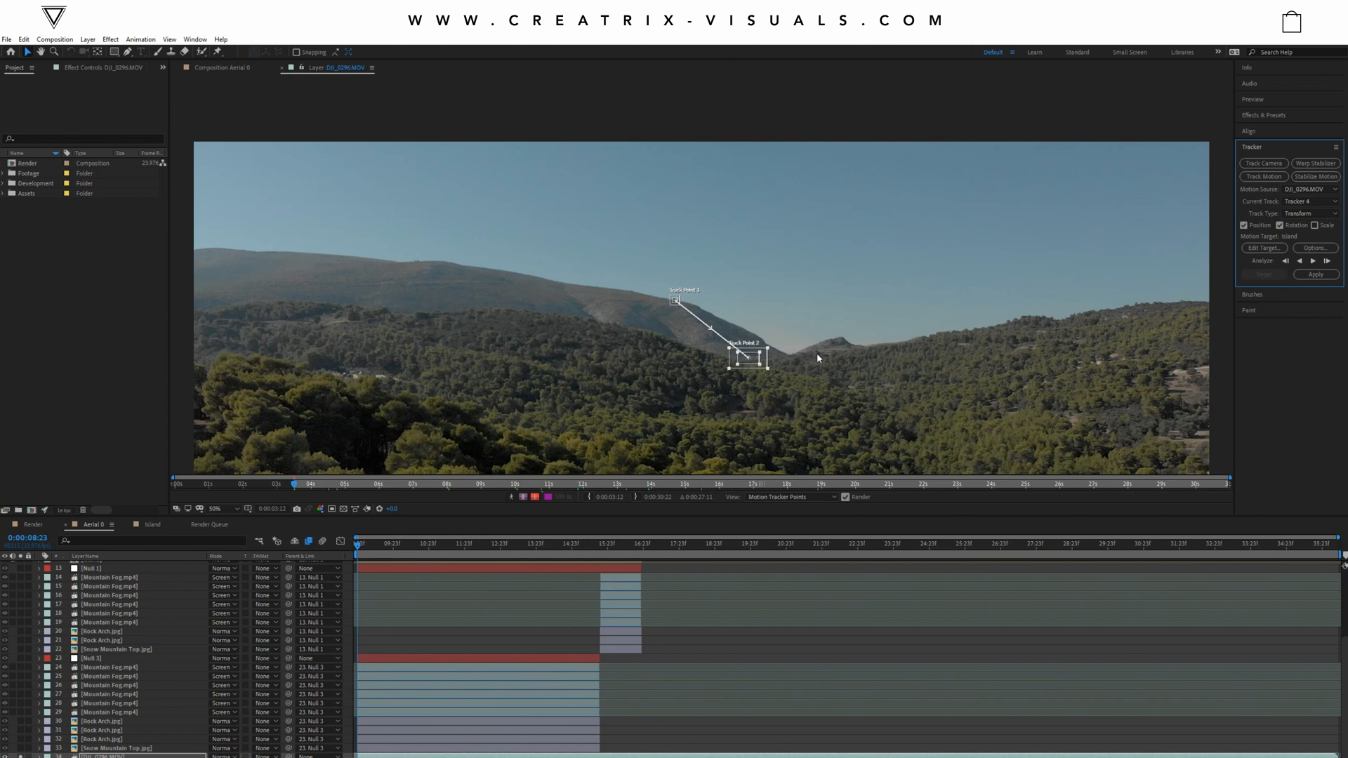
pyautogui.moveTo(695, 344)
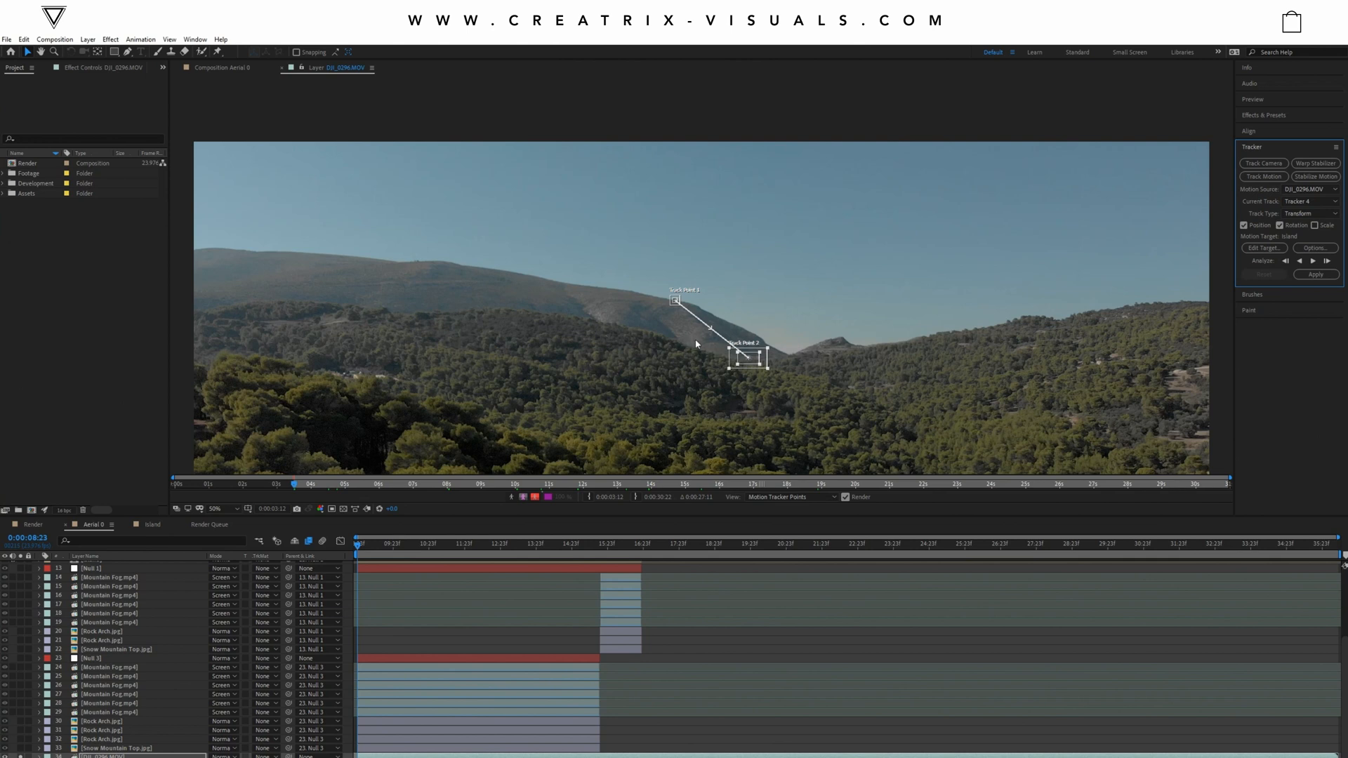
pyautogui.click(215, 508)
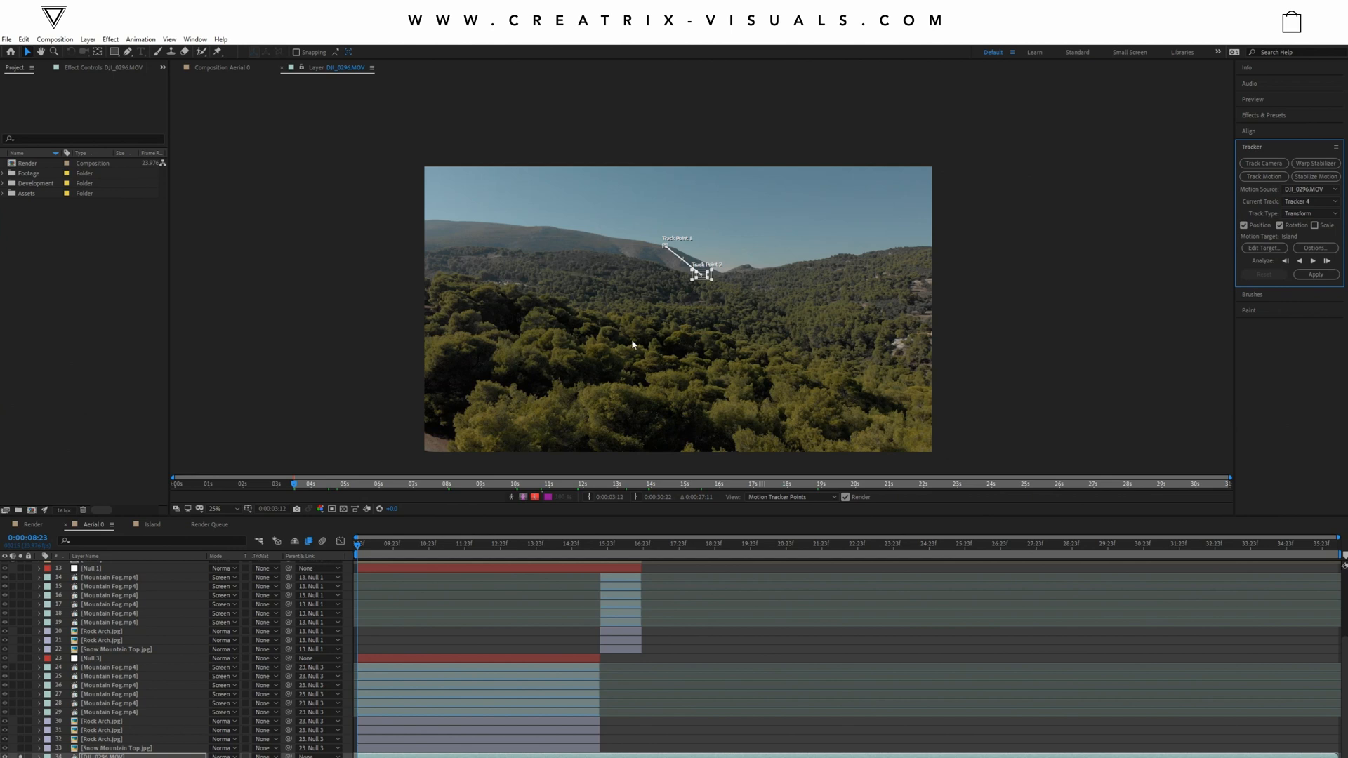
pyautogui.click(217, 508)
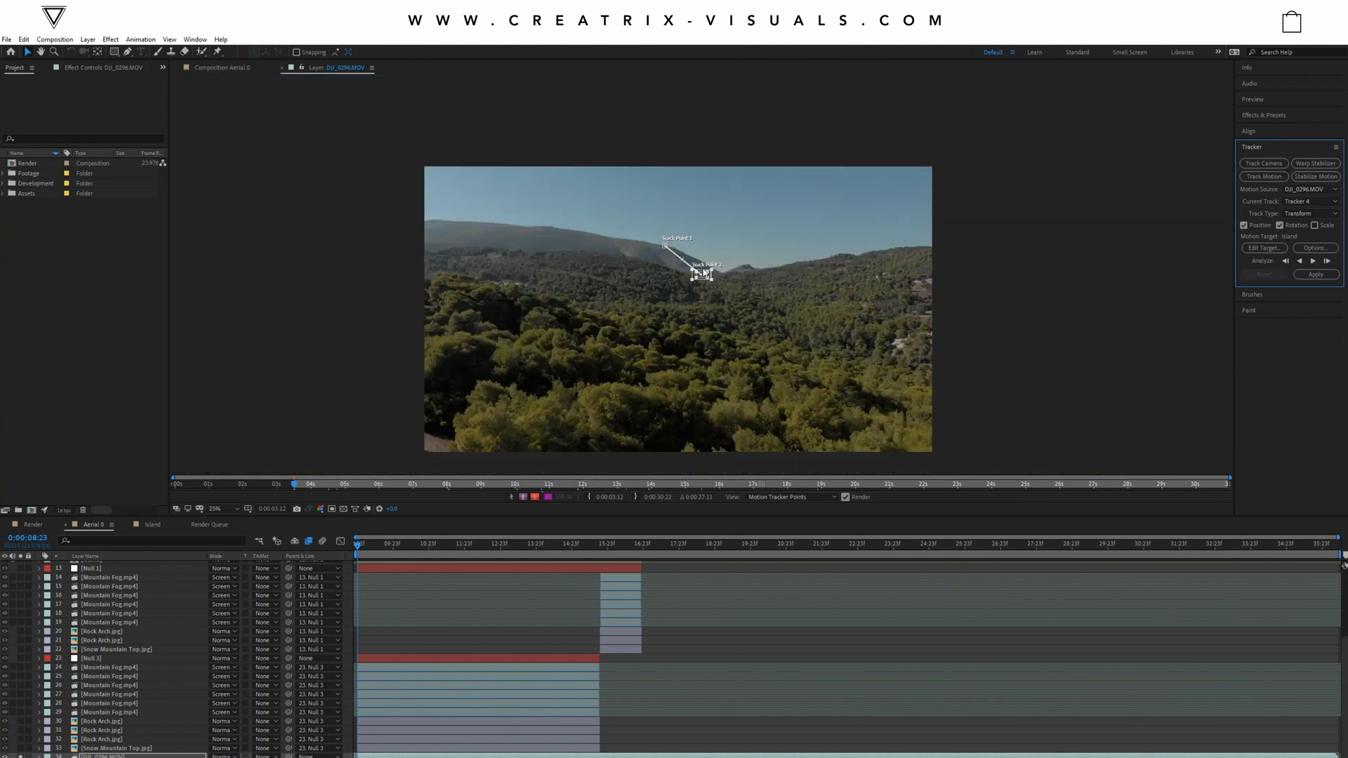
pyautogui.moveTo(1326, 260)
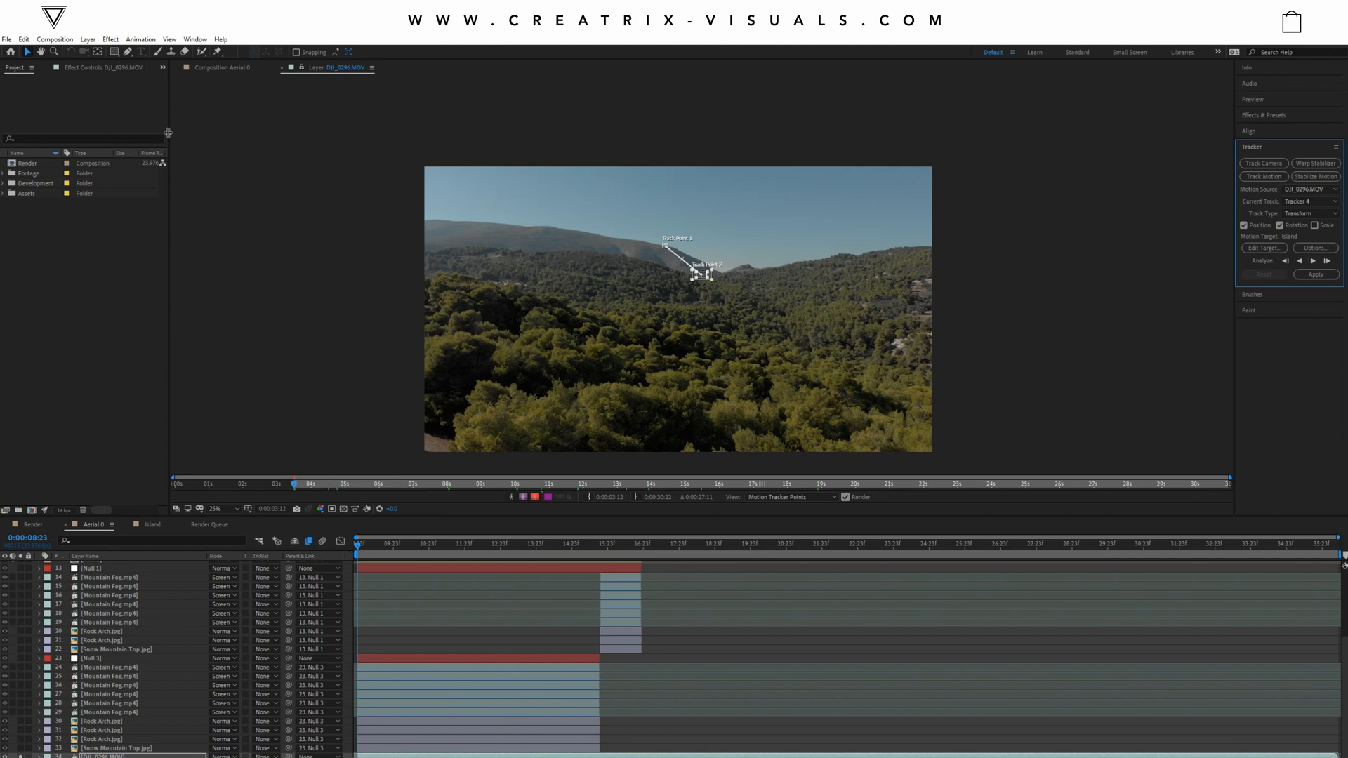
pyautogui.click(87, 39)
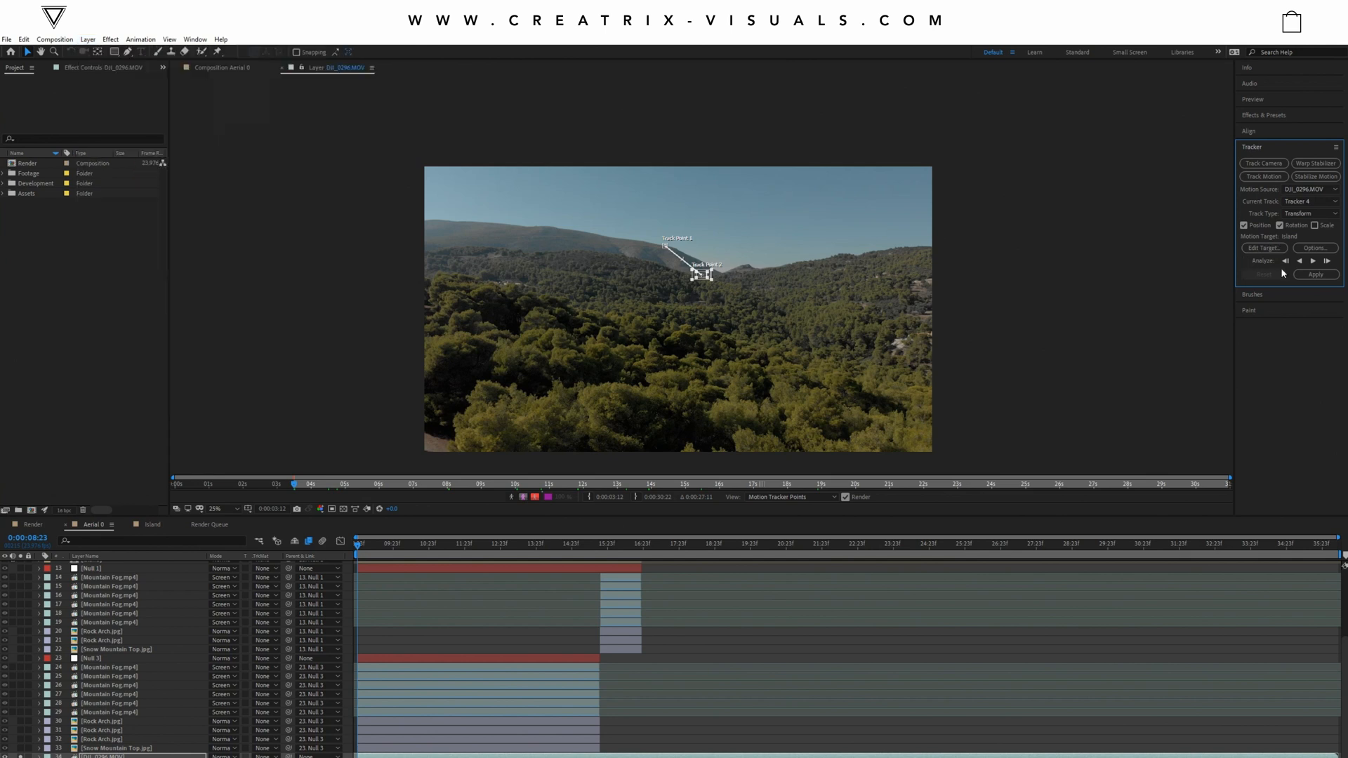
pyautogui.moveTo(278, 92)
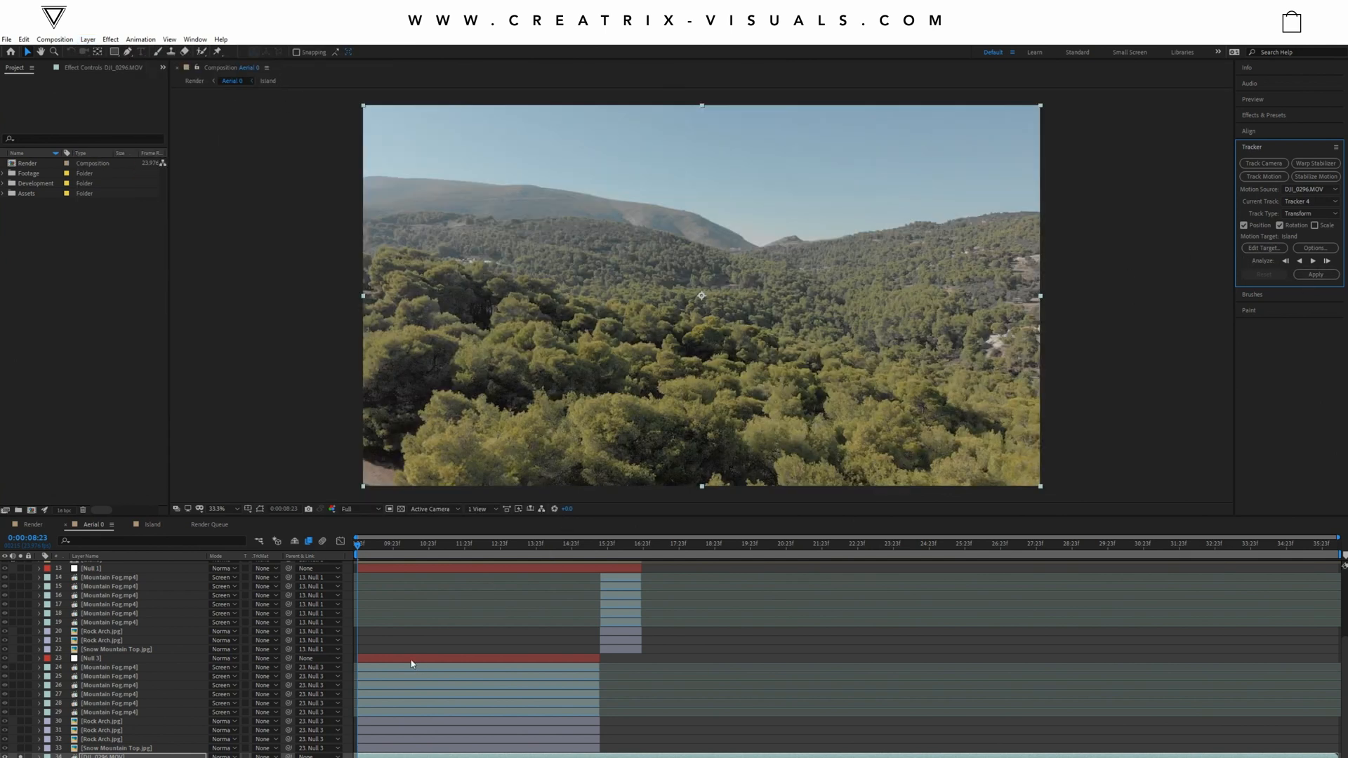
pyautogui.click(112, 658)
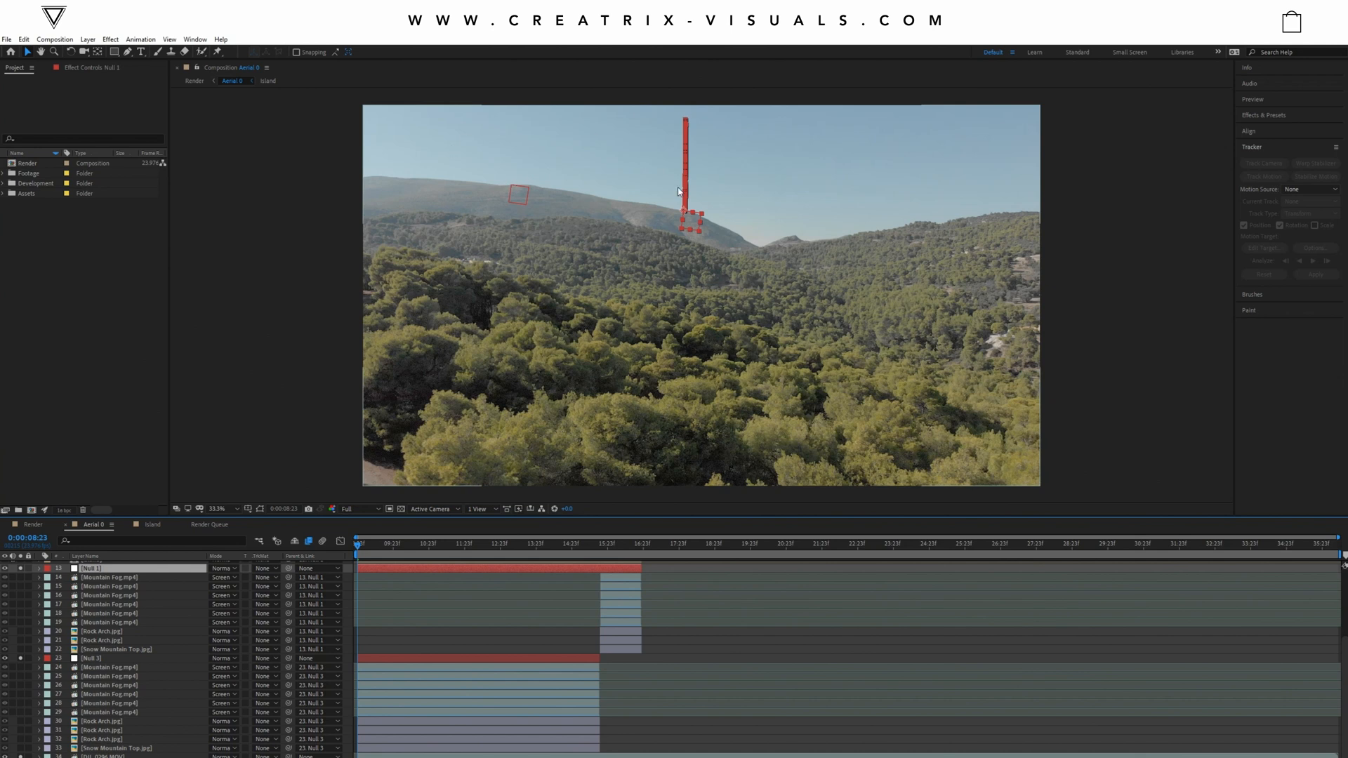
pyautogui.scroll(-3)
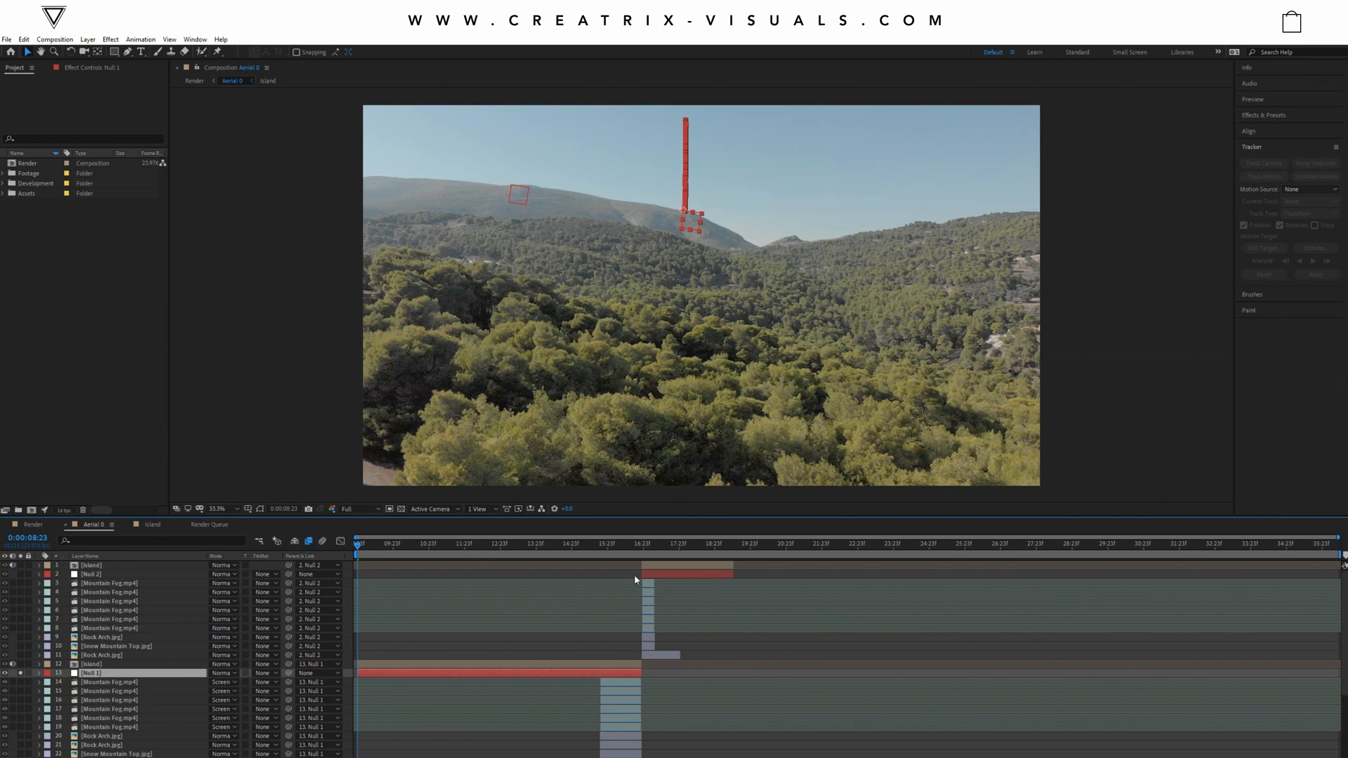
pyautogui.scroll(-3)
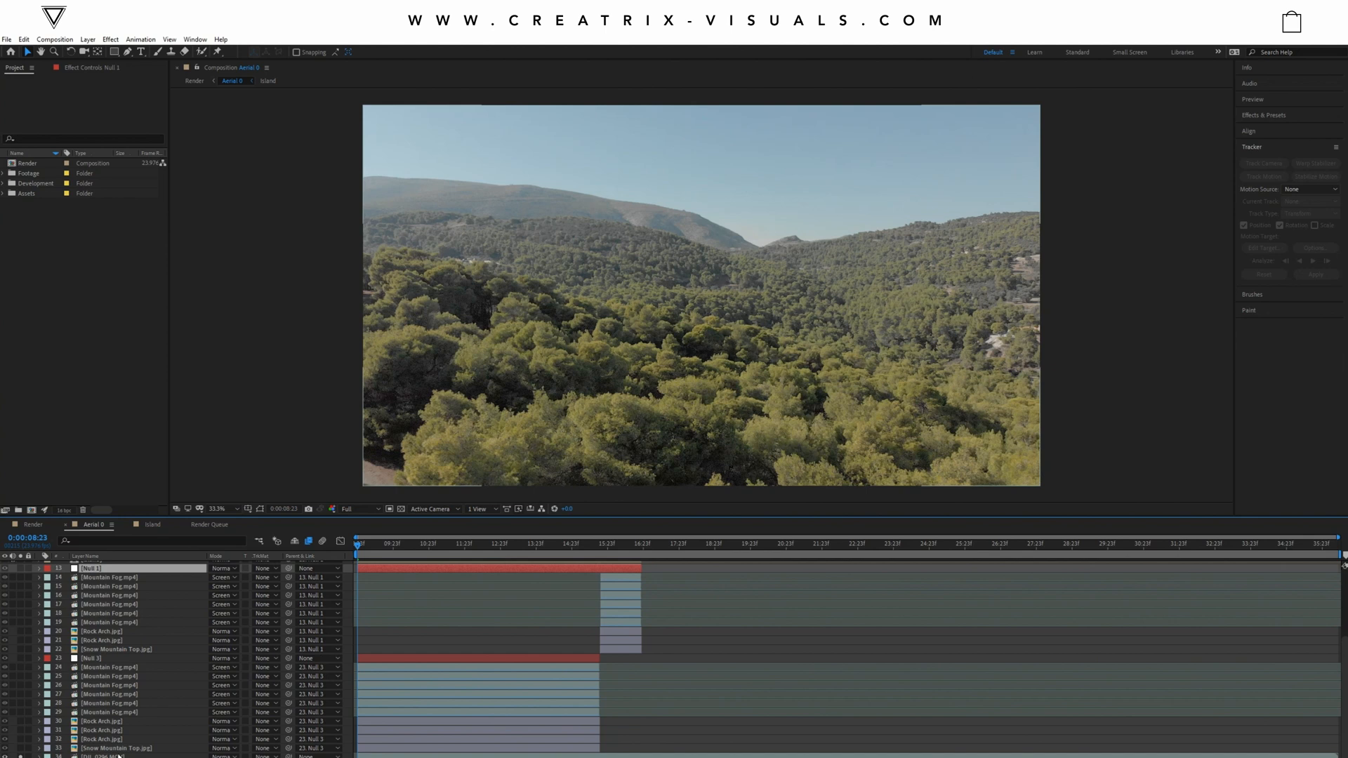
pyautogui.click(111, 754)
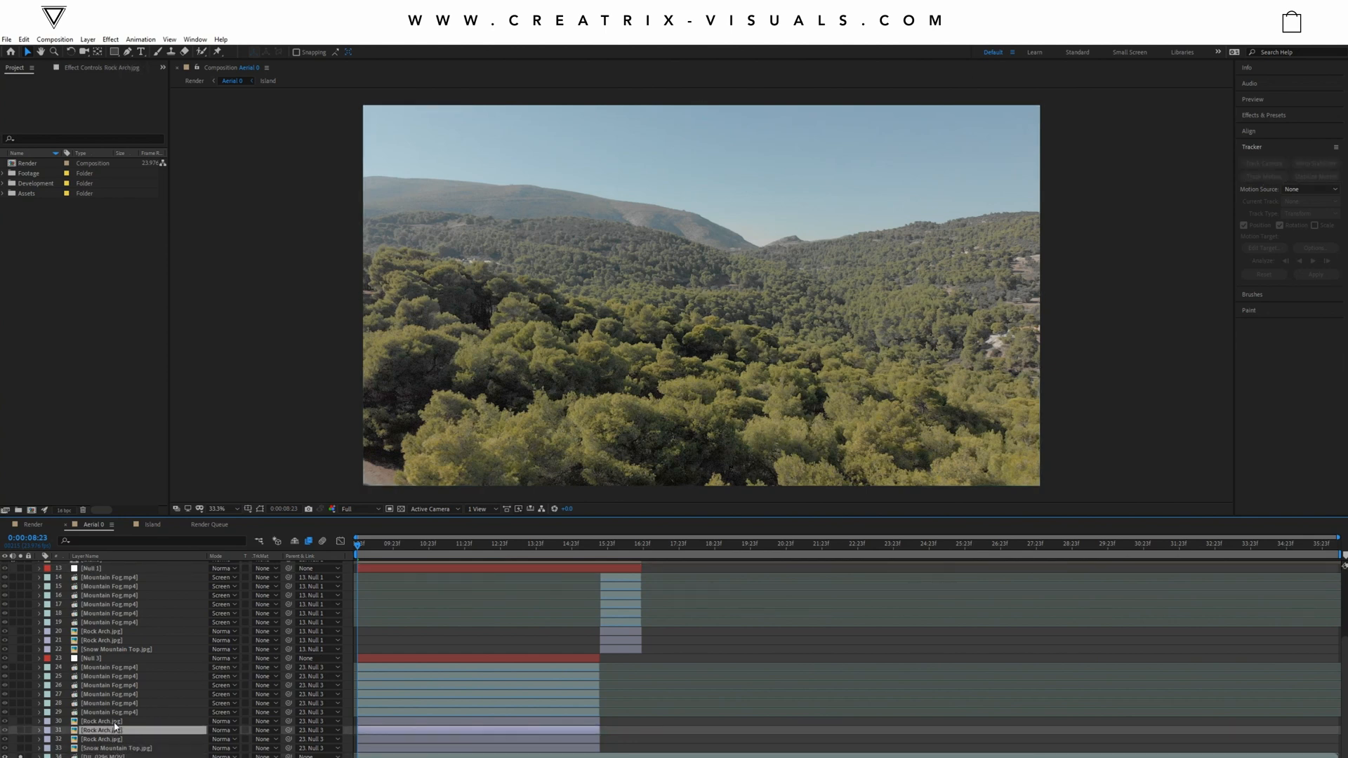
pyautogui.click(111, 720)
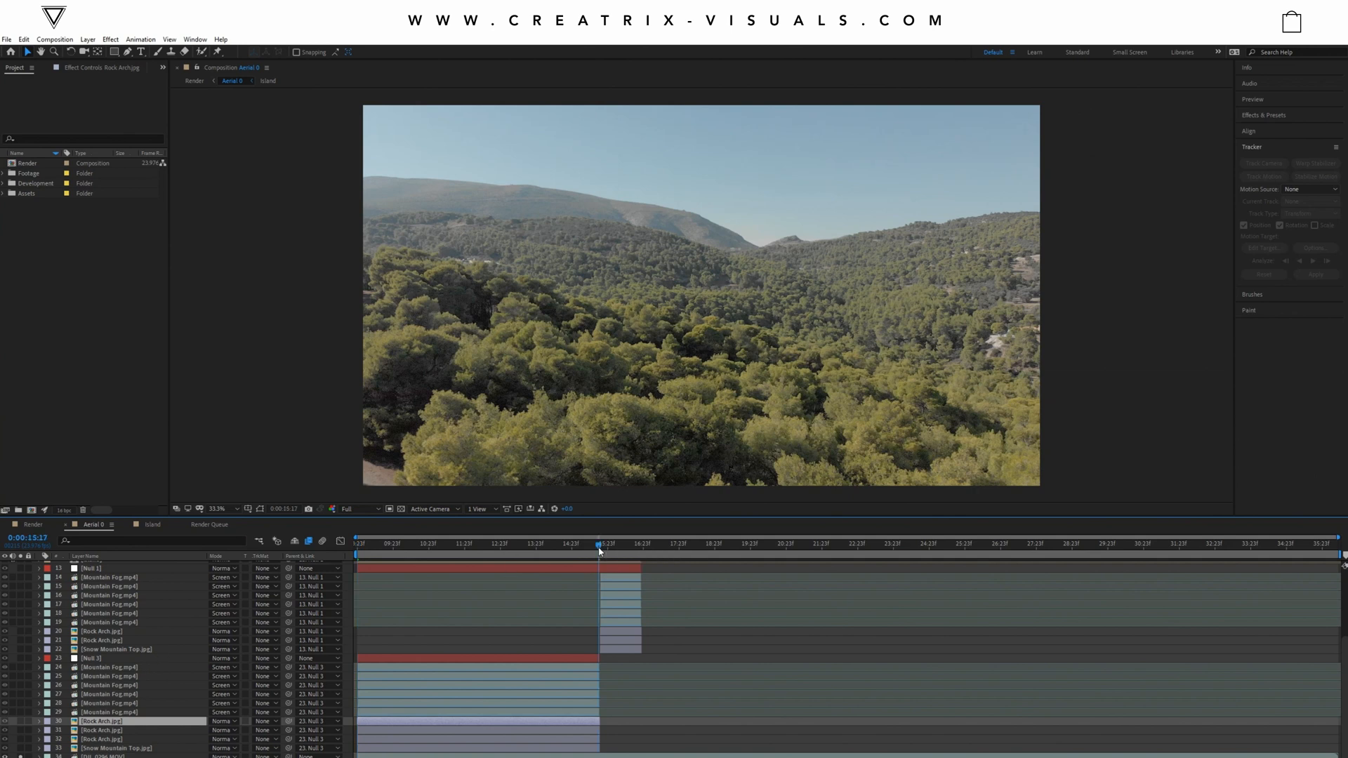
pyautogui.click(600, 543)
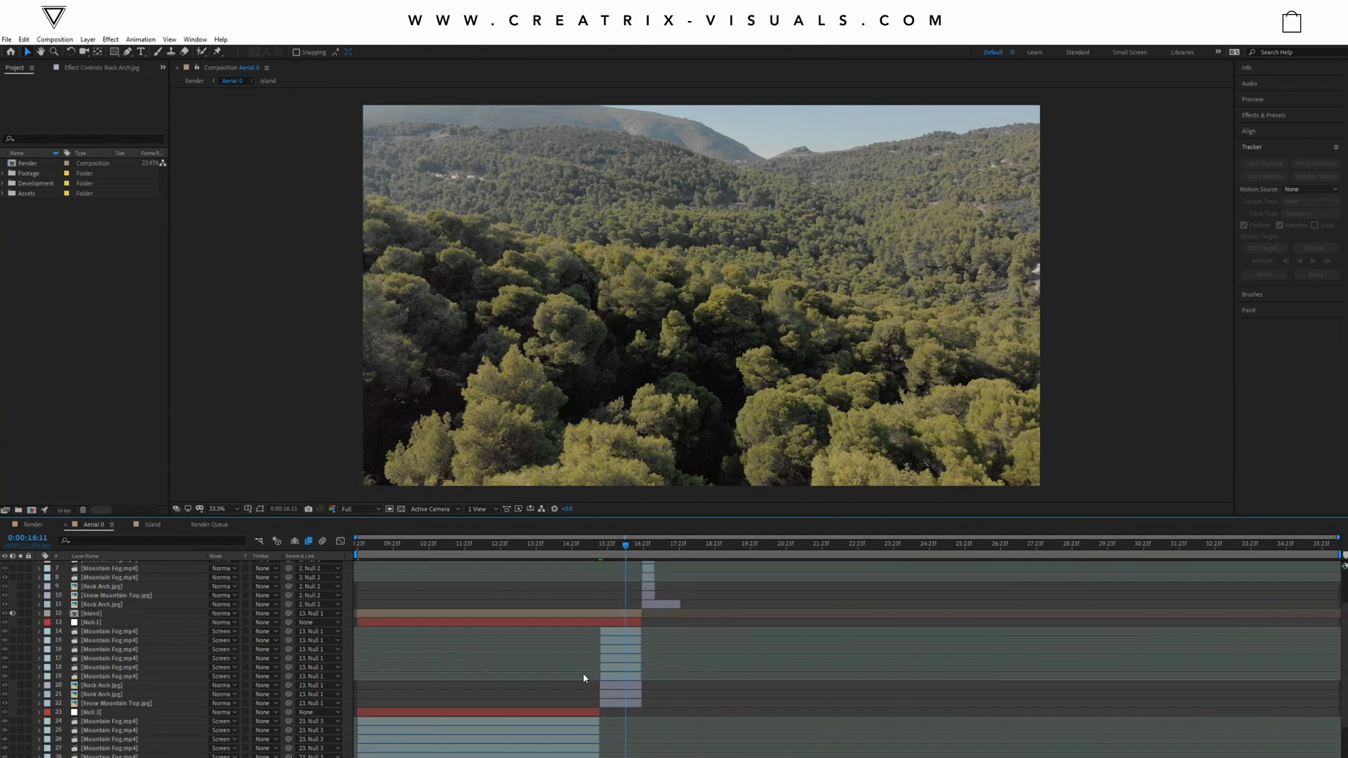
pyautogui.click(111, 622)
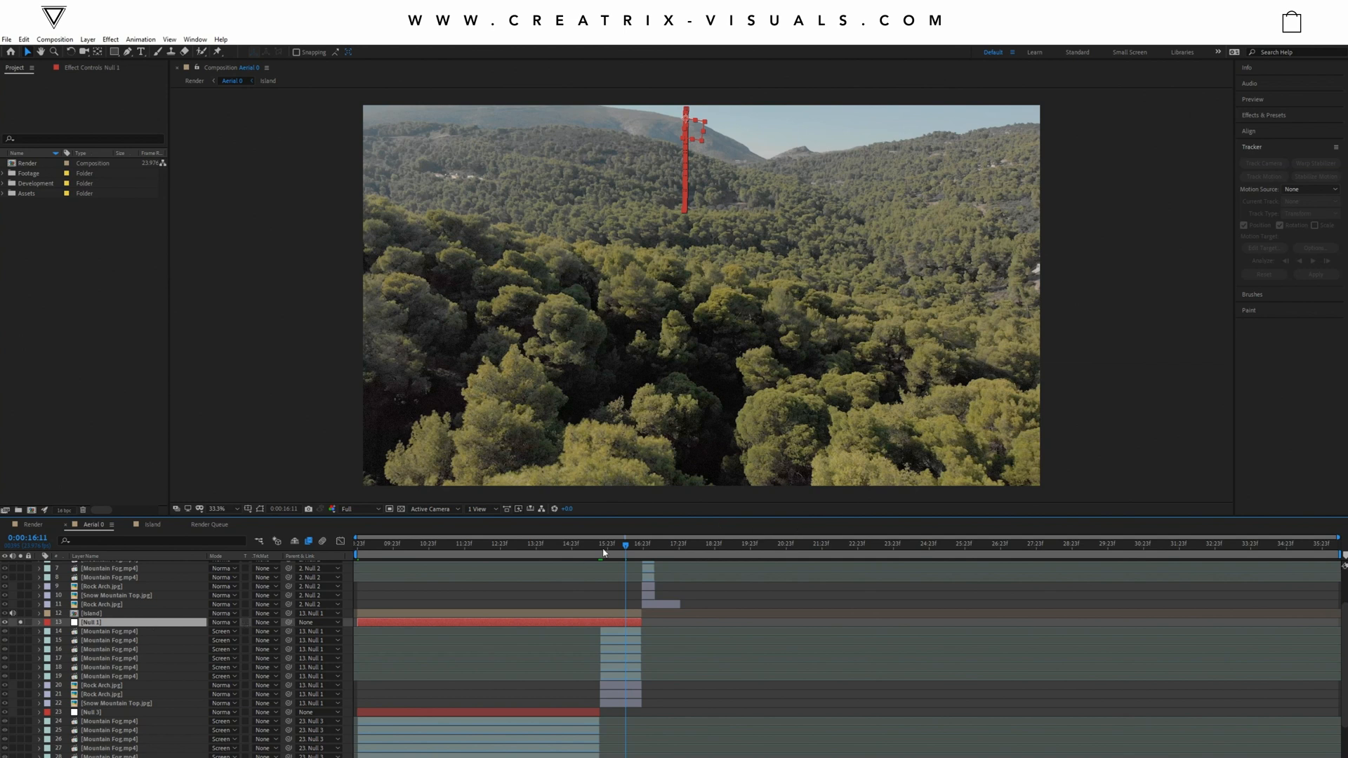
pyautogui.click(642, 543)
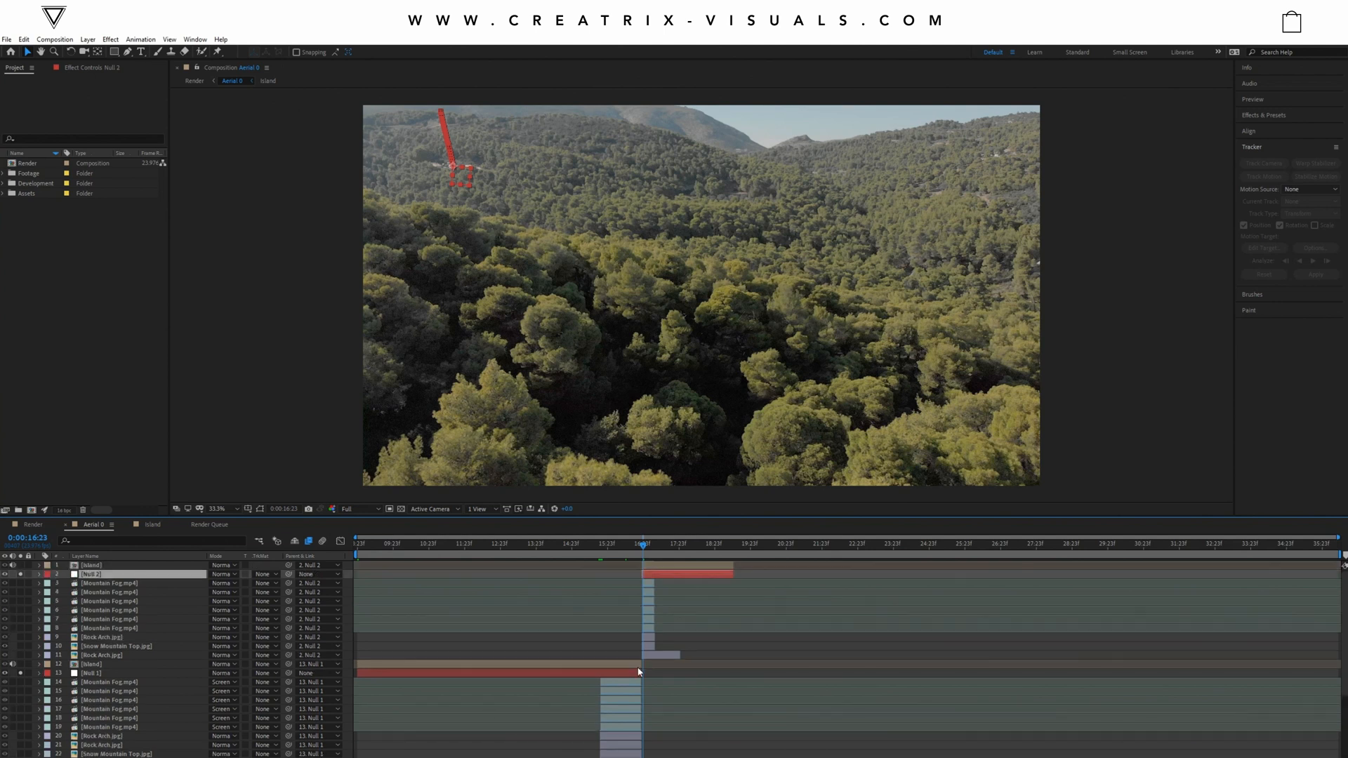
pyautogui.scroll(-3)
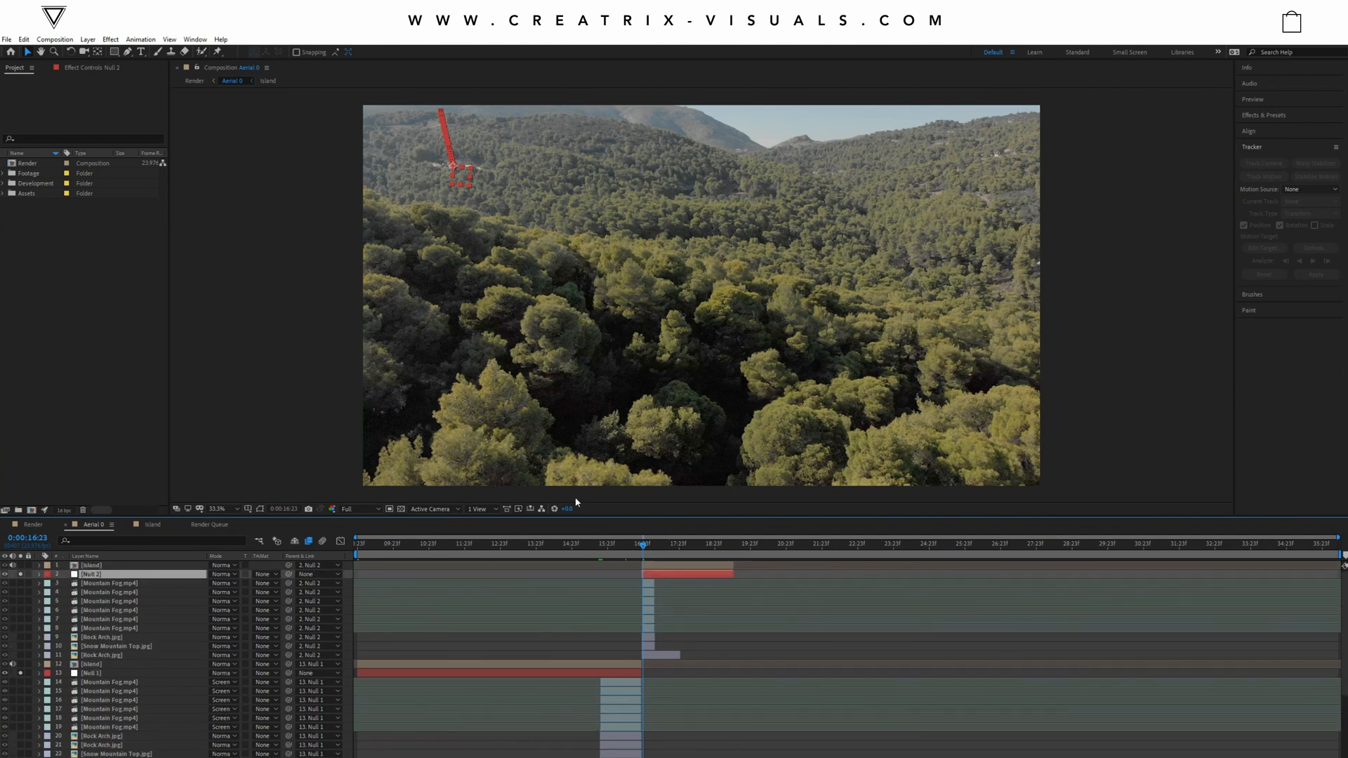
pyautogui.moveTo(663, 549)
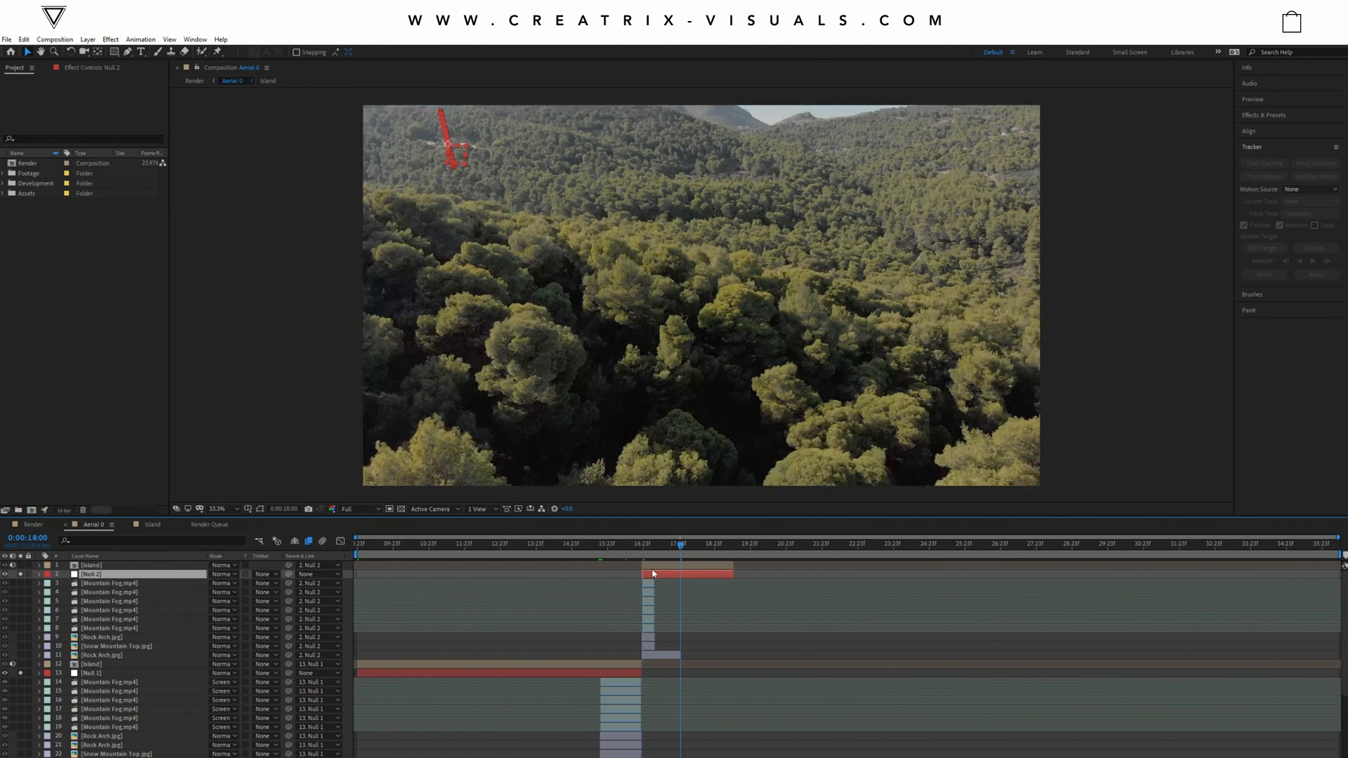
pyautogui.click(27, 574)
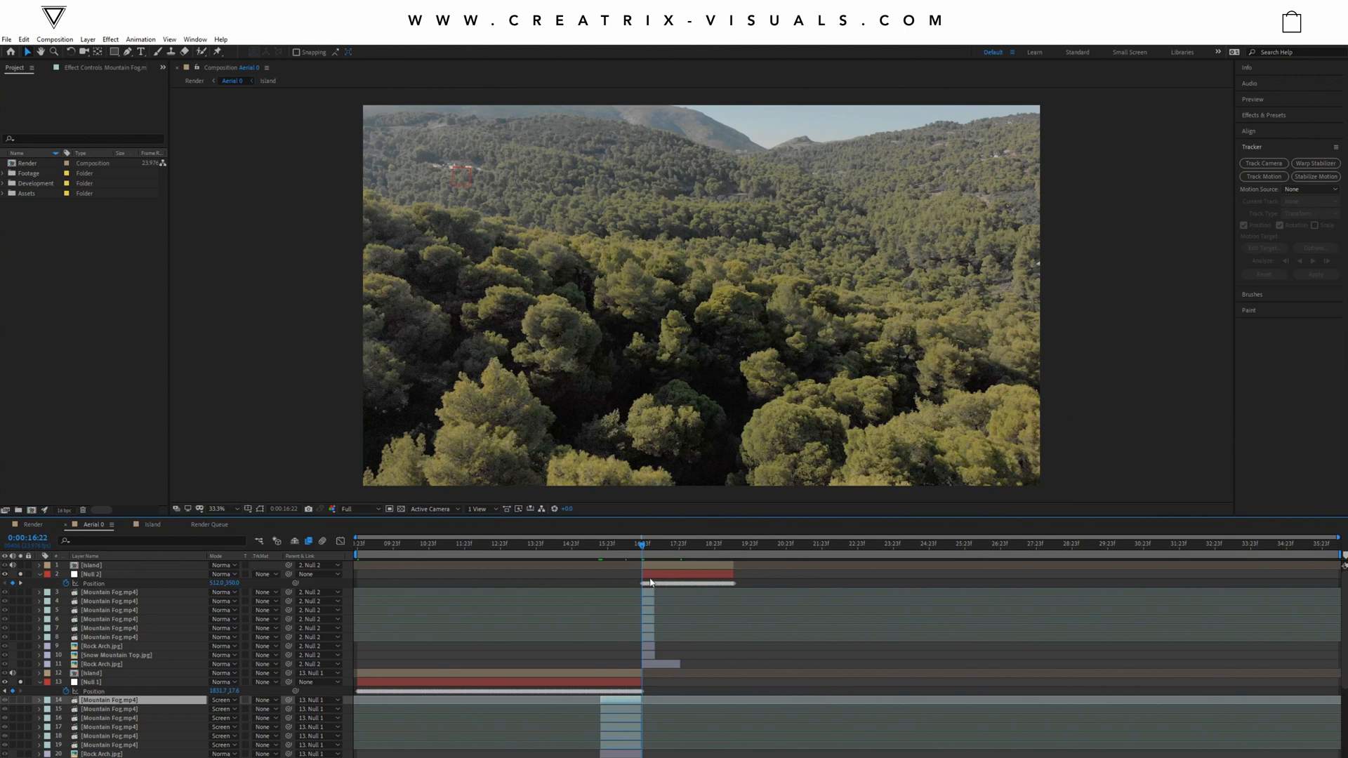
pyautogui.moveTo(647, 606)
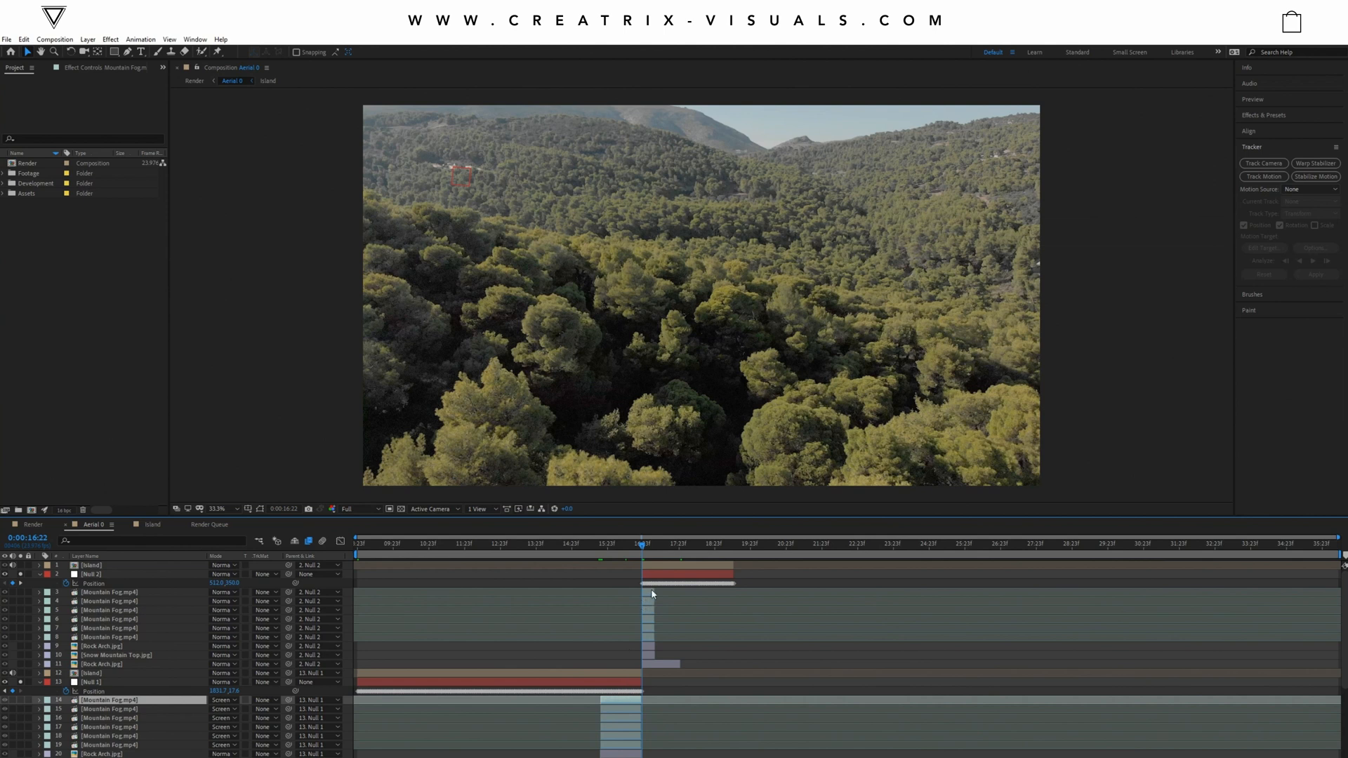
pyautogui.moveTo(657, 578)
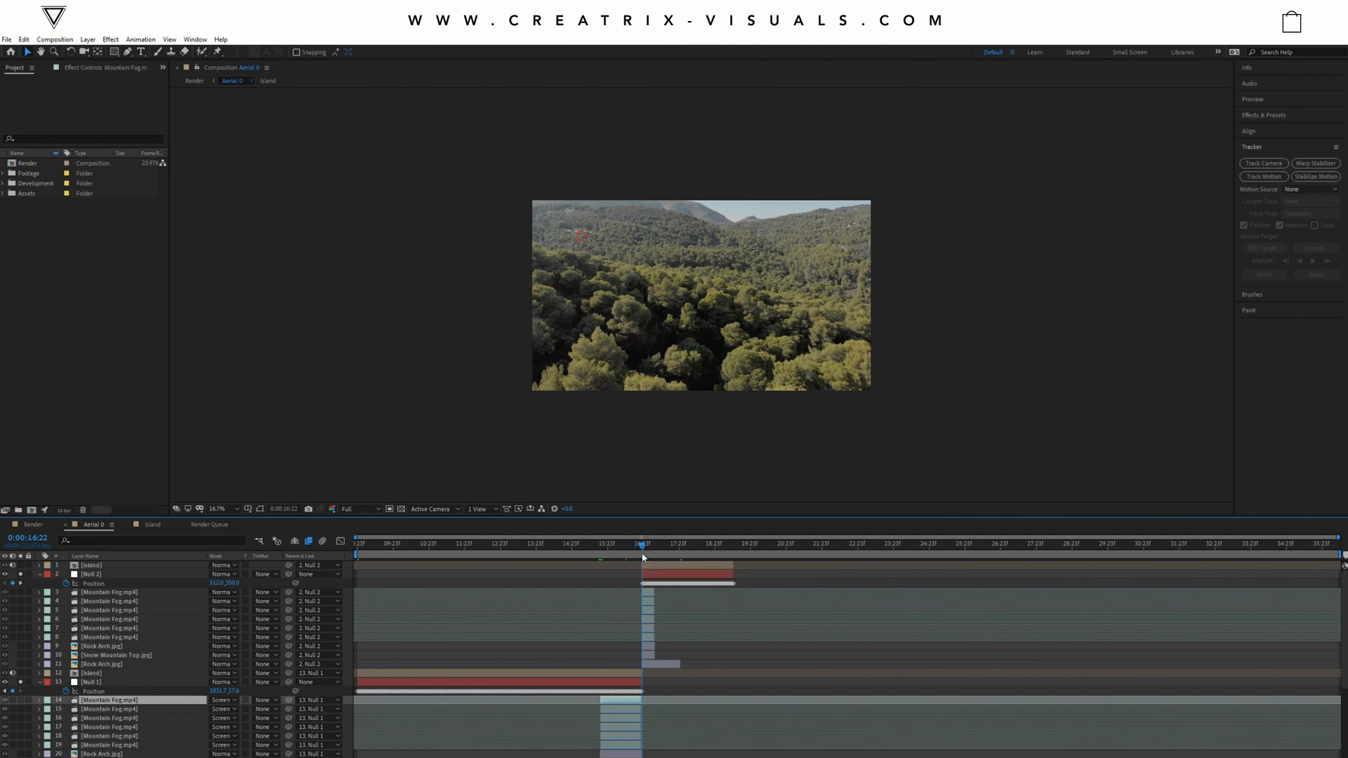
pyautogui.moveTo(644, 551)
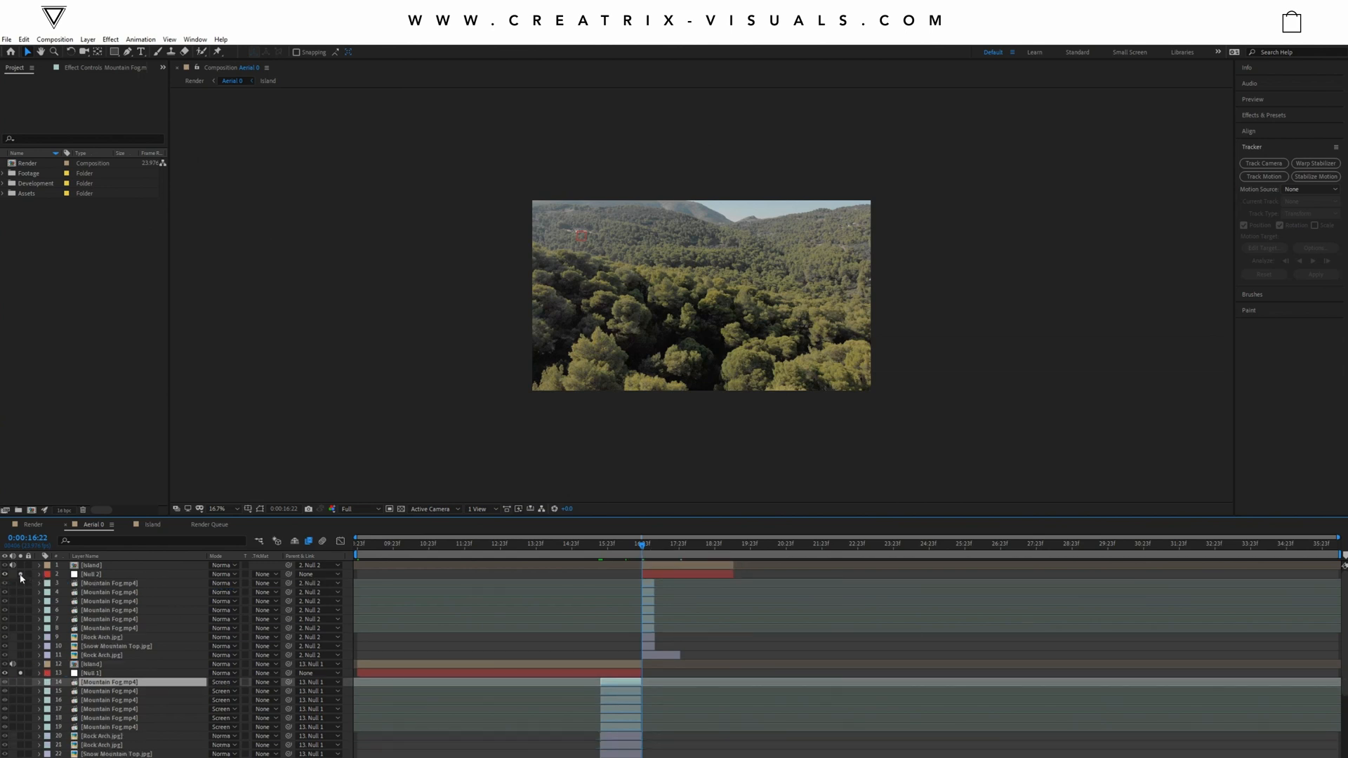
# Step: Scroll the timeline and switch to the Island composition with its fog-wrapped waterfall islands
pyautogui.scroll(-3)
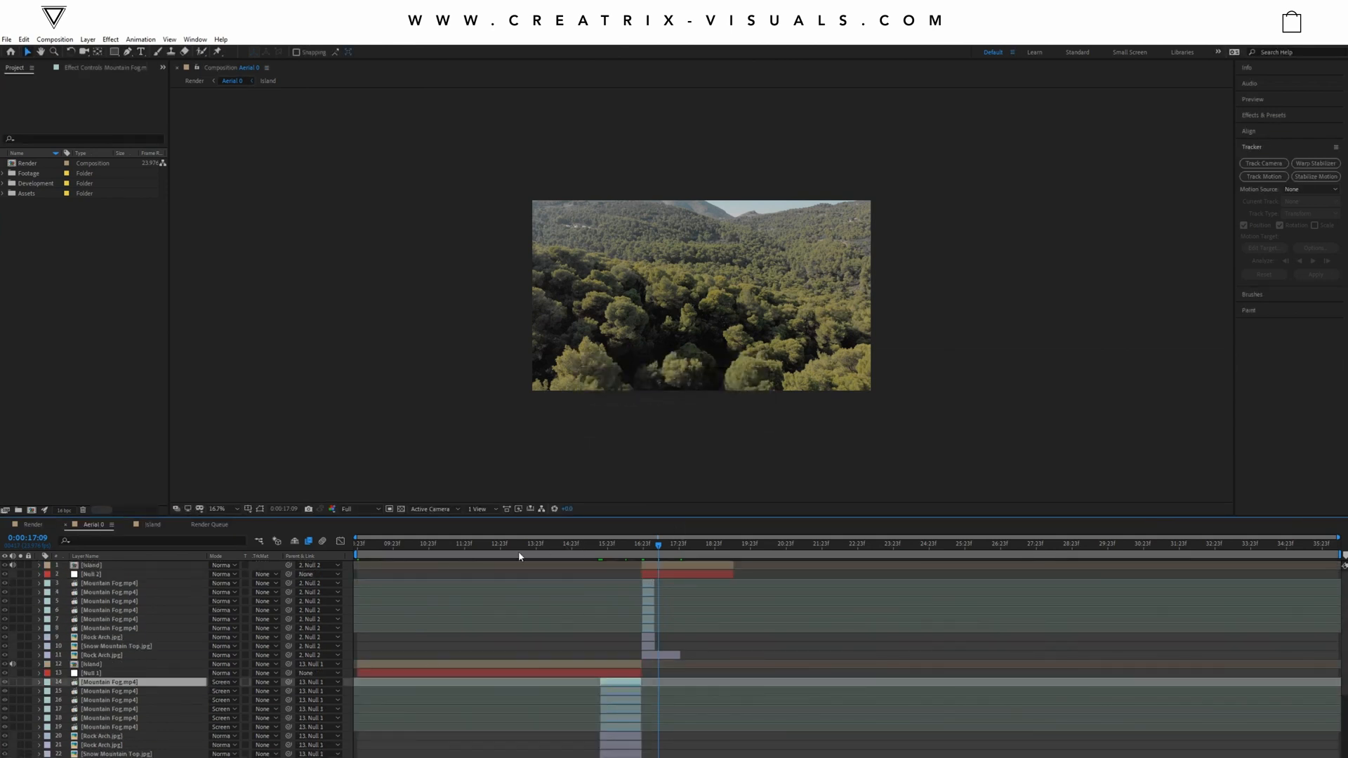
pyautogui.moveTo(513, 555)
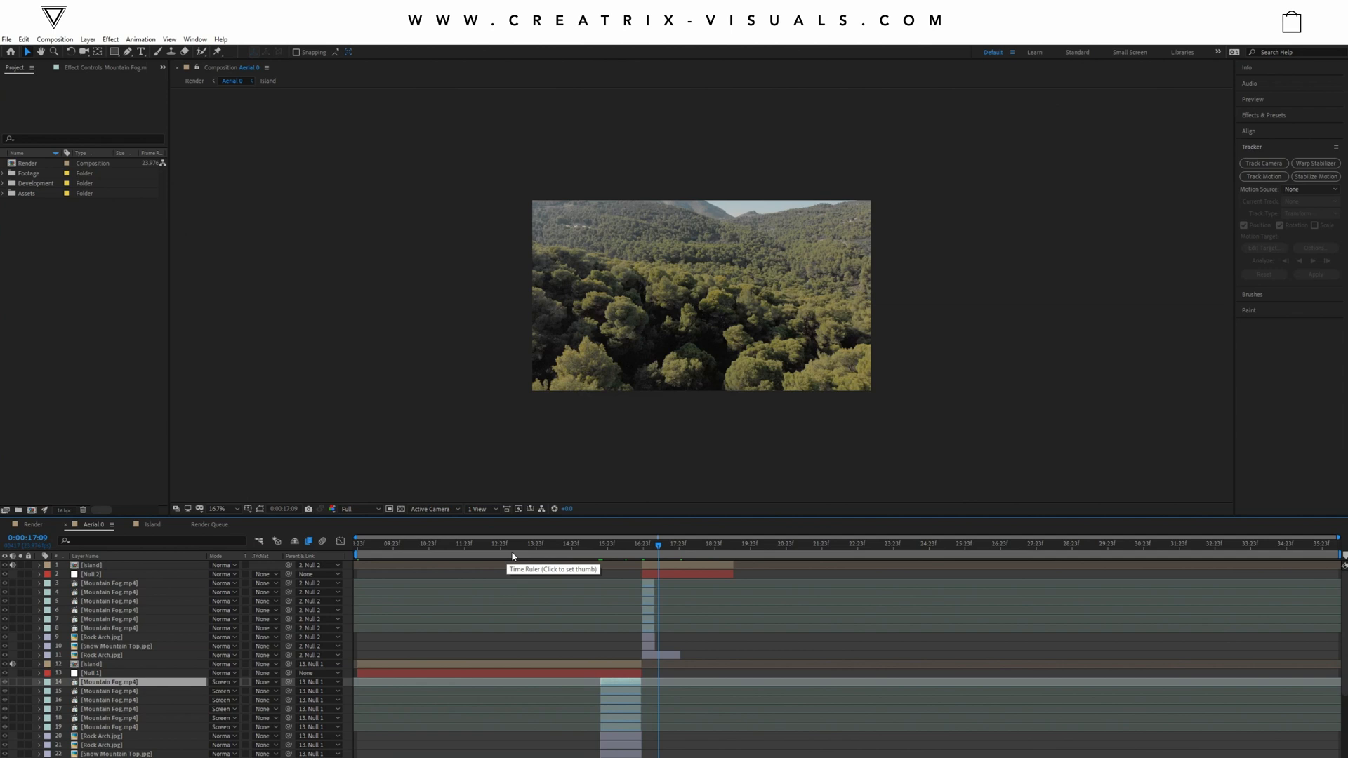
pyautogui.moveTo(518, 556)
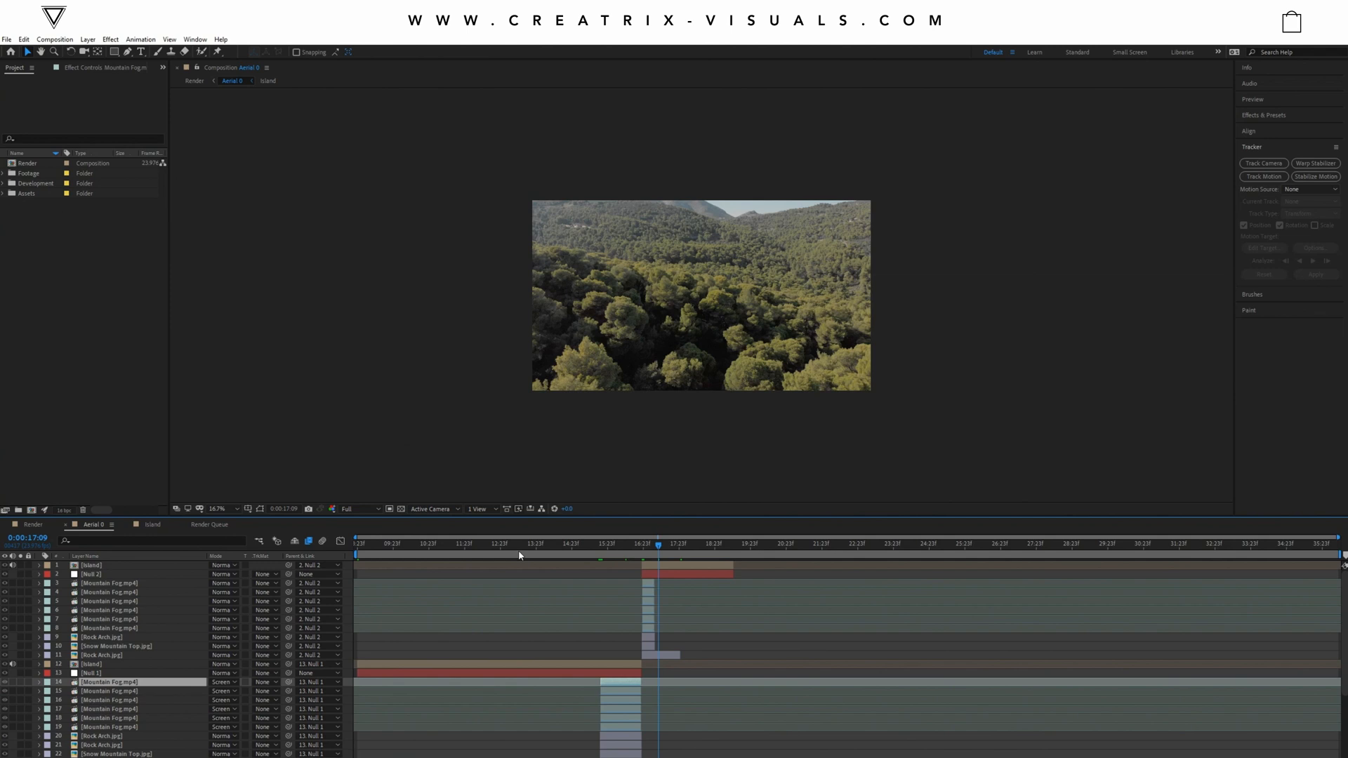
pyautogui.click(520, 543)
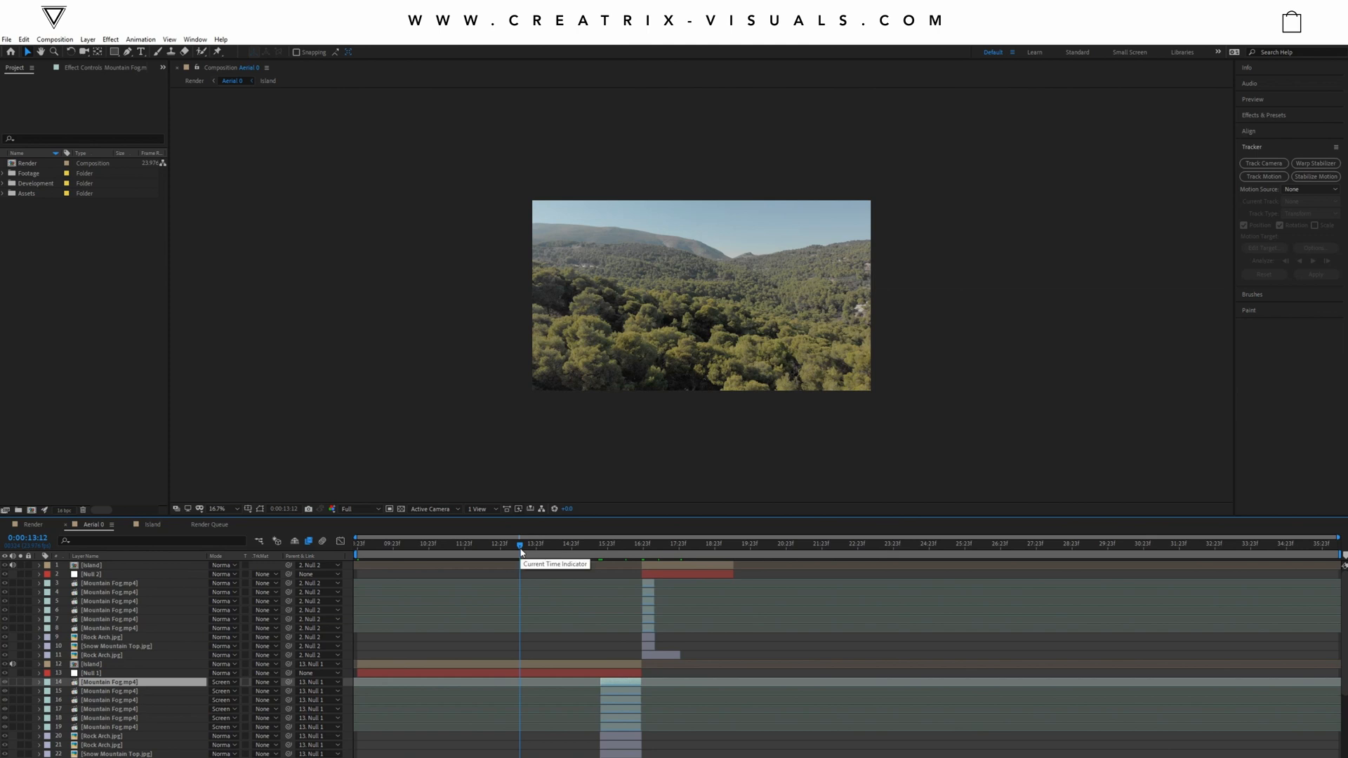
pyautogui.moveTo(675, 557)
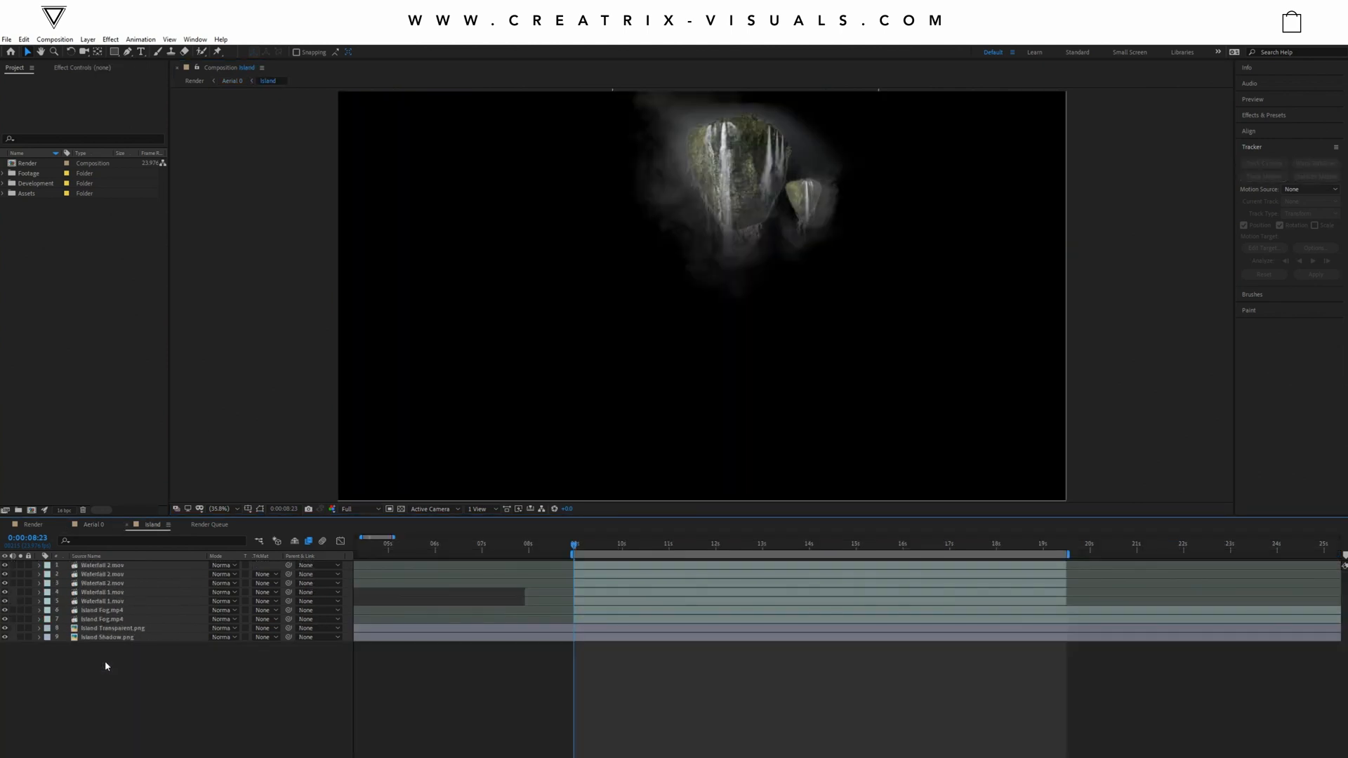
# Step: Turn on the Transparency Grid to see the islands and shadow over a checkerboard
pyautogui.click(400, 509)
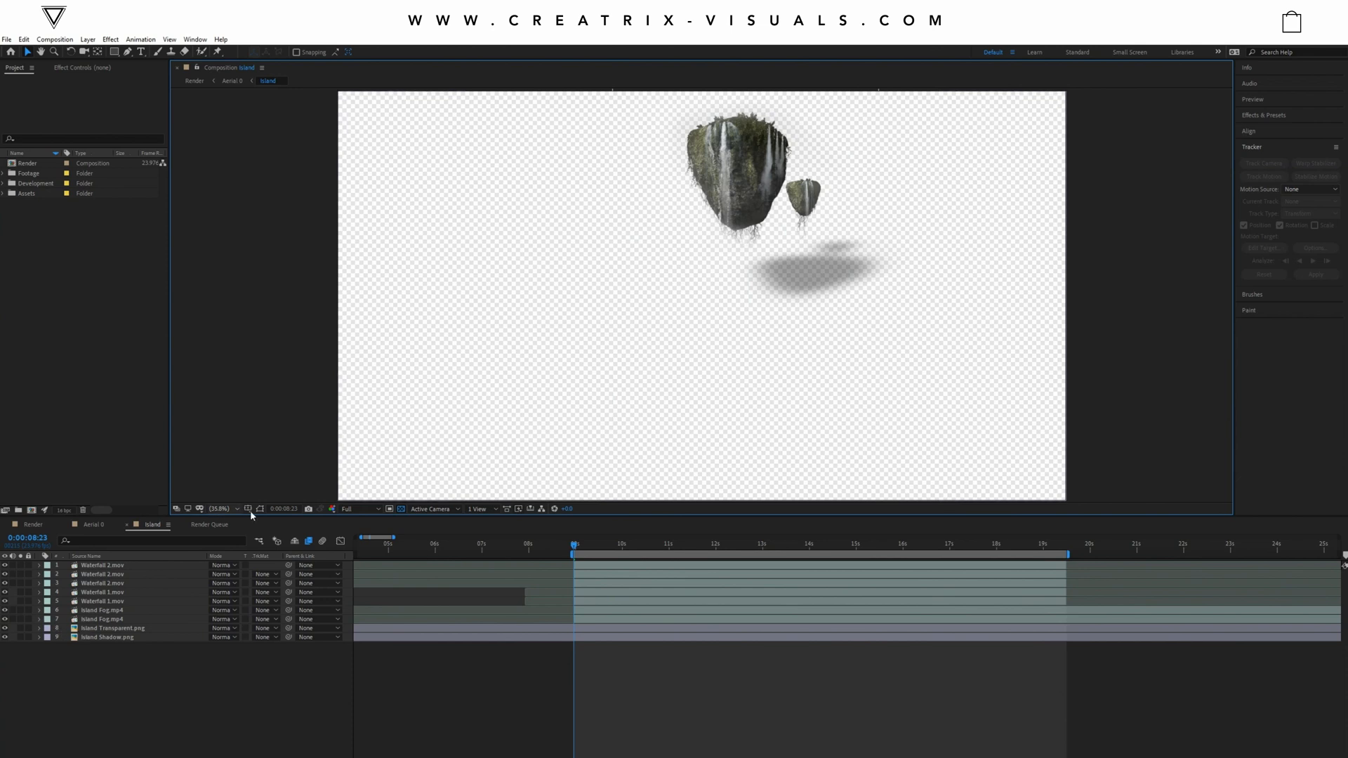
pyautogui.moveTo(424, 536)
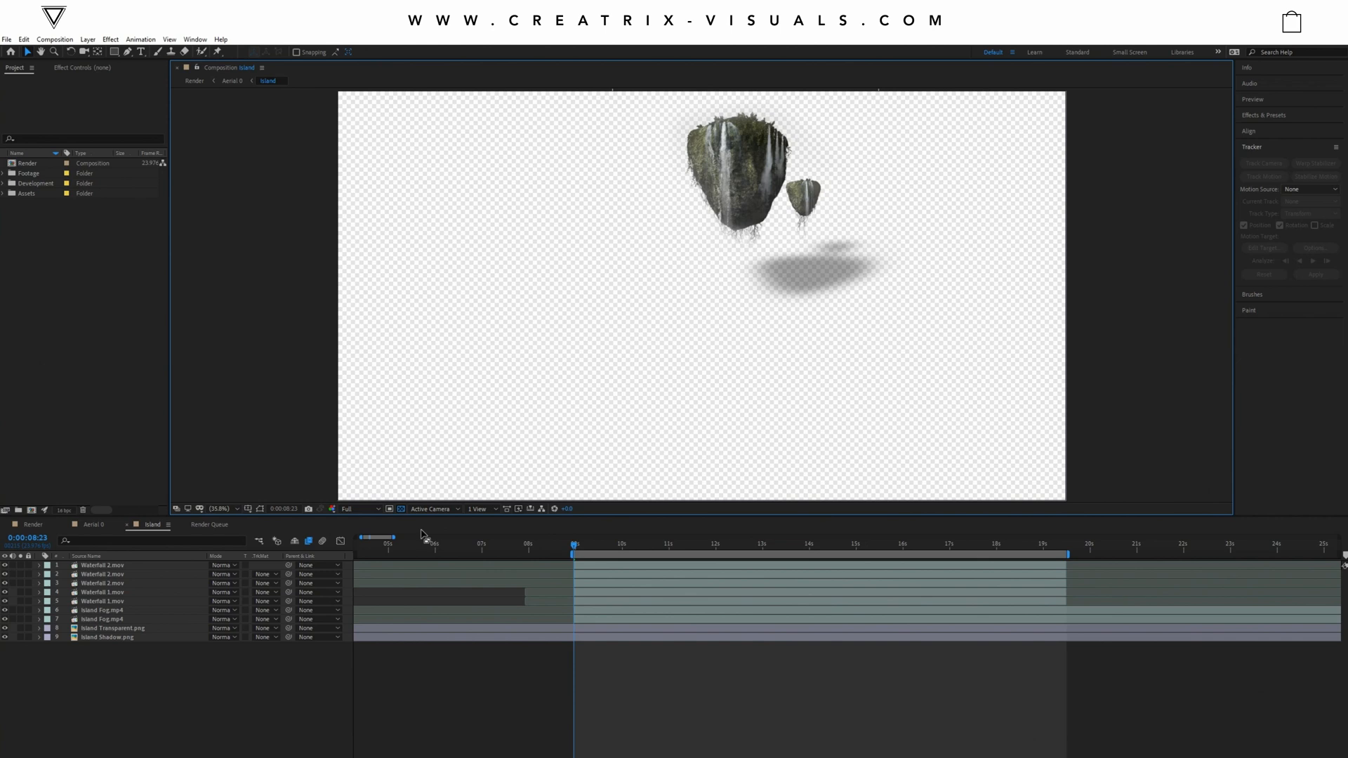
pyautogui.moveTo(709, 454)
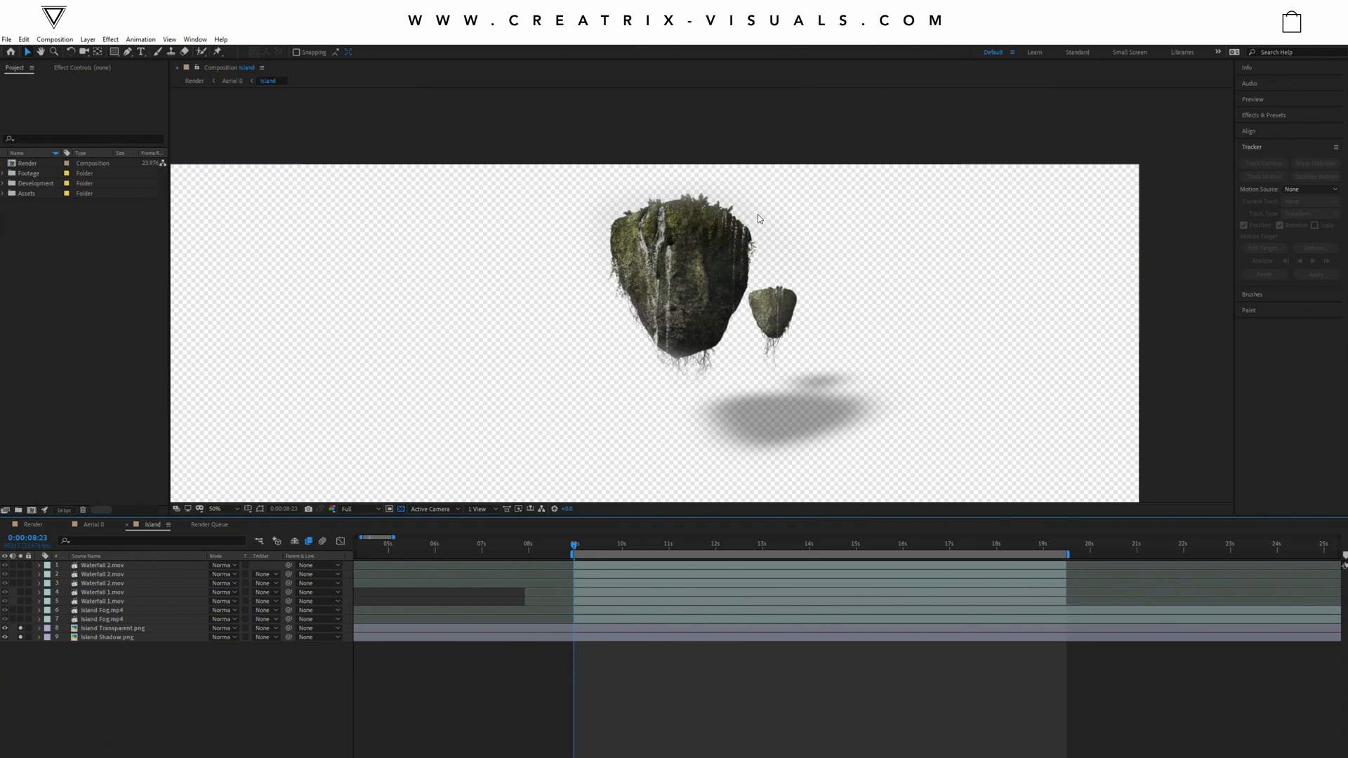
pyautogui.moveTo(700, 265)
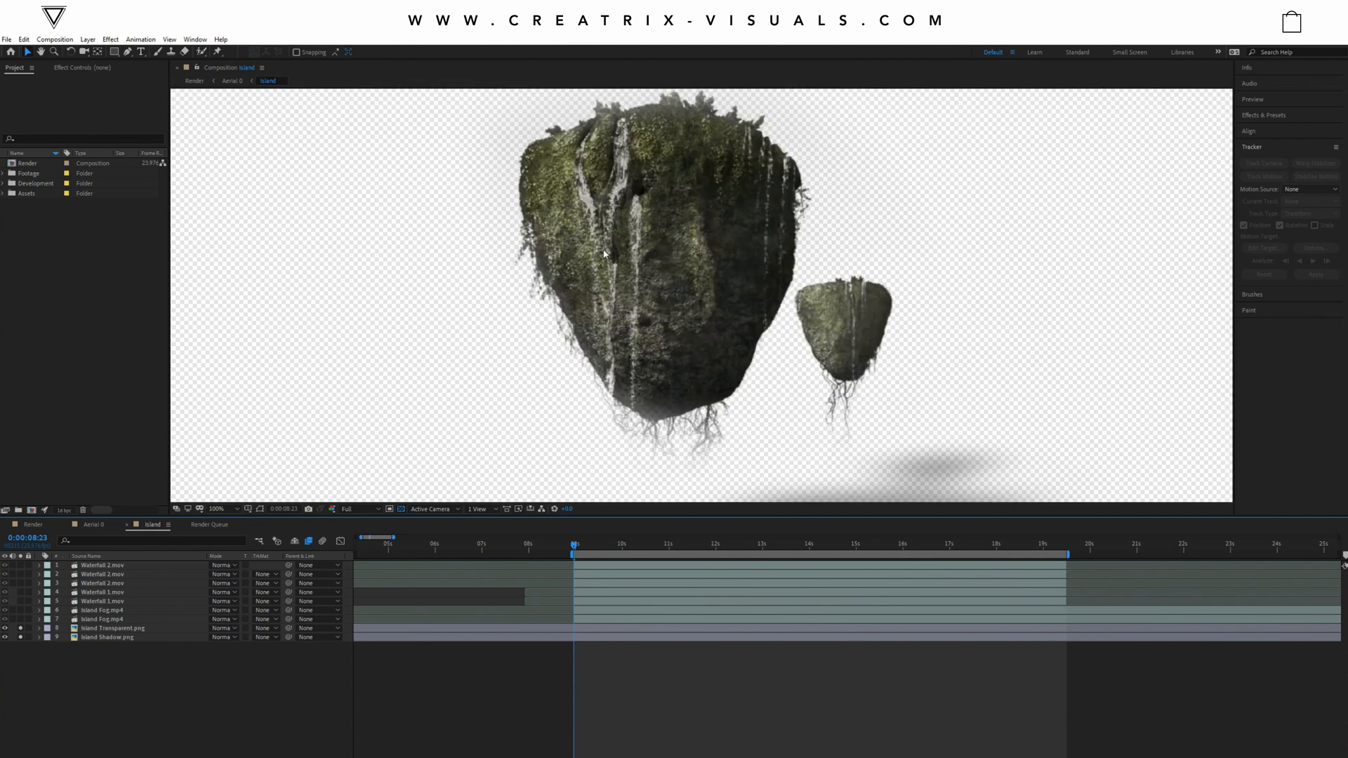
pyautogui.moveTo(701, 318)
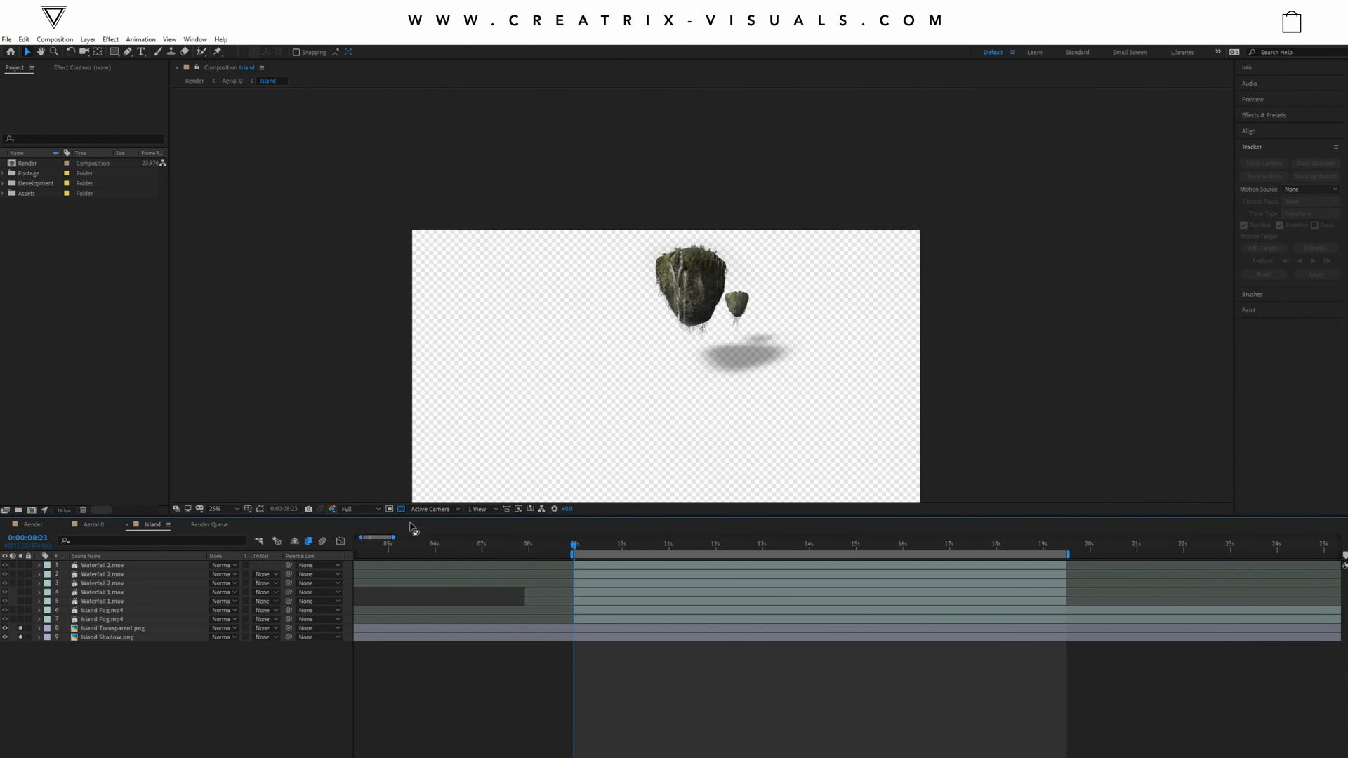
# Step: Turn off the Transparency Grid, expand the Assets folder, and unsolo layers to show waterfalls and fog
pyautogui.click(402, 508)
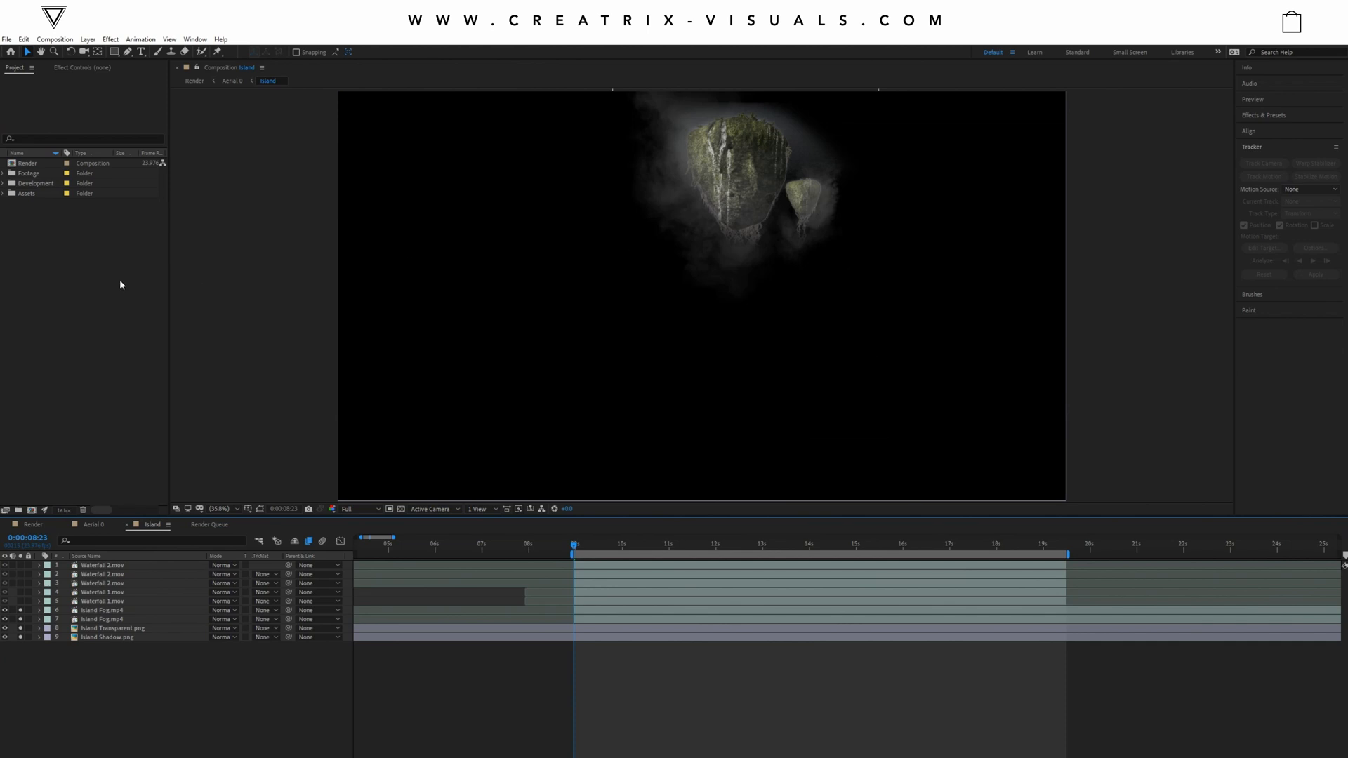
pyautogui.click(4, 192)
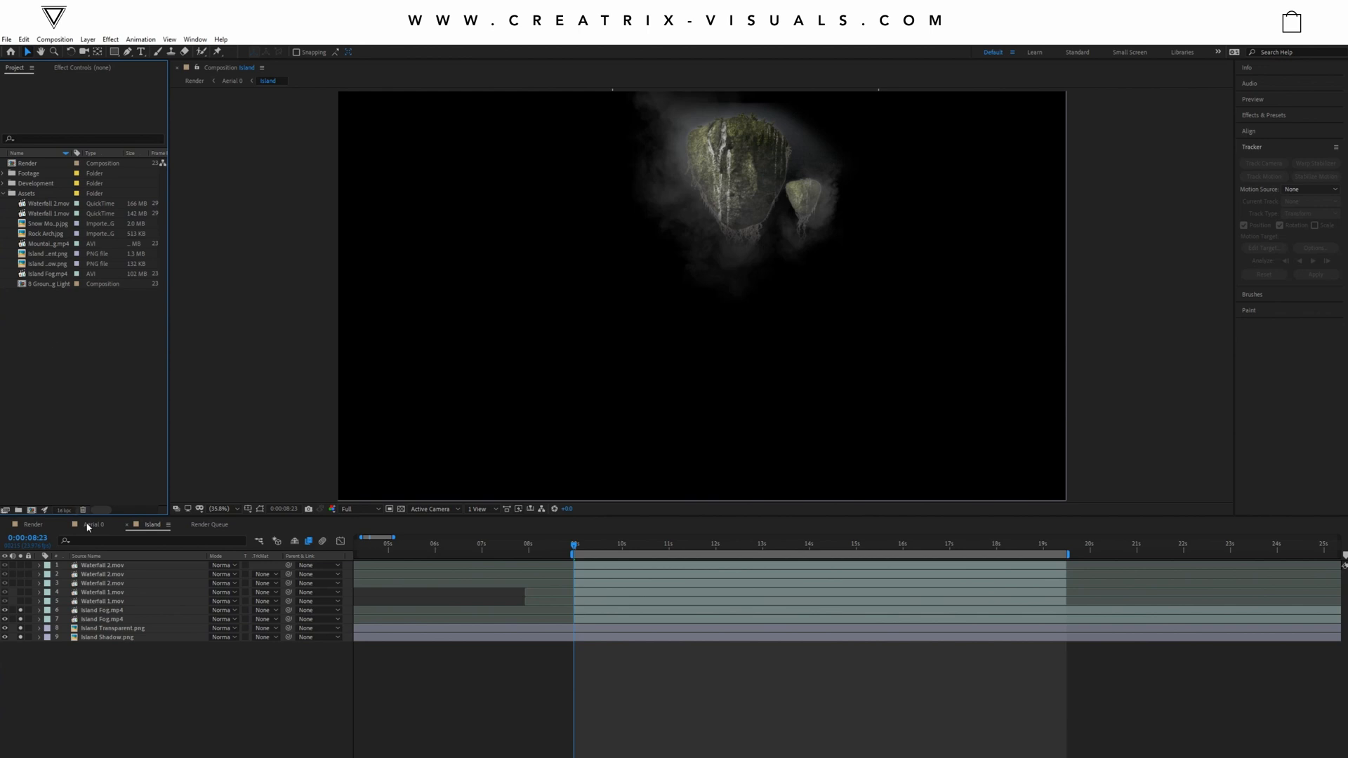
pyautogui.moveTo(112, 607)
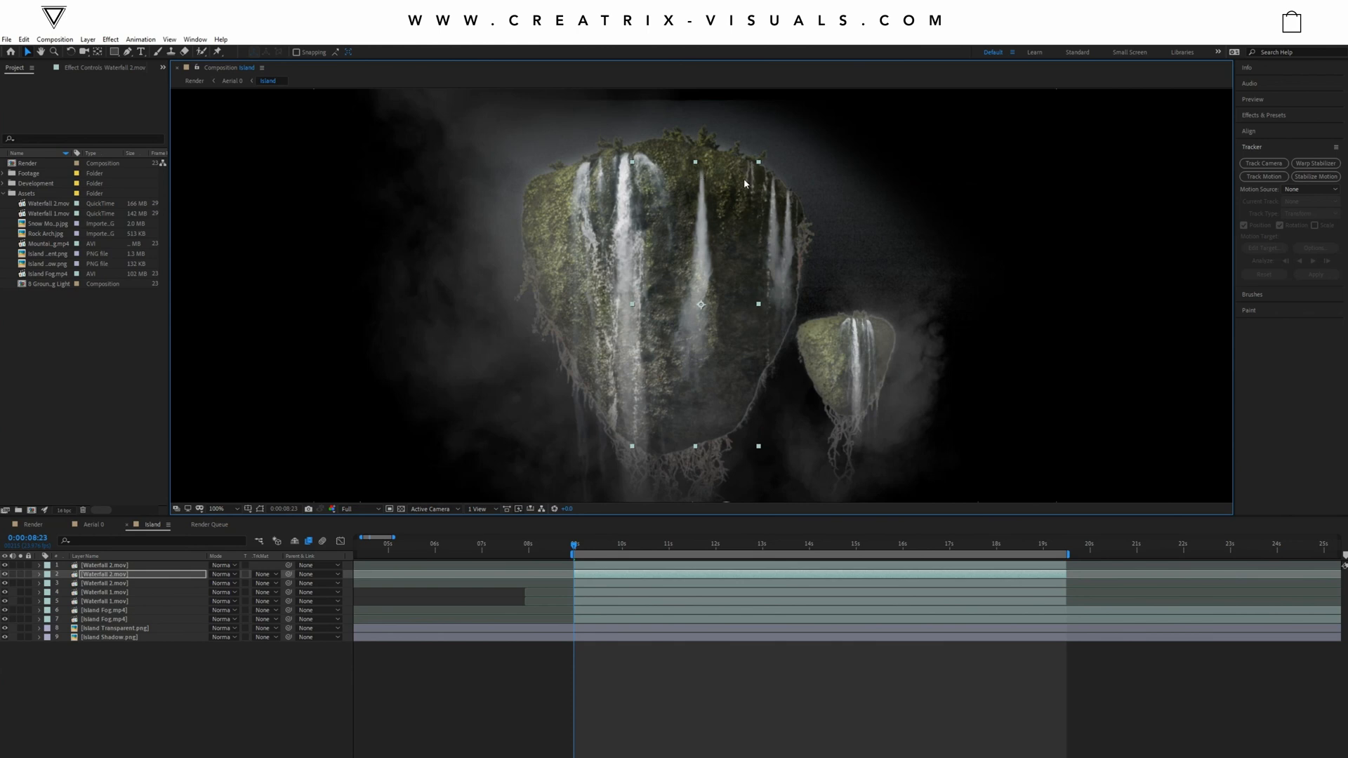
pyautogui.click(218, 508)
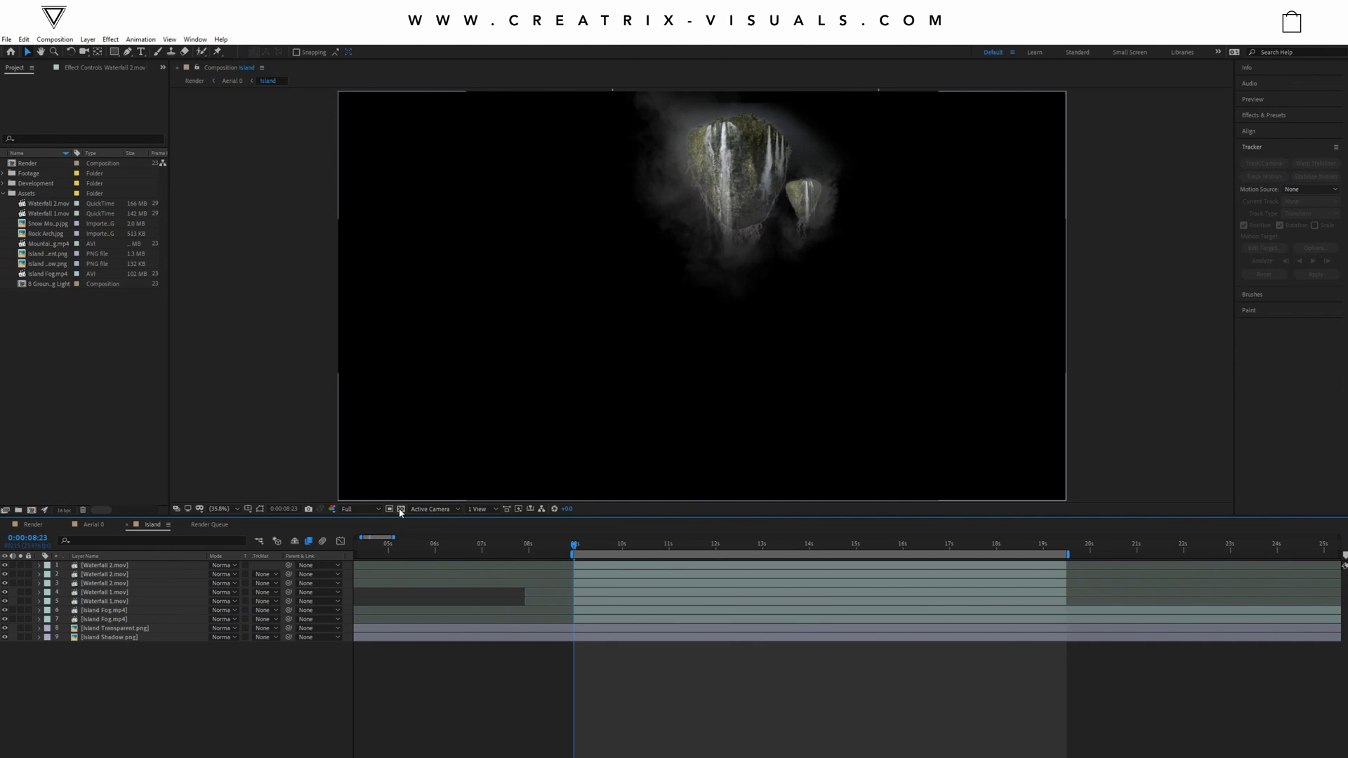
# Step: Toggle the Transparency Grid and go back to the Aerial 0 composition
pyautogui.click(399, 508)
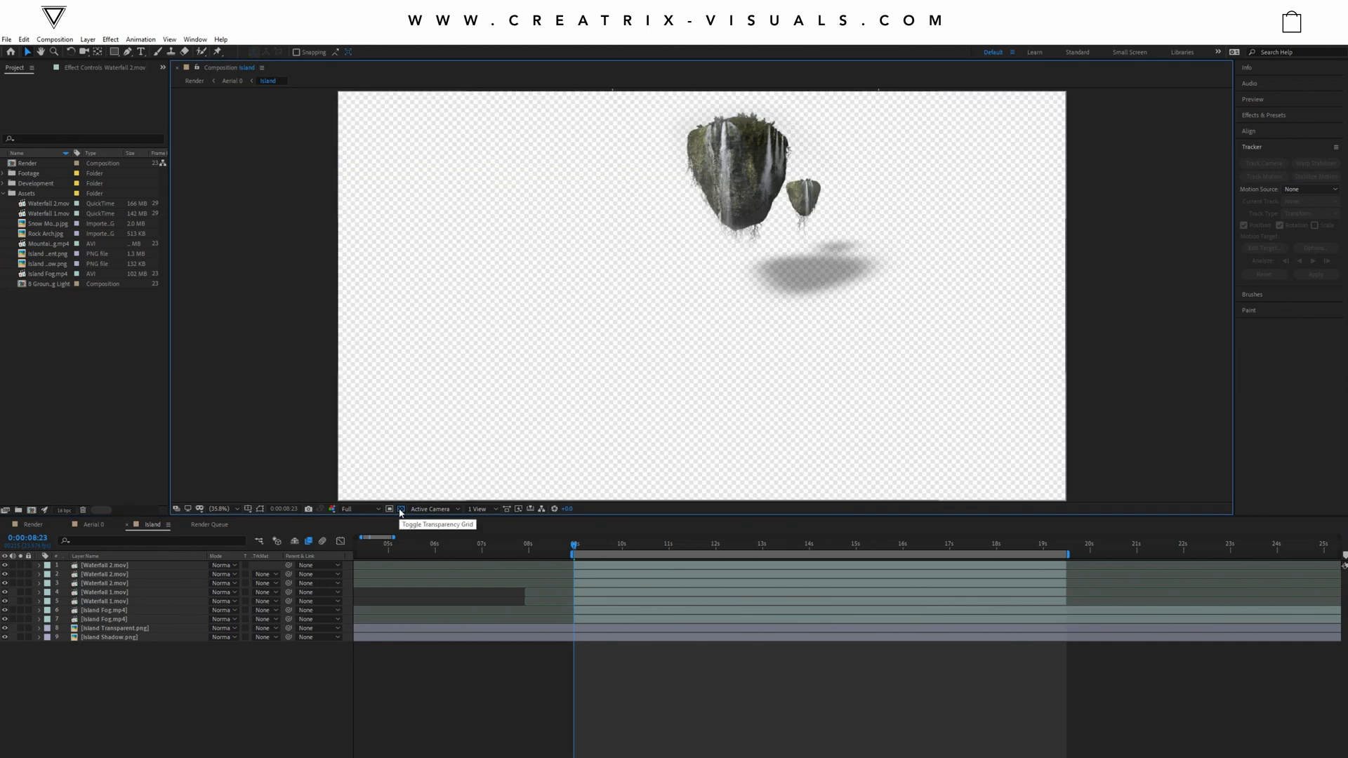
pyautogui.click(399, 508)
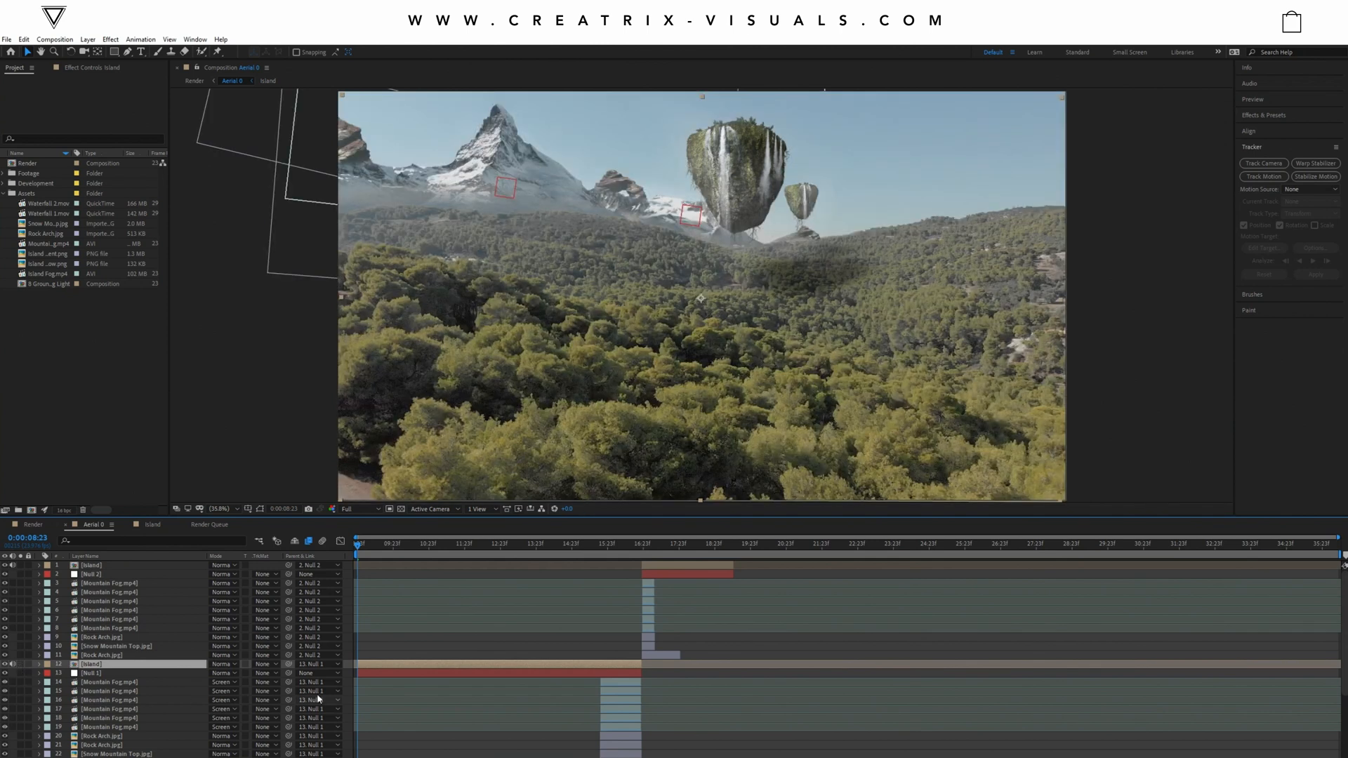
pyautogui.moveTo(586, 673)
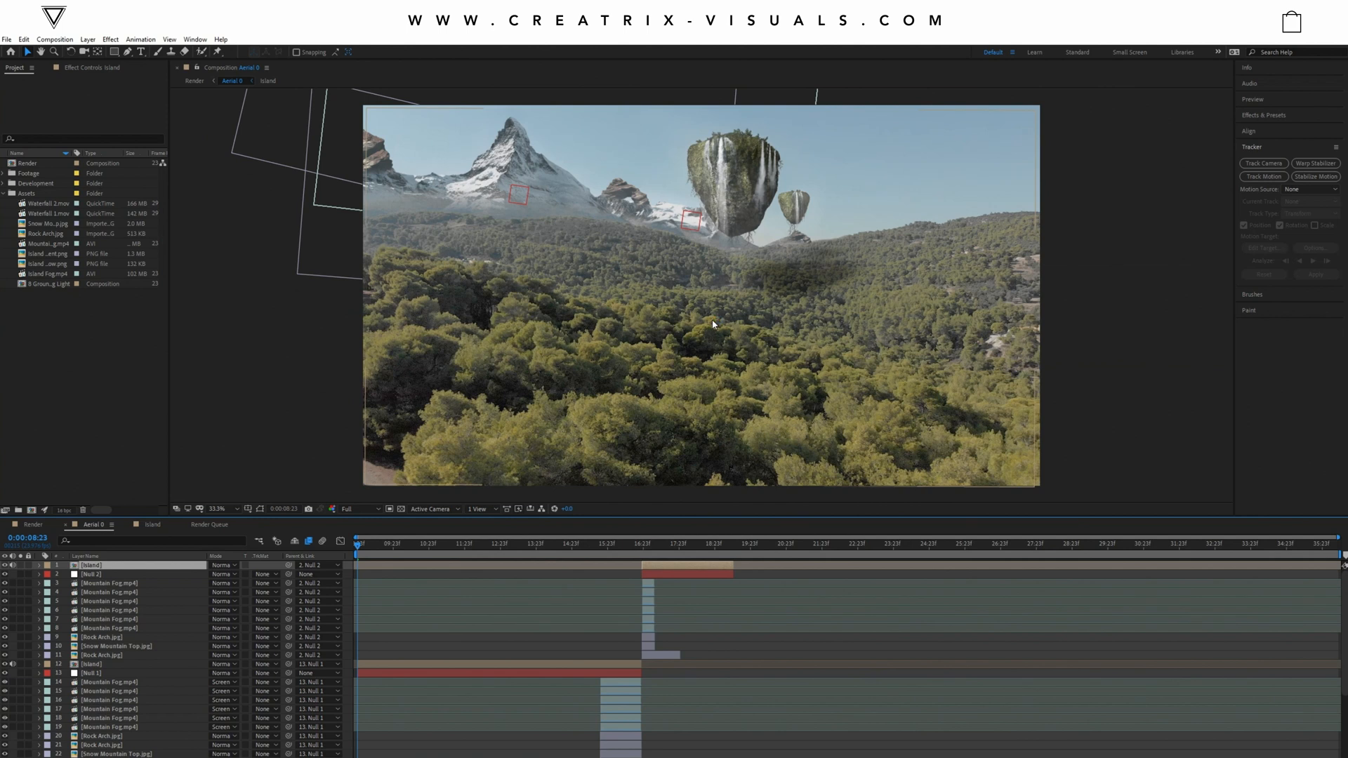
pyautogui.moveTo(534, 70)
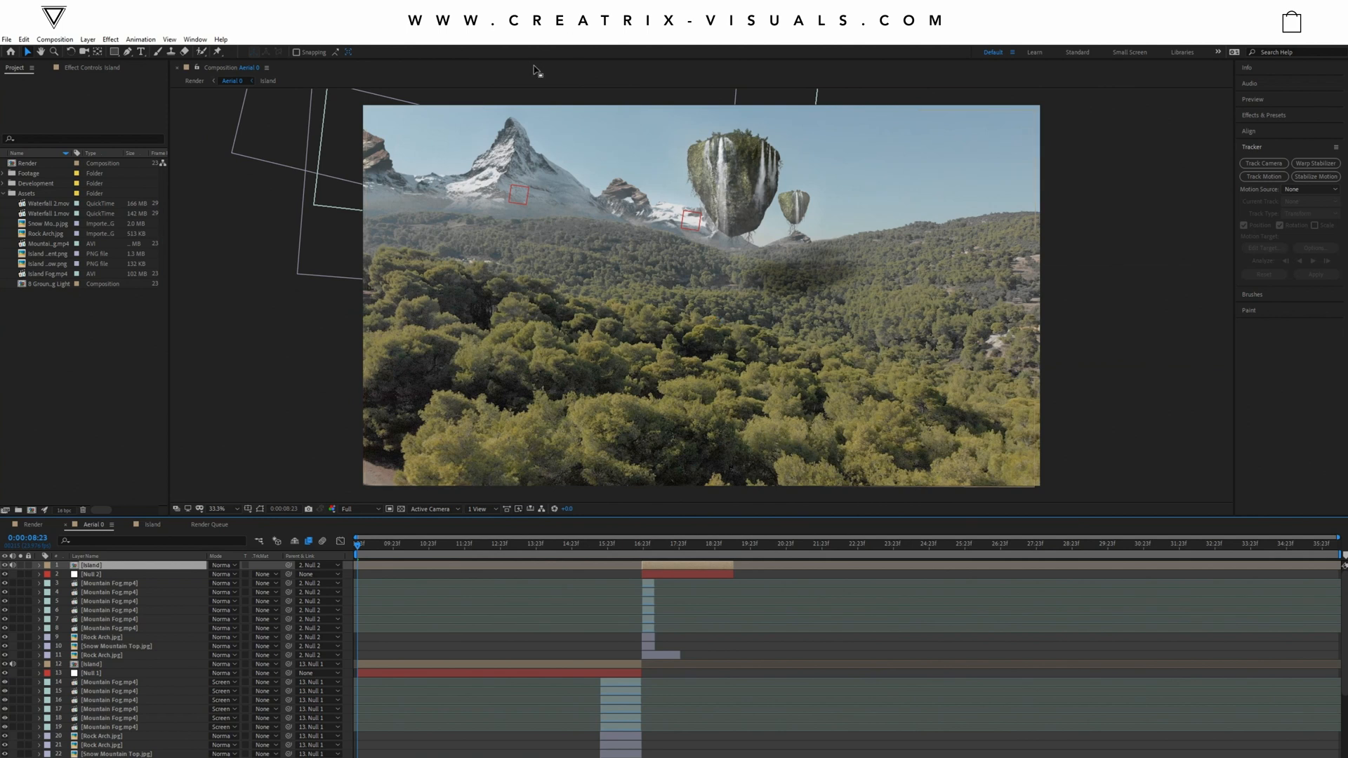
pyautogui.moveTo(776, 260)
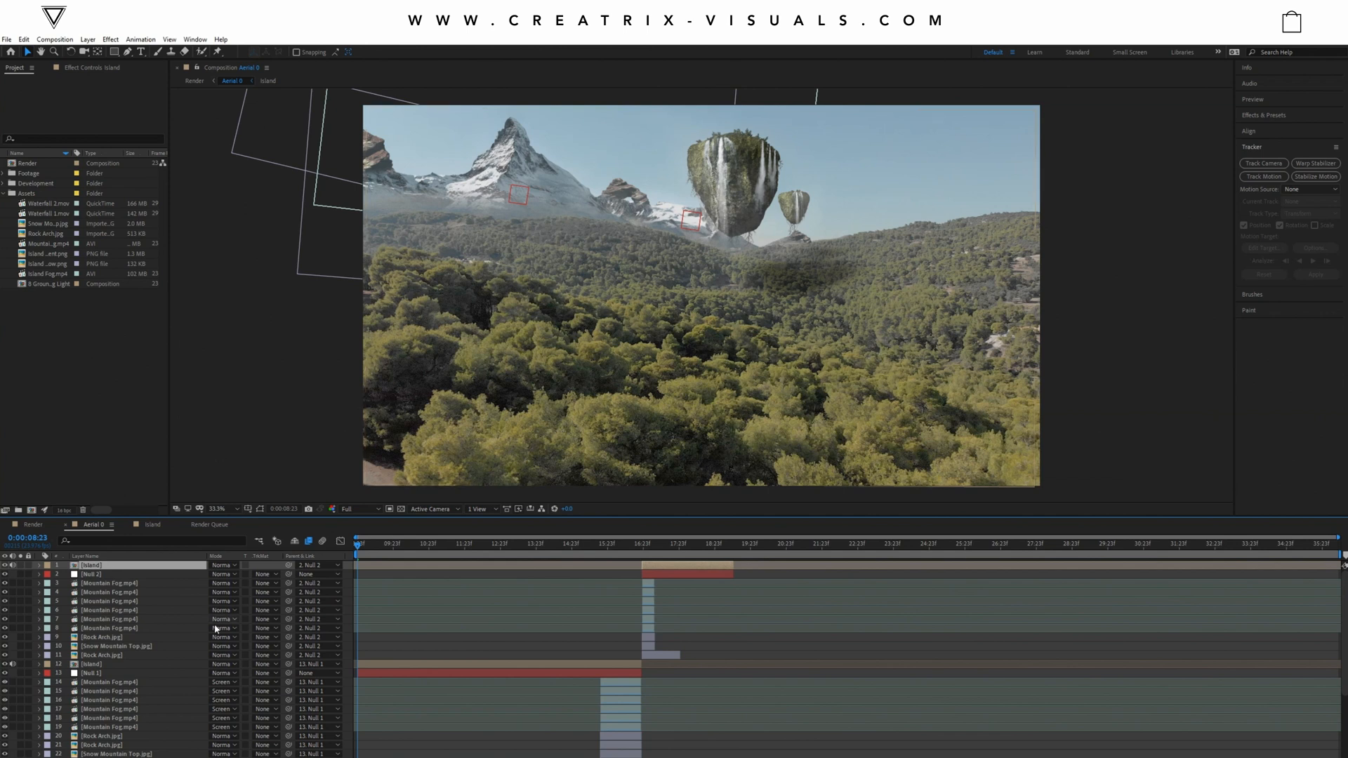
# Step: Select the bottom Snow Mountain Top layer and the Snow Mountain Top image in Assets
pyautogui.scroll(-3)
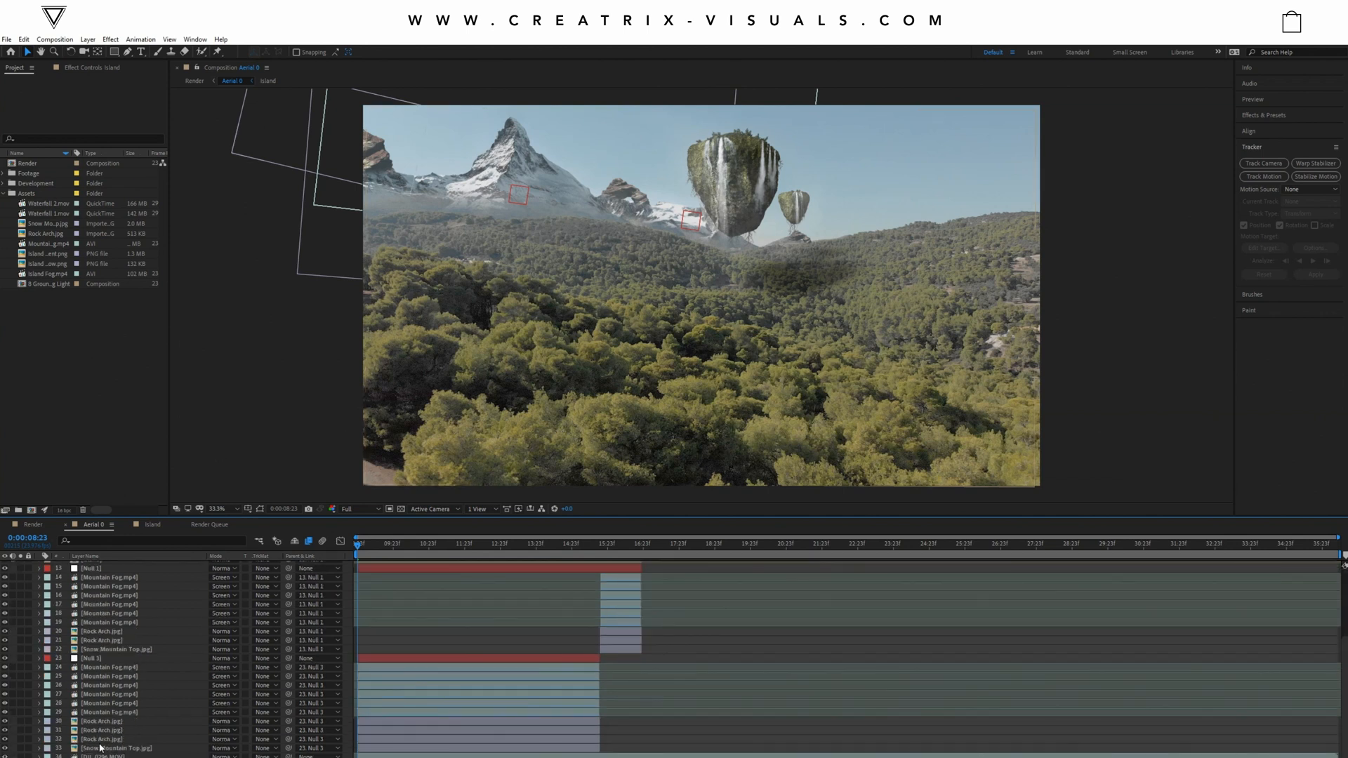
pyautogui.click(116, 747)
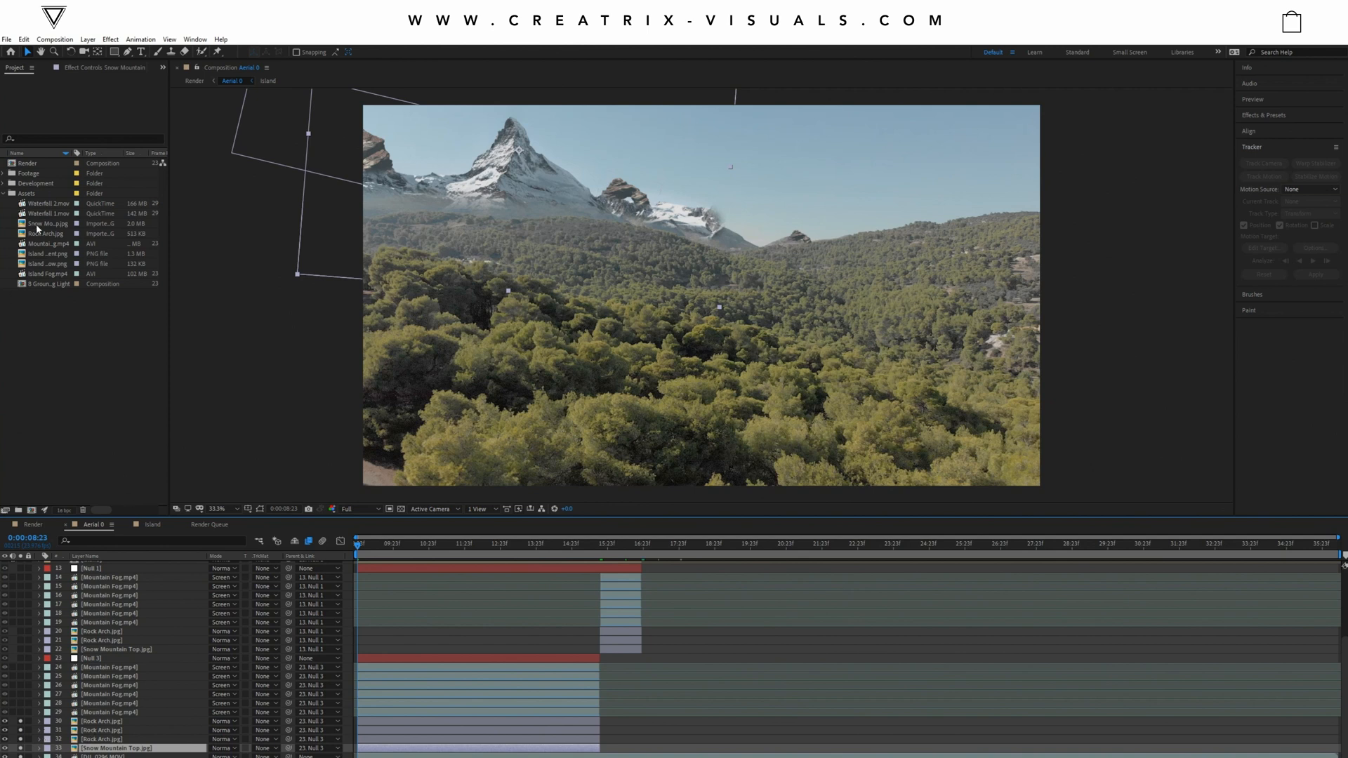
pyautogui.click(45, 223)
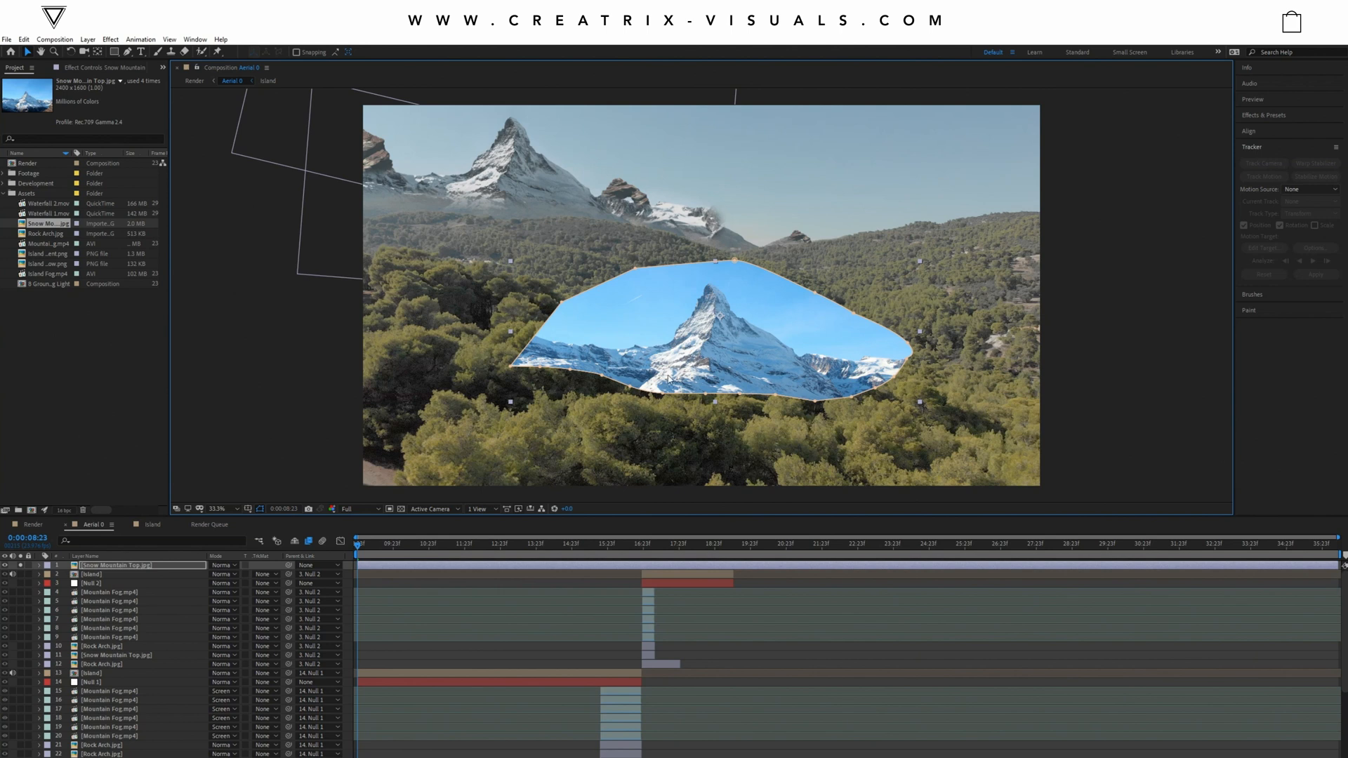
pyautogui.moveTo(714, 340)
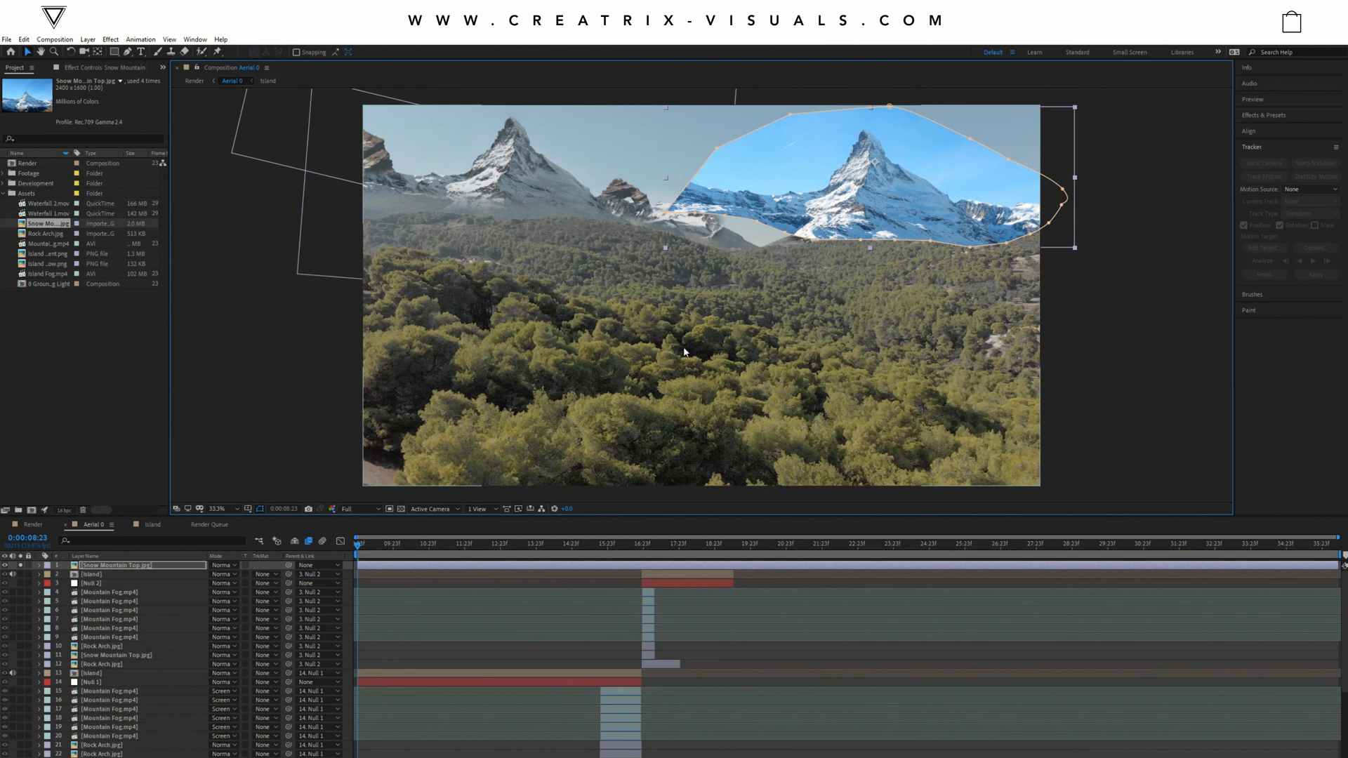
pyautogui.moveTo(720, 348)
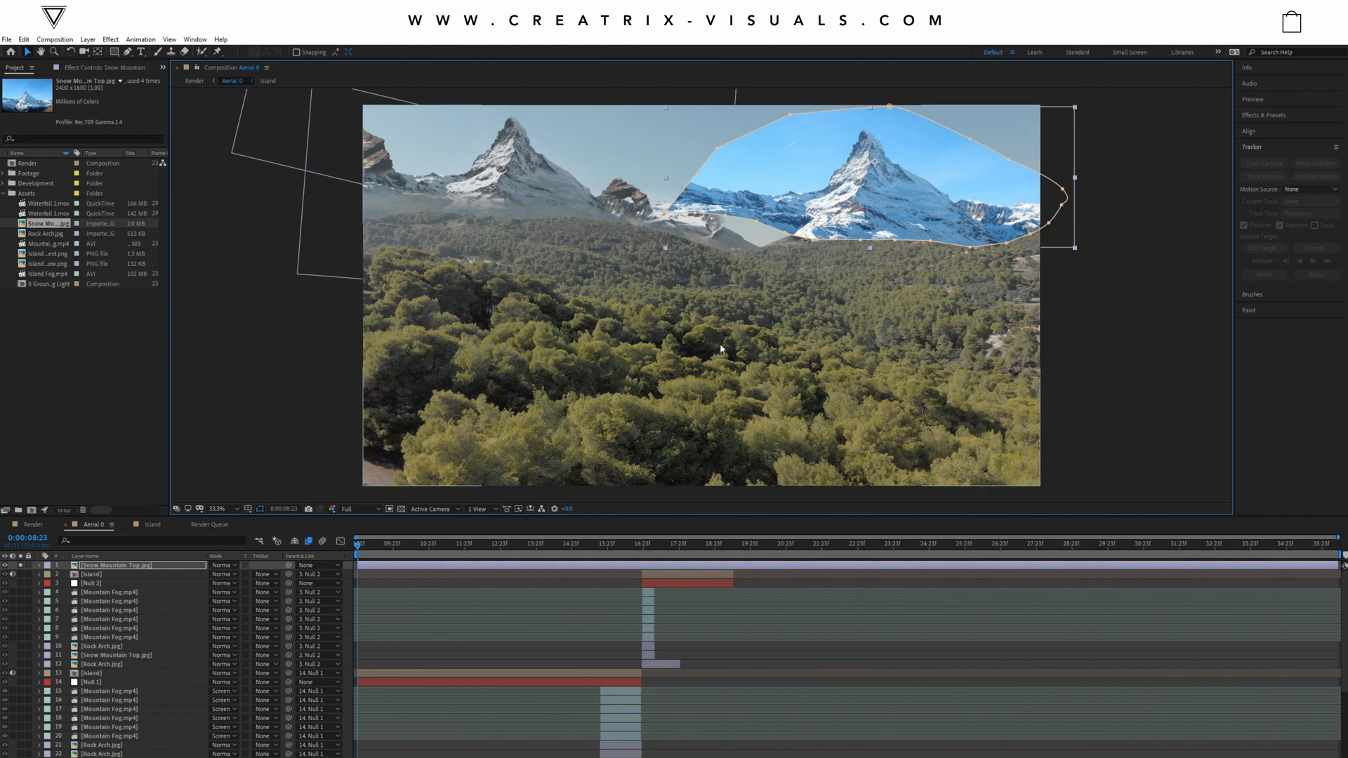
pyautogui.moveTo(862, 200)
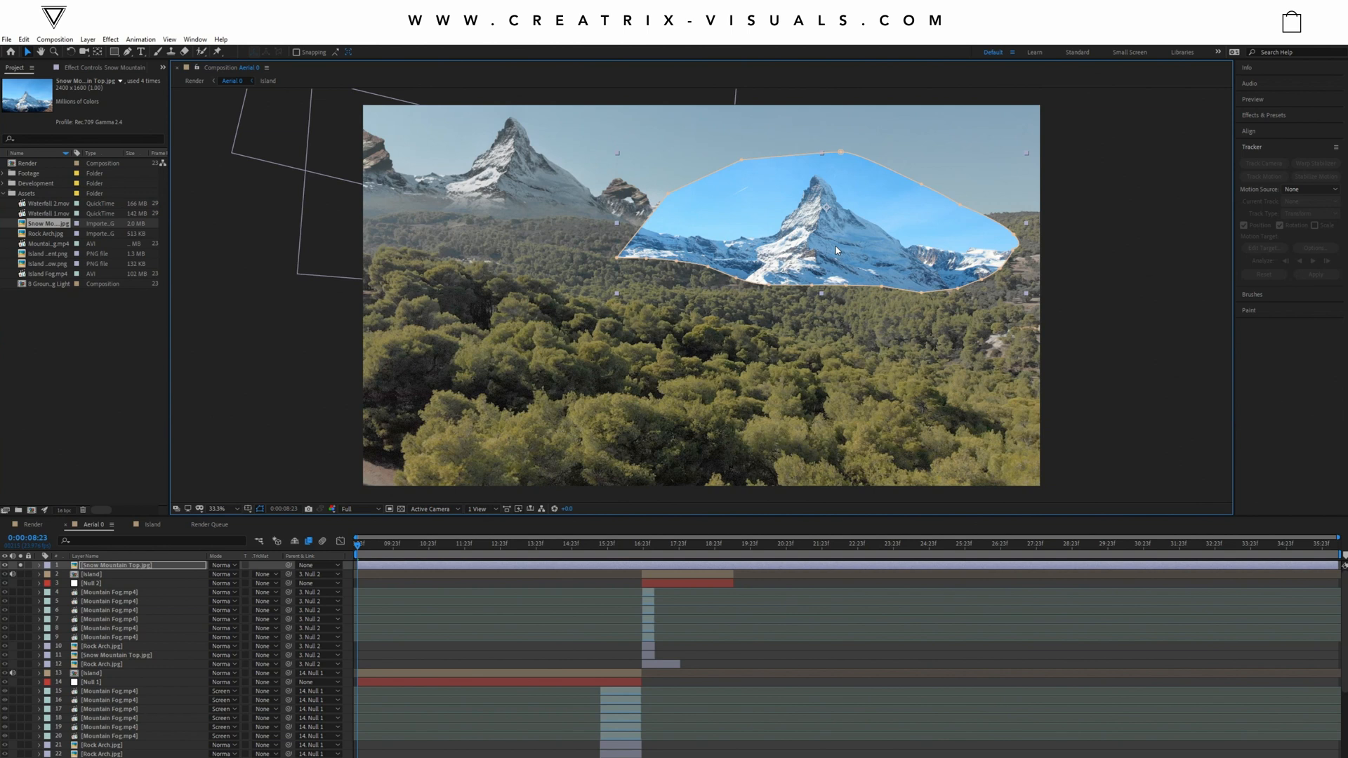
pyautogui.moveTo(829, 252)
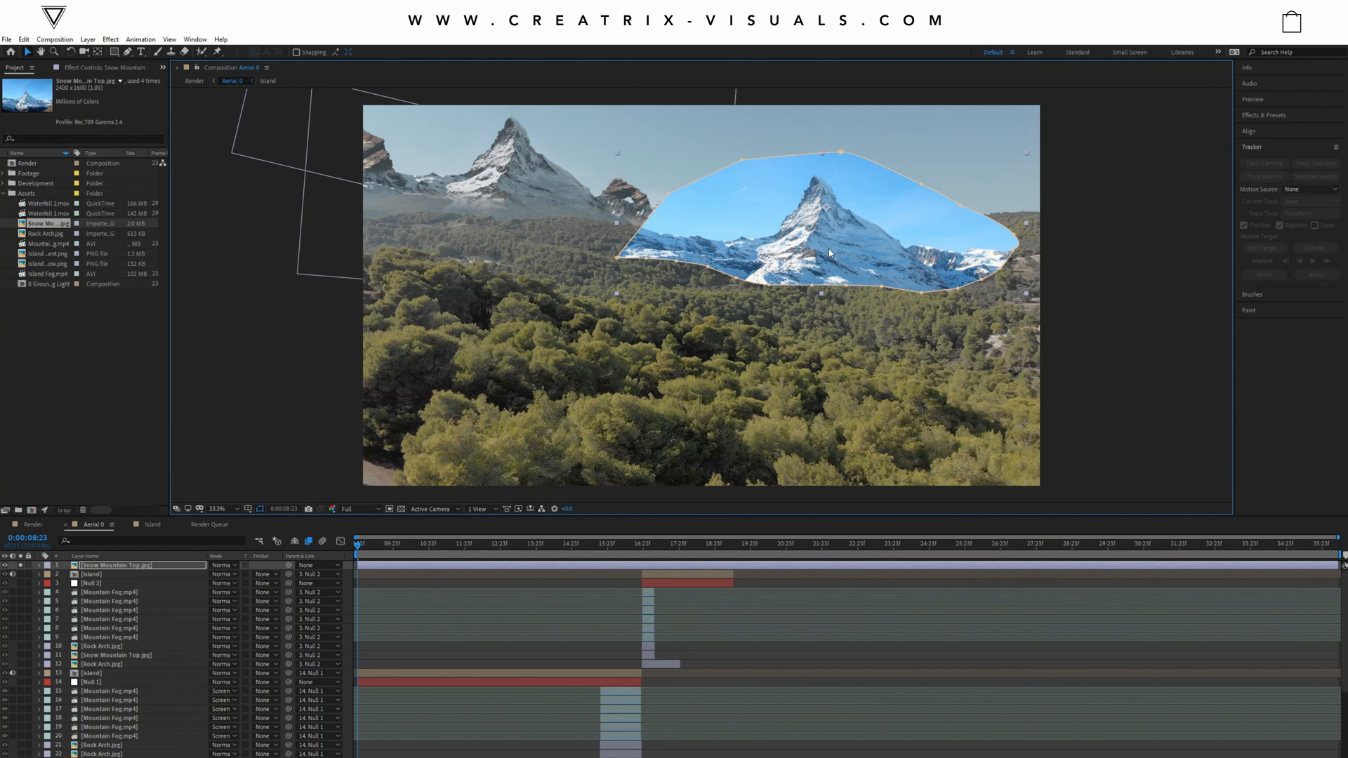
pyautogui.moveTo(728, 349)
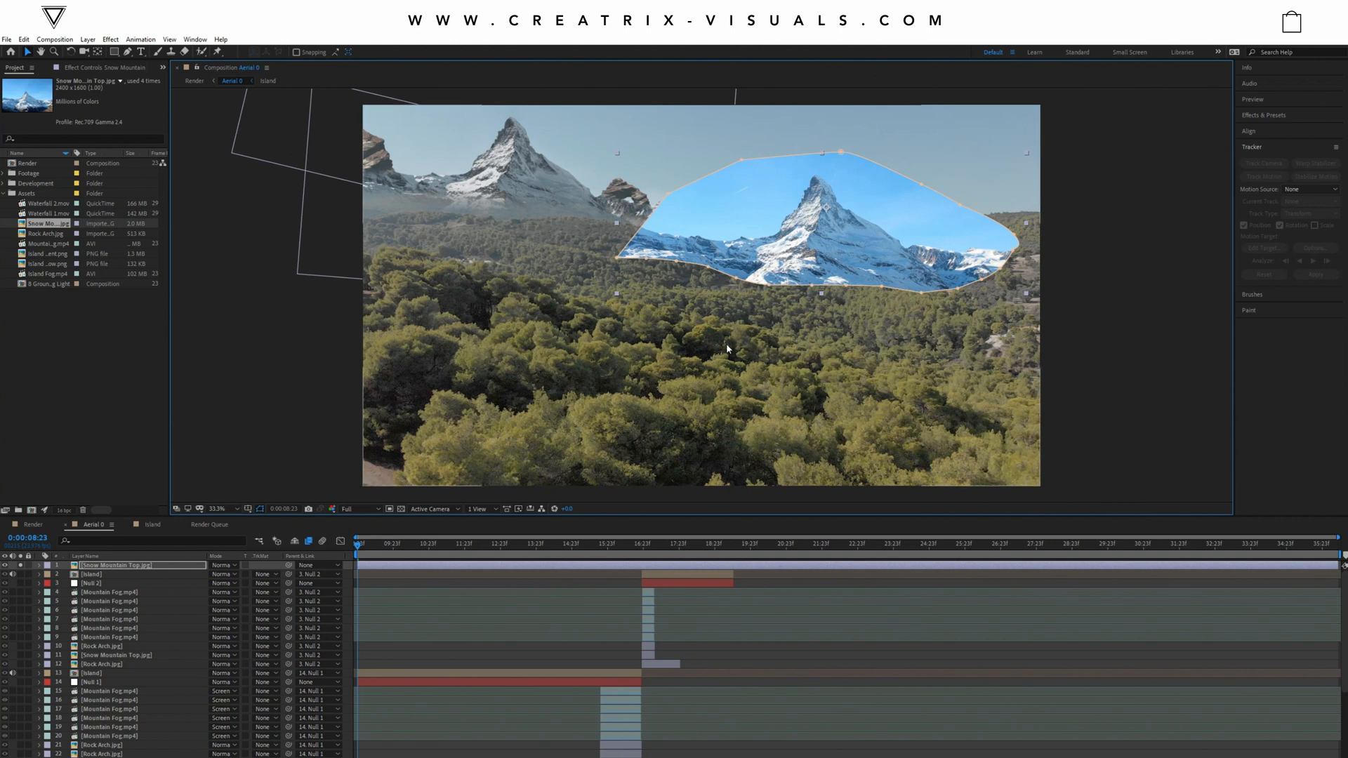
pyautogui.moveTo(594, 331)
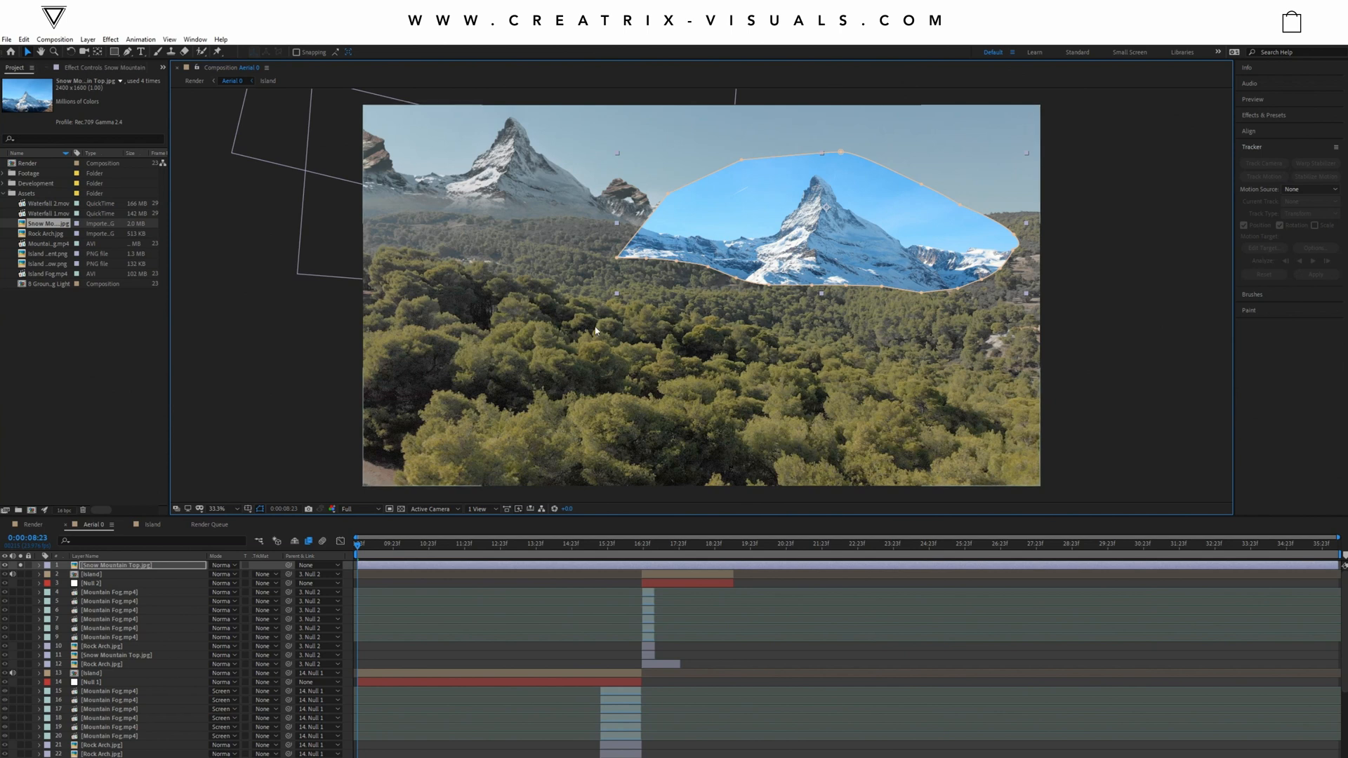
pyautogui.moveTo(424, 250)
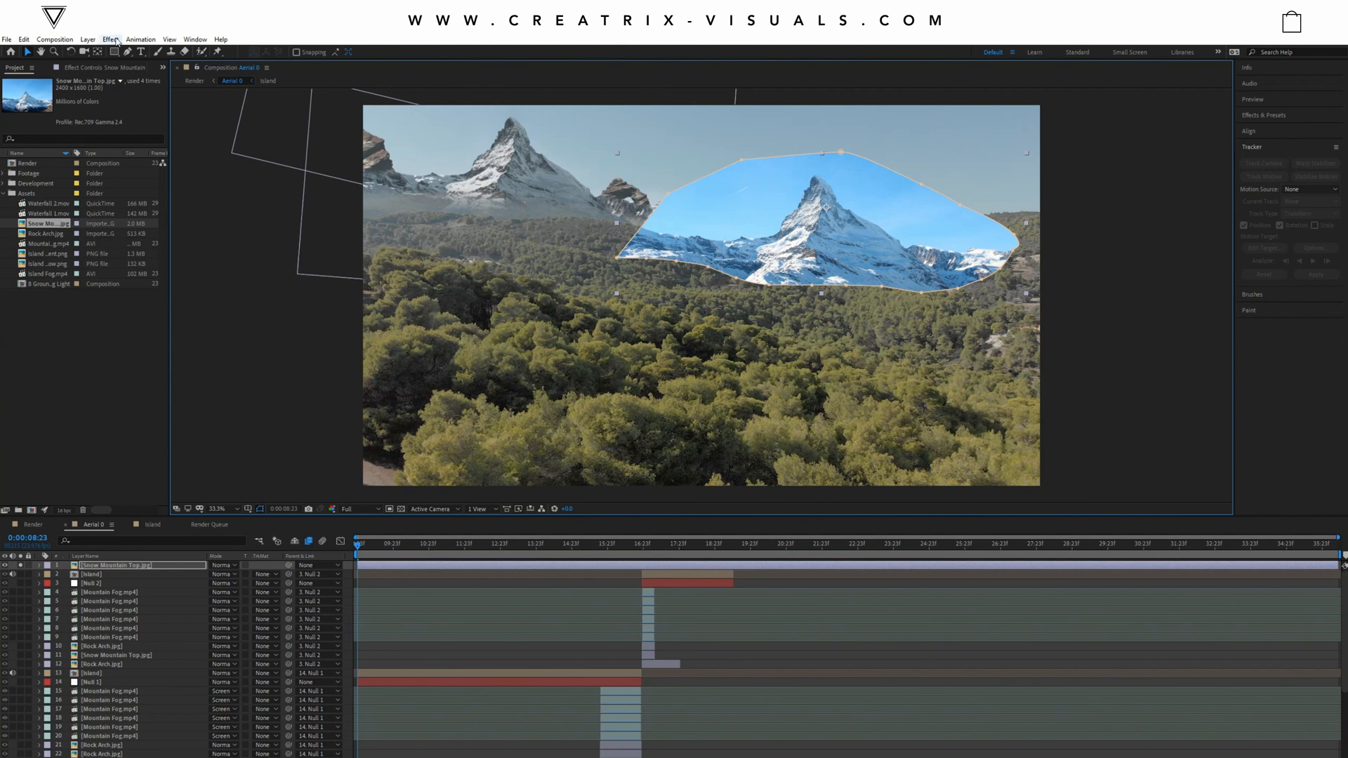
# Step: Add Hue/Saturation to the Snow Mountain Top layer and lower its Master Saturation
pyautogui.click(109, 39)
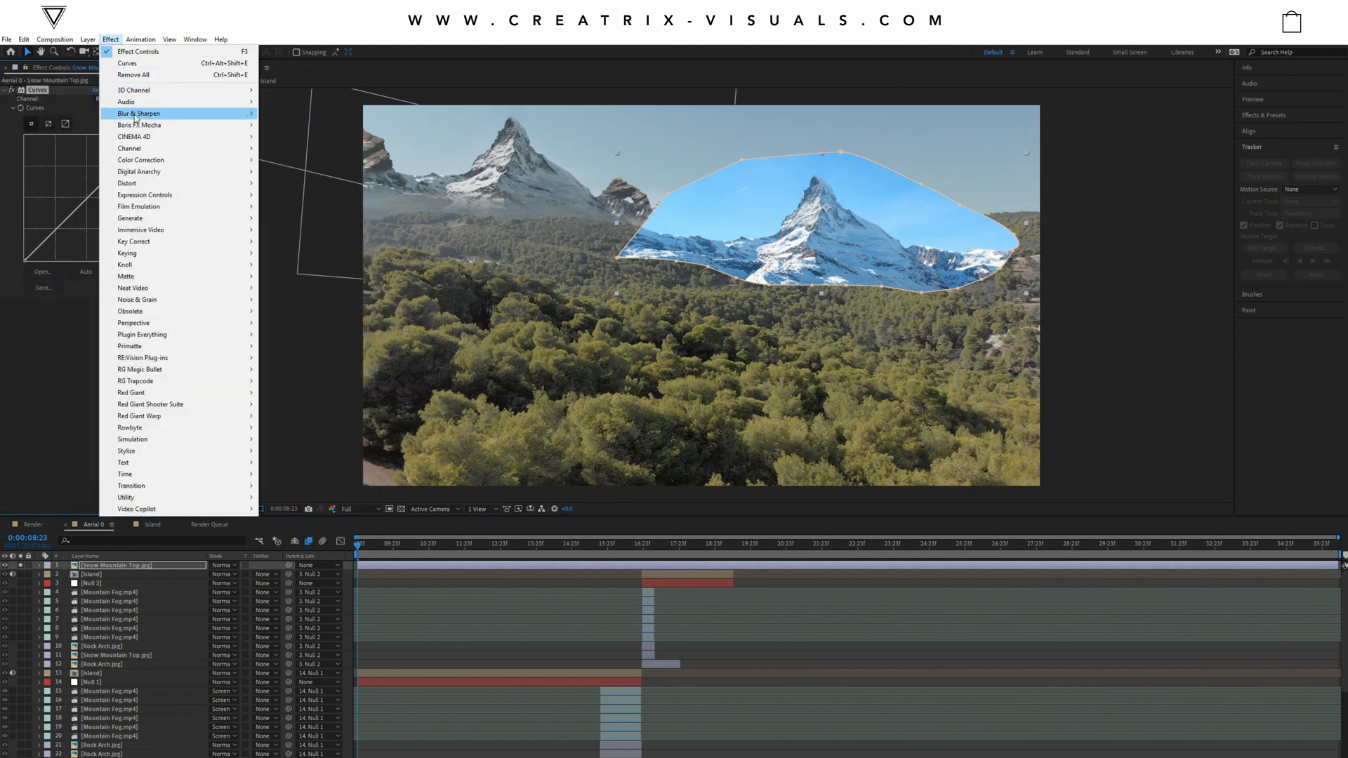
pyautogui.moveTo(140, 160)
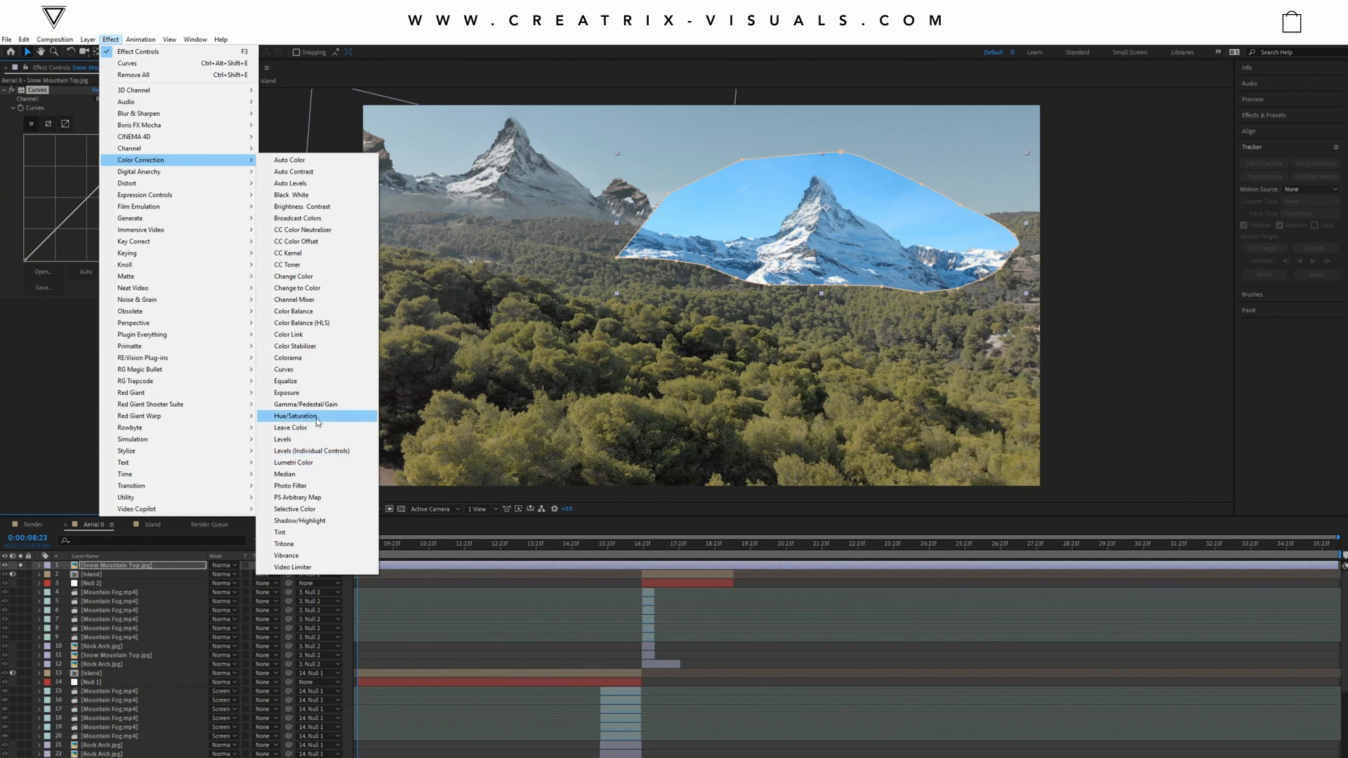
pyautogui.click(301, 416)
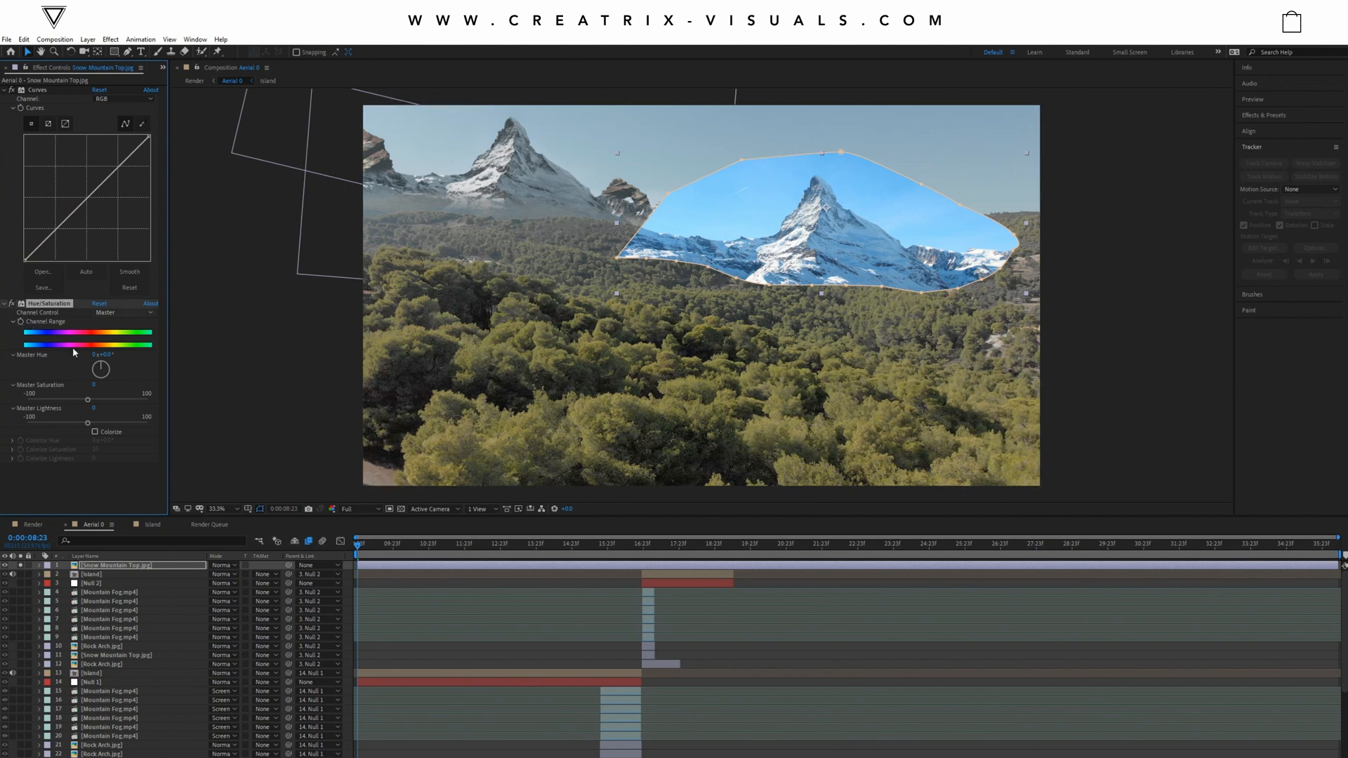
pyautogui.moveTo(93, 402); pyautogui.dragTo(77, 402)
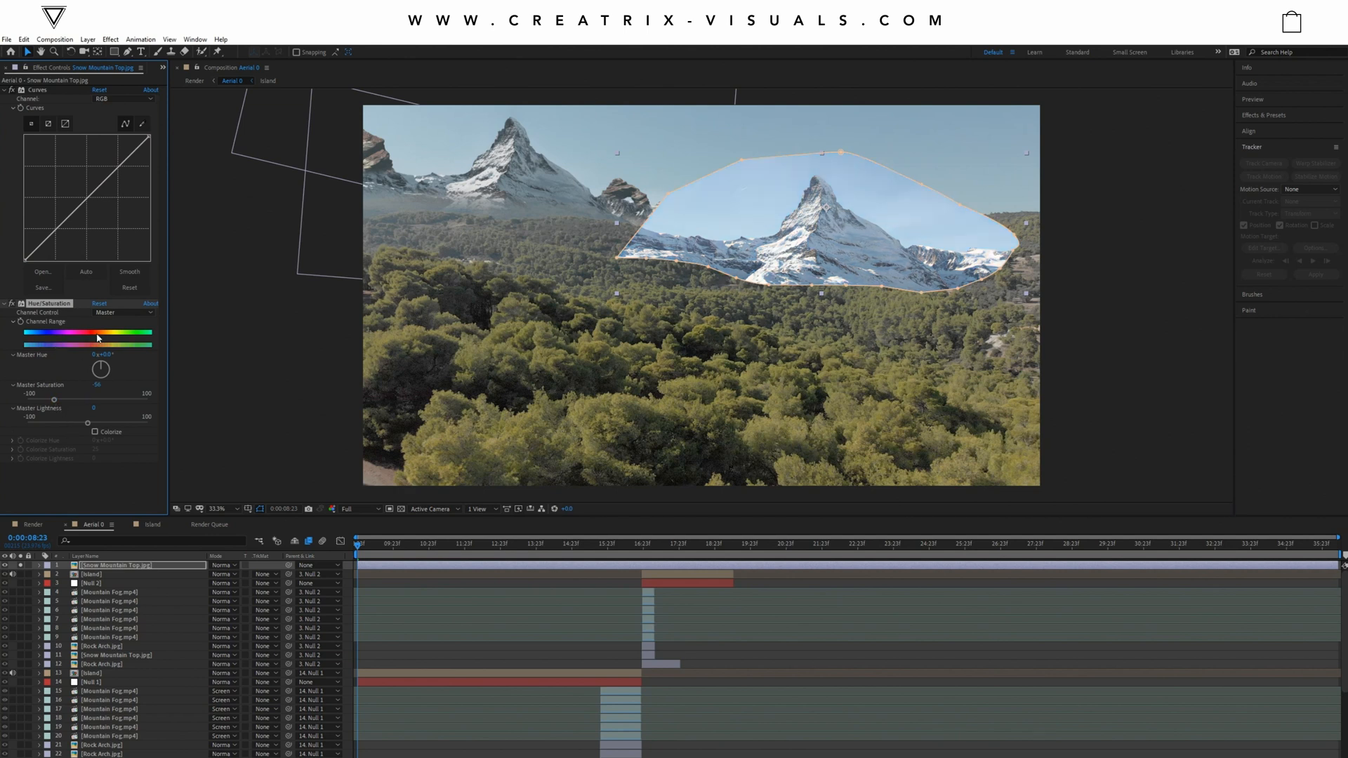
pyautogui.moveTo(95, 401)
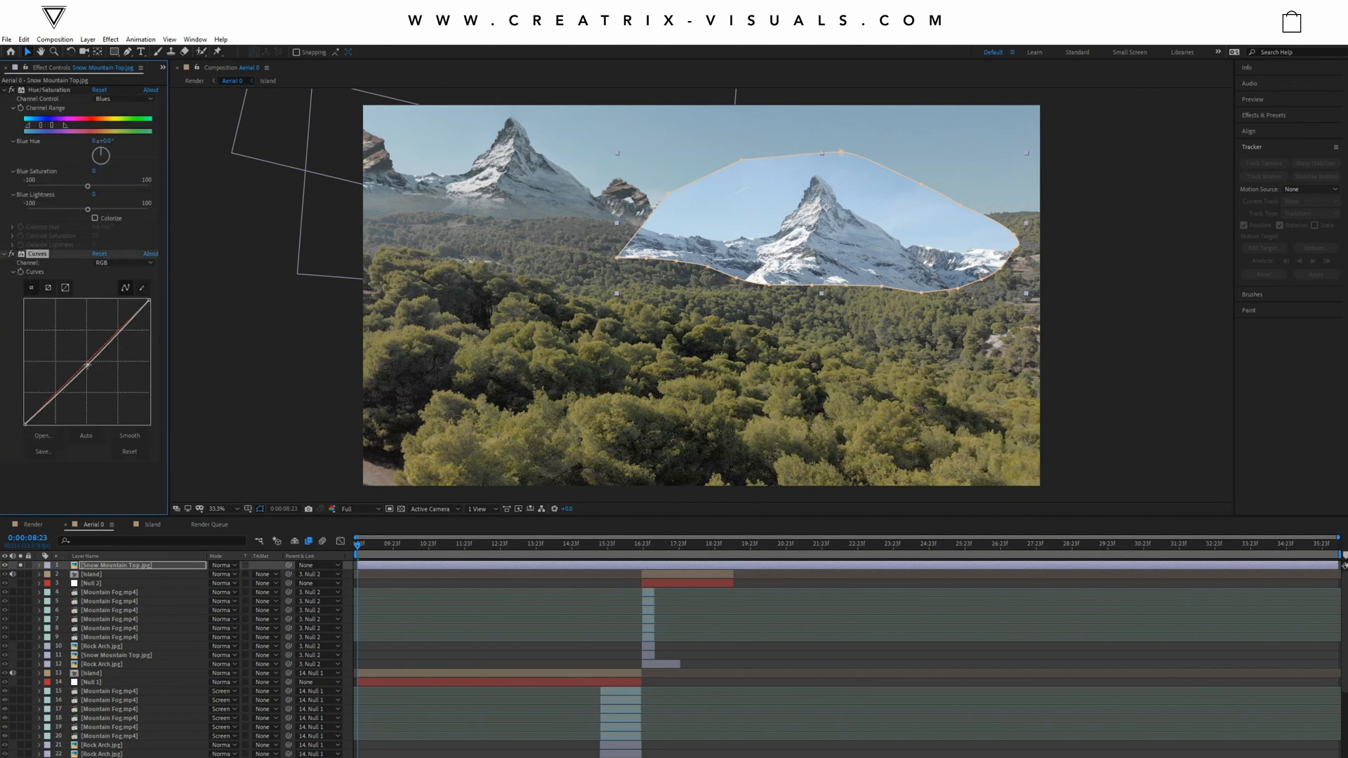
# Step: Switch the Snow Mountain Top Curves effect to the Blue channel
pyautogui.click(99, 253)
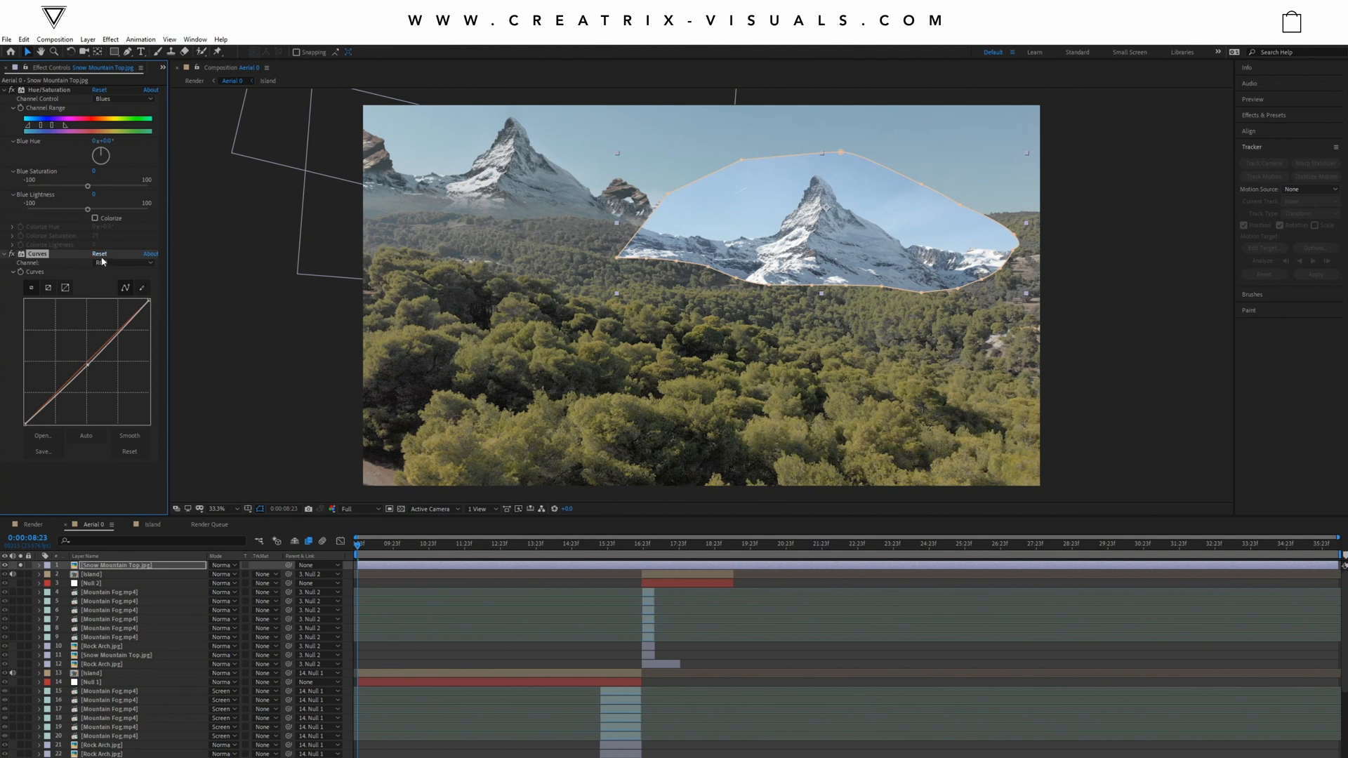
pyautogui.click(123, 263)
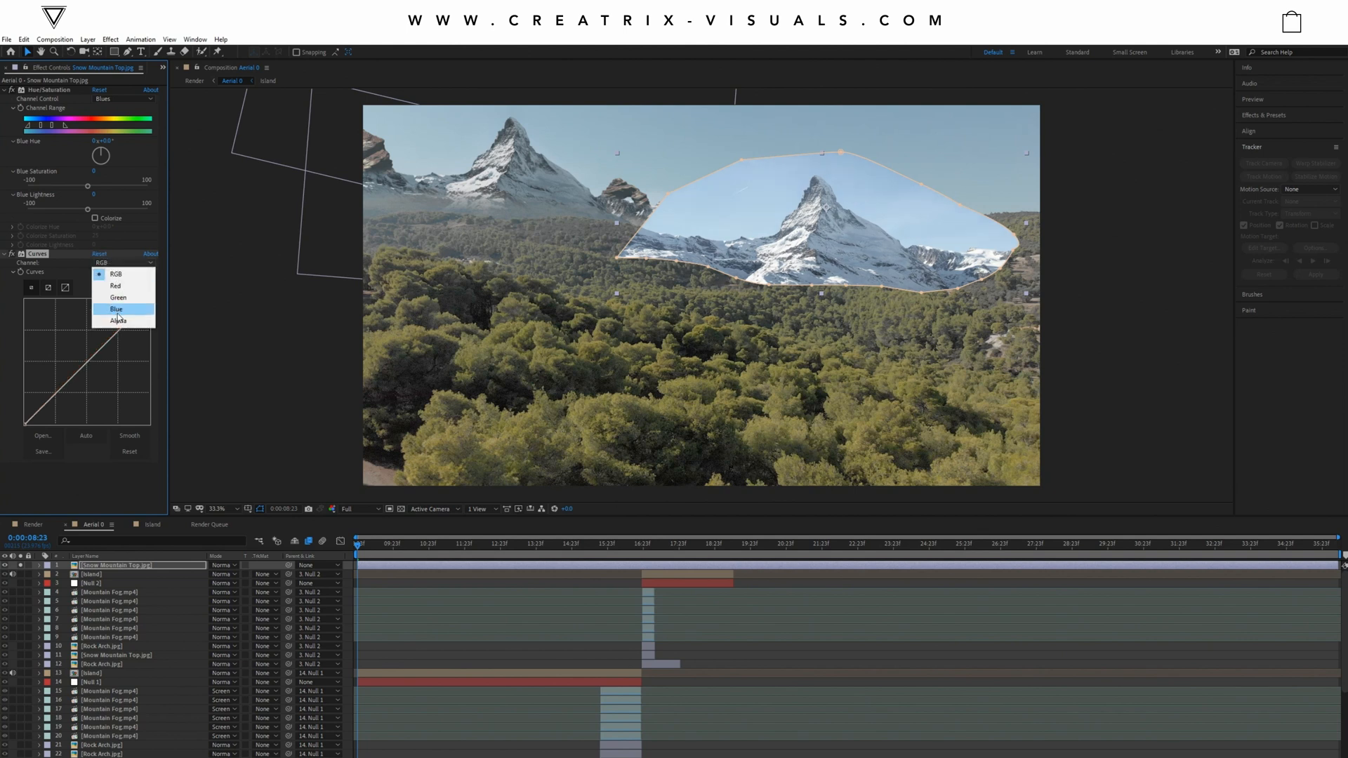
pyautogui.click(116, 309)
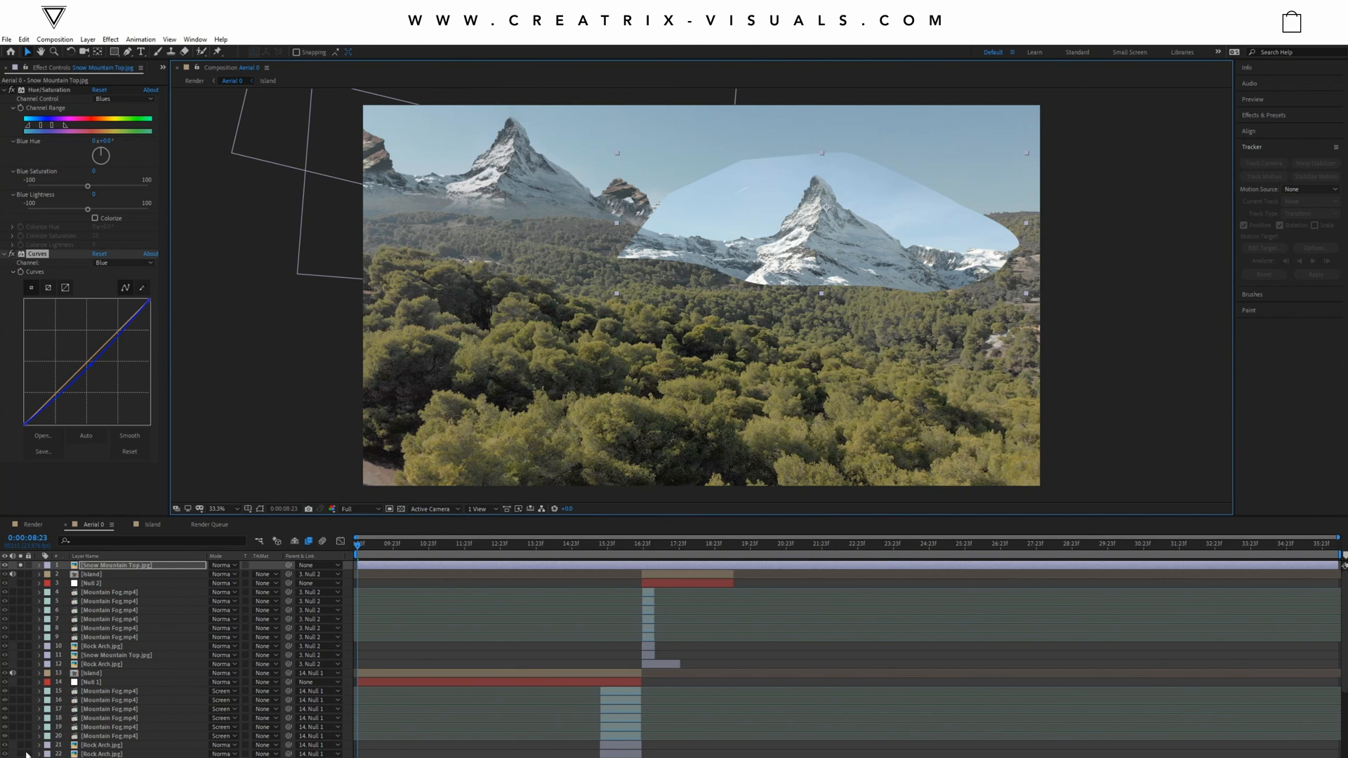
pyautogui.moveTo(111, 685)
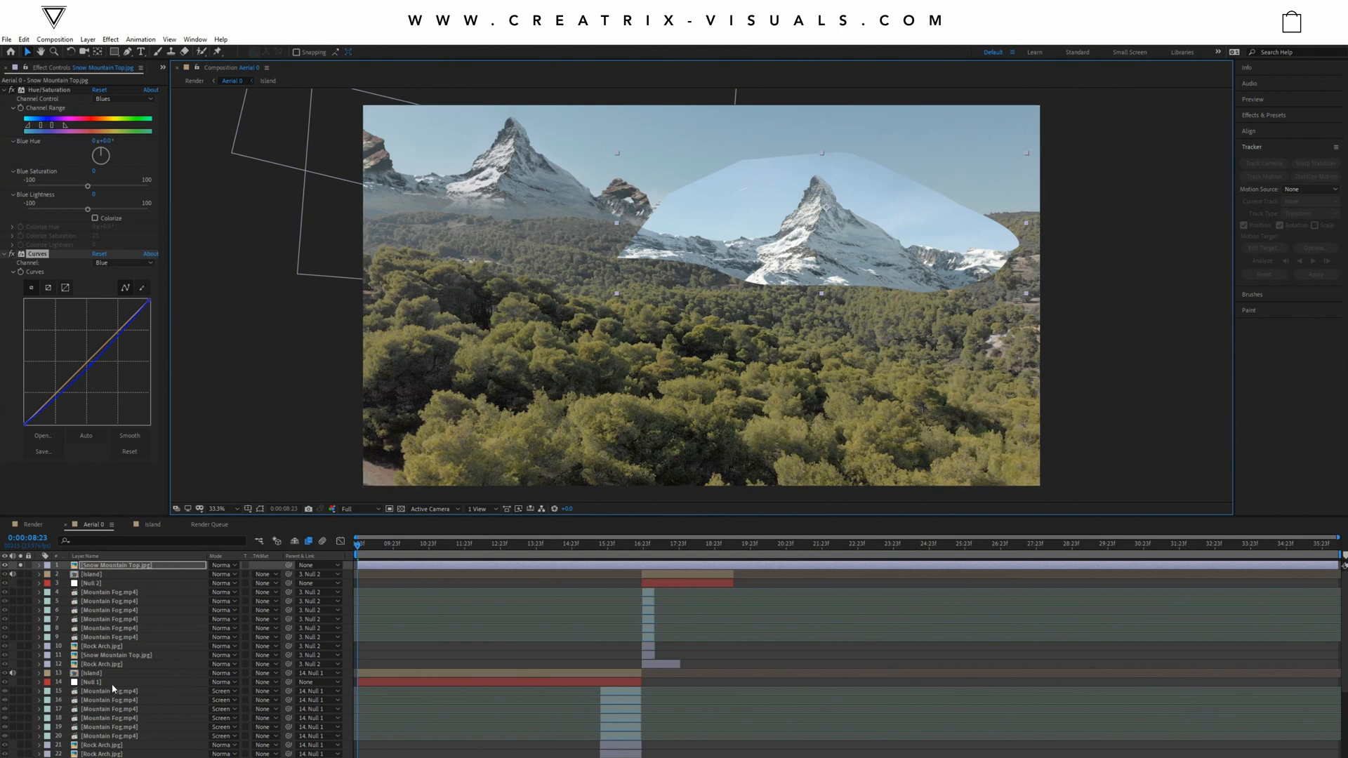
pyautogui.moveTo(808, 257)
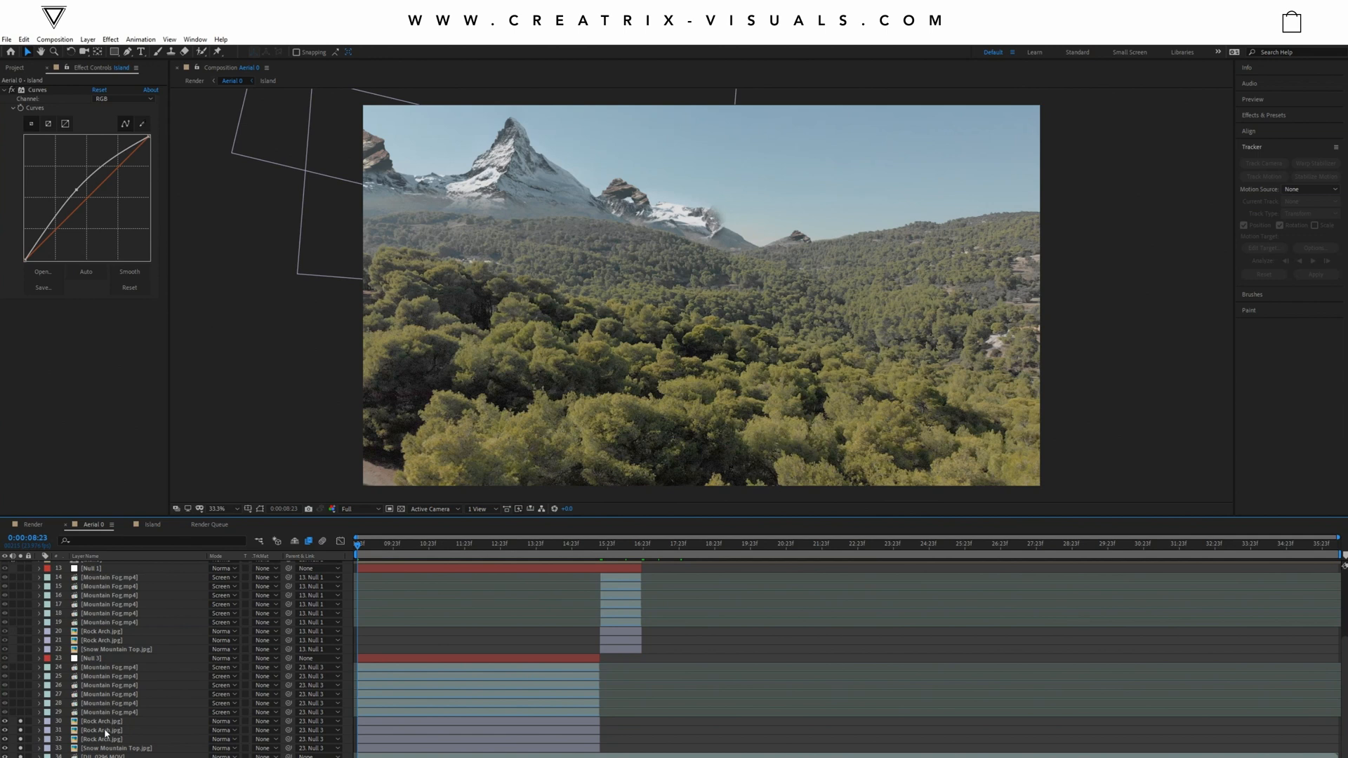
# Step: Select the lower Snow Mountain Top layer to expose its masks and colour corrections
pyautogui.click(116, 748)
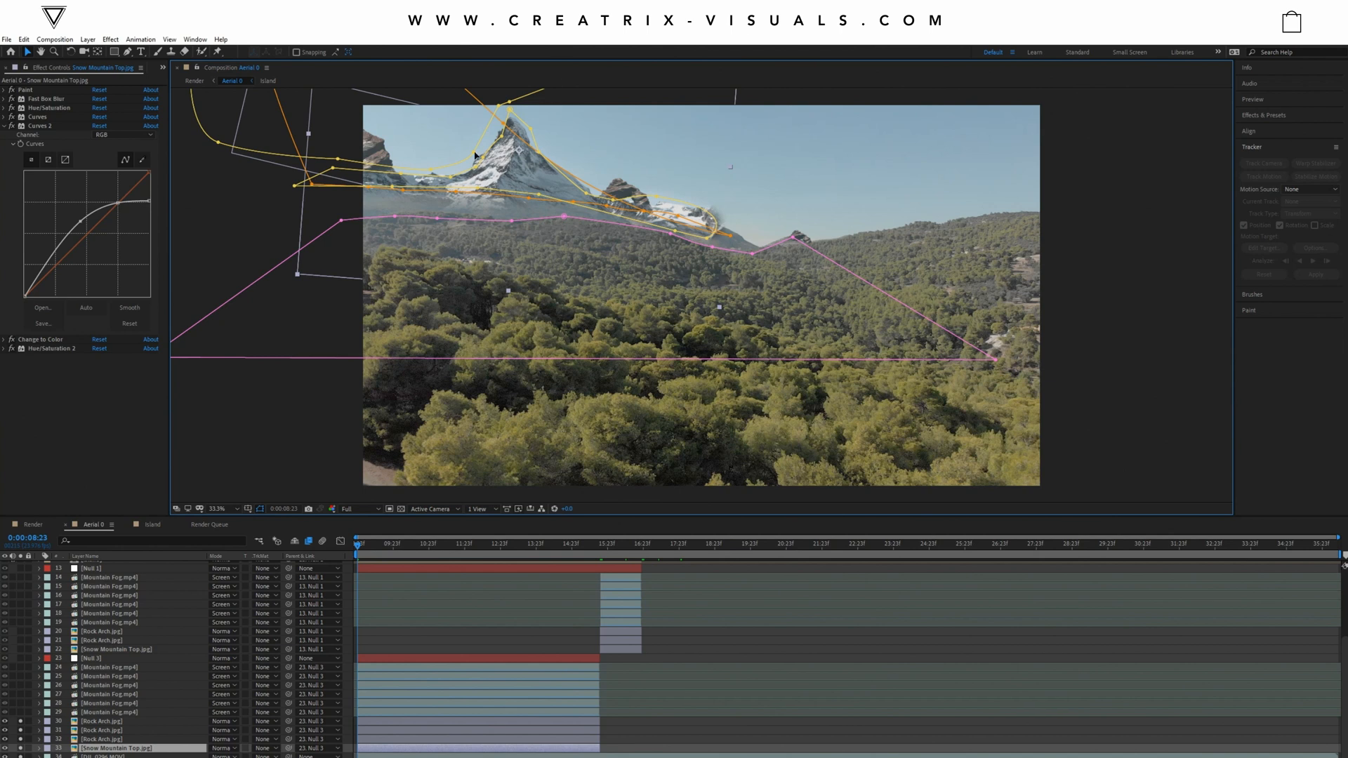
pyautogui.moveTo(445, 261)
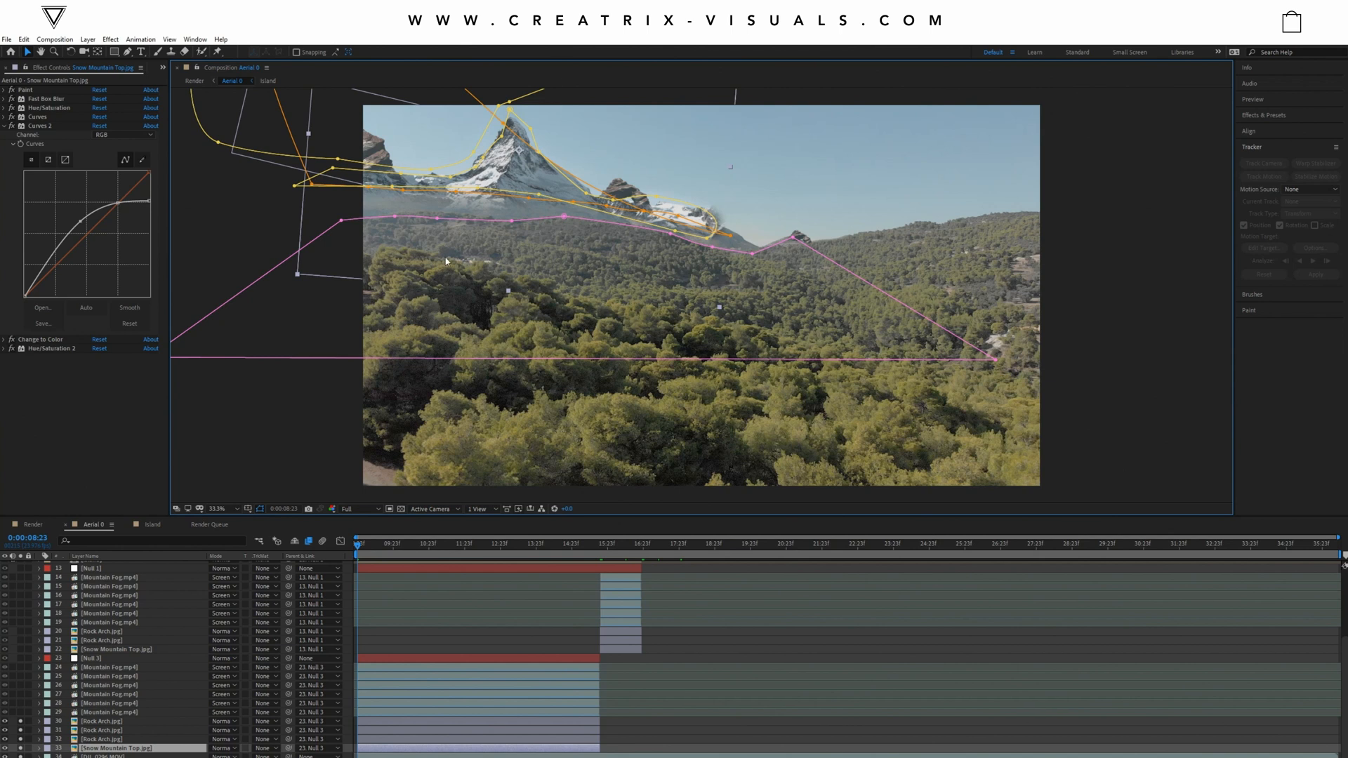
pyautogui.moveTo(114, 628)
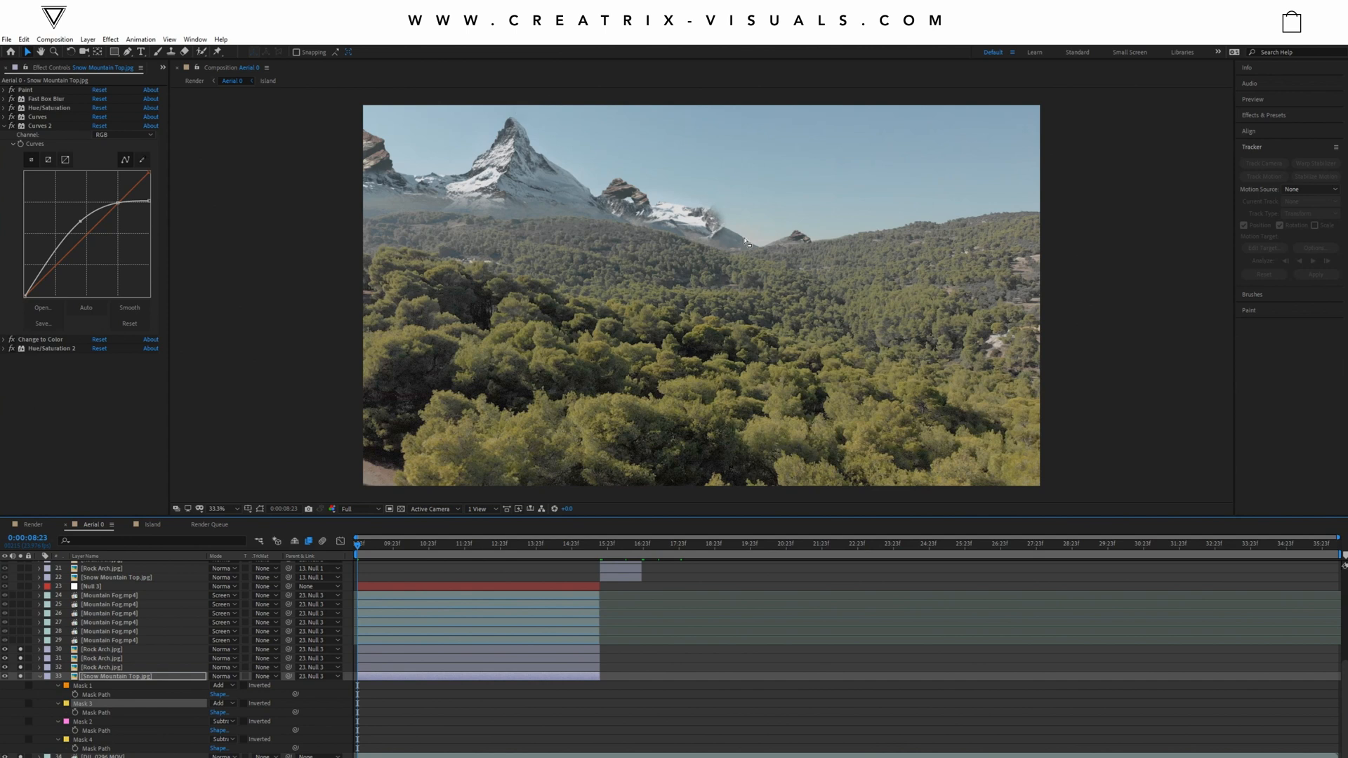
pyautogui.moveTo(734, 222)
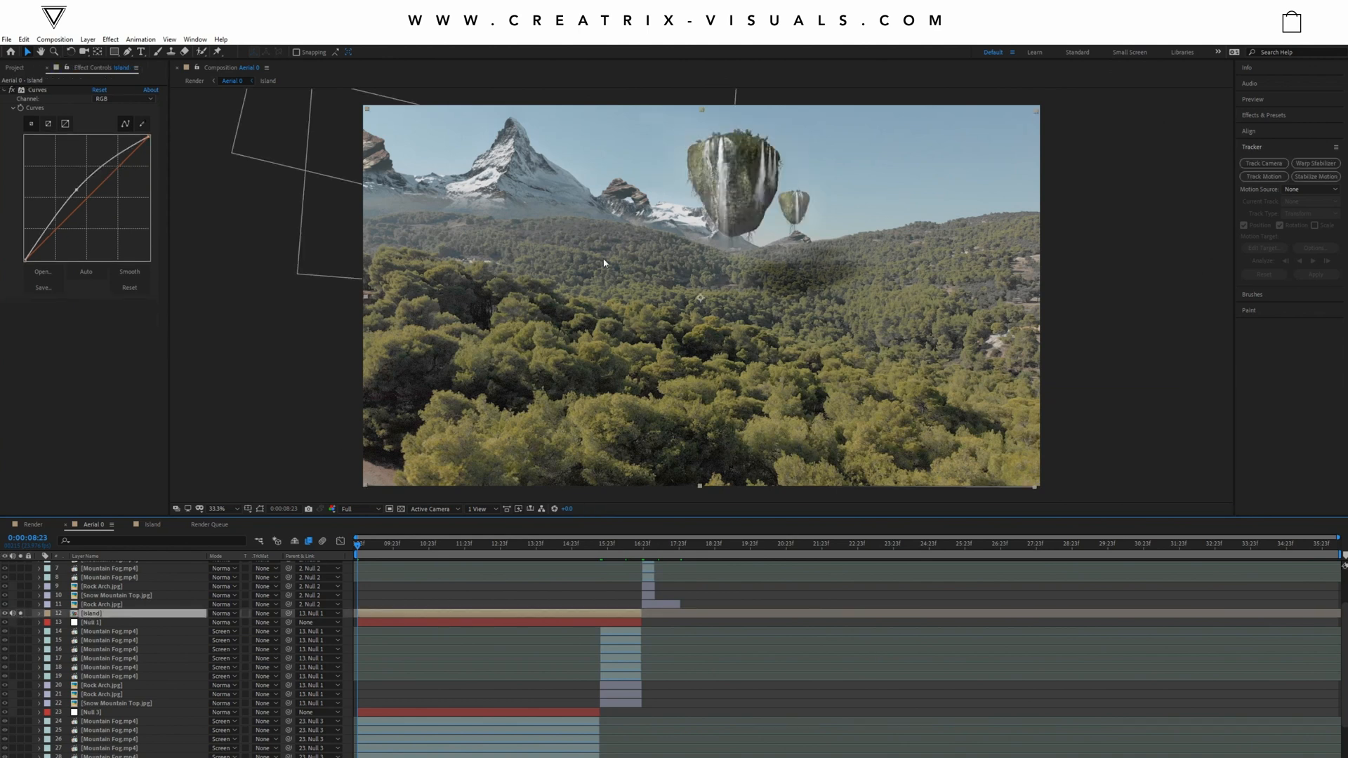
pyautogui.moveTo(738, 258)
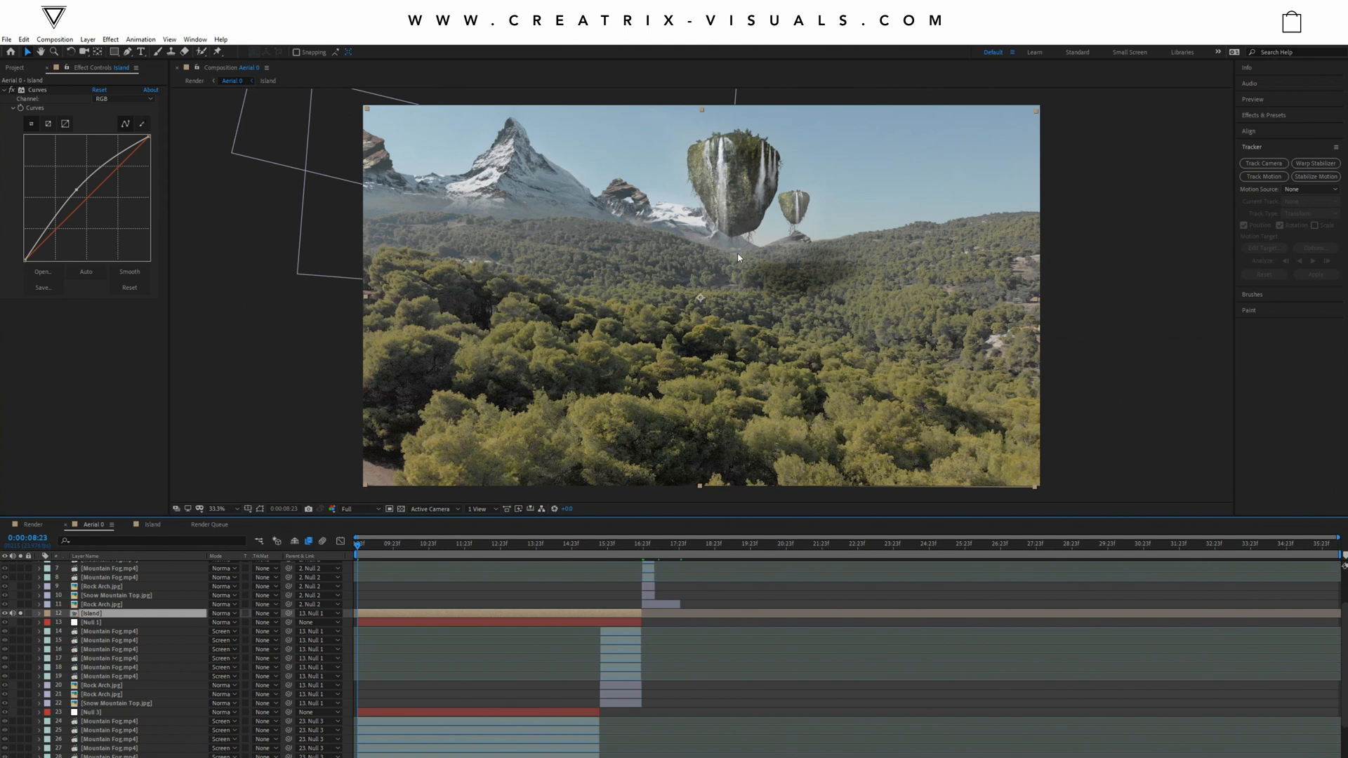
pyautogui.moveTo(570, 267)
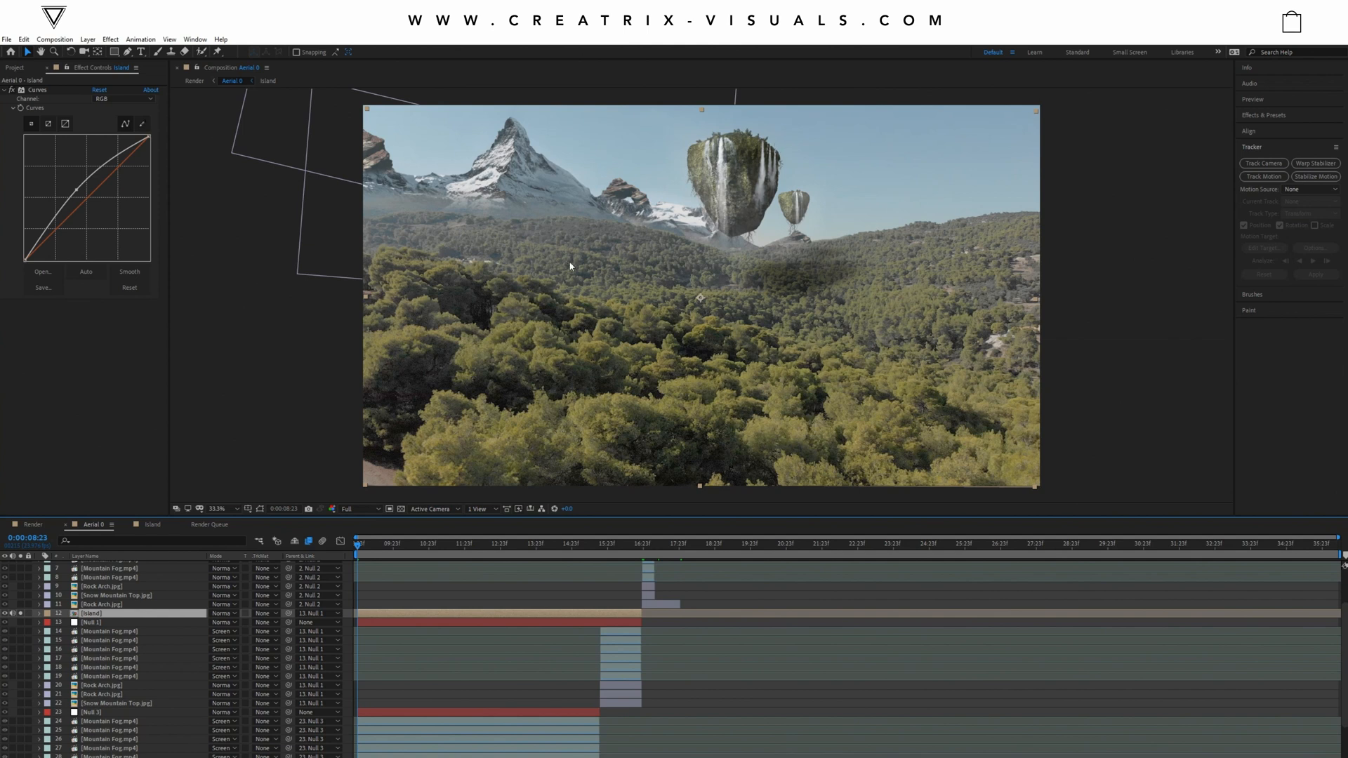
# Step: Select the Rock Arch layer and pick Rock Arch.jpg among the project assets
pyautogui.scroll(-3)
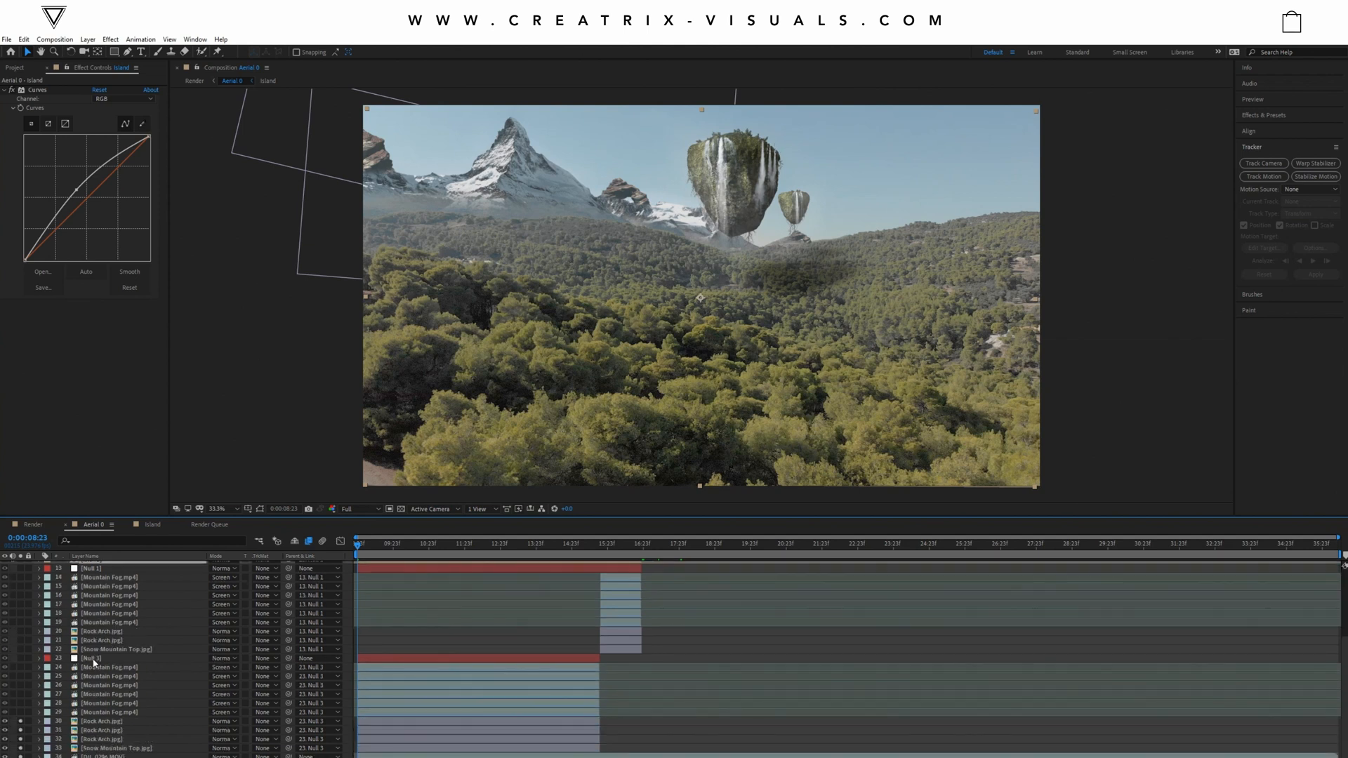
pyautogui.click(111, 721)
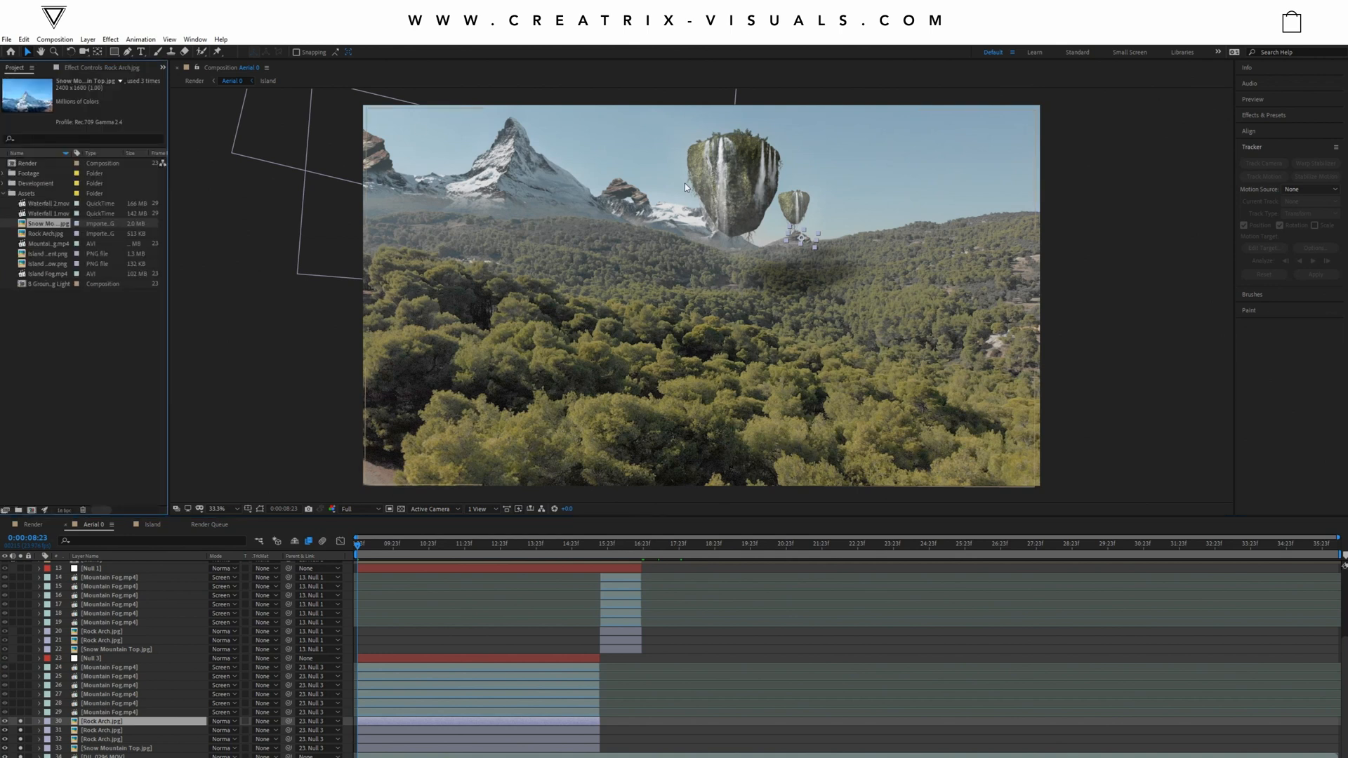
pyautogui.click(46, 233)
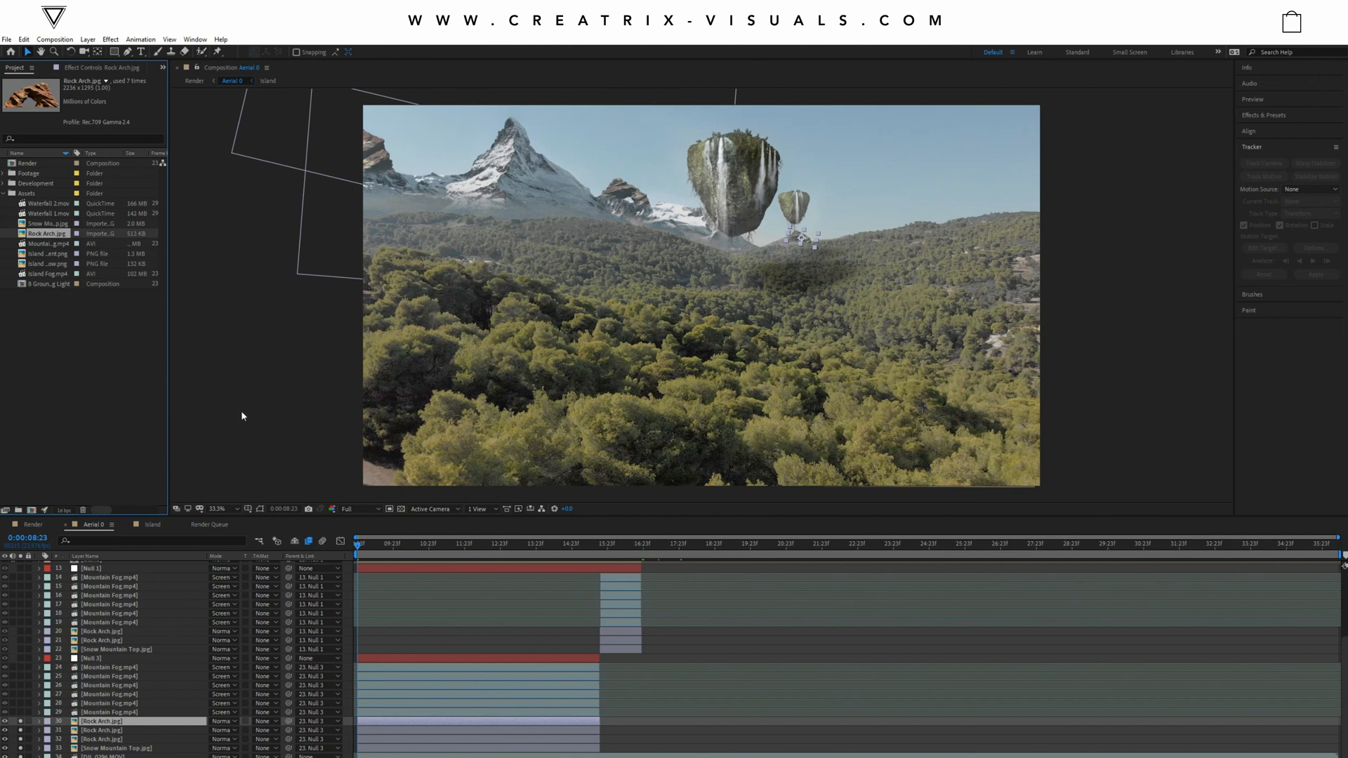
pyautogui.moveTo(637, 359)
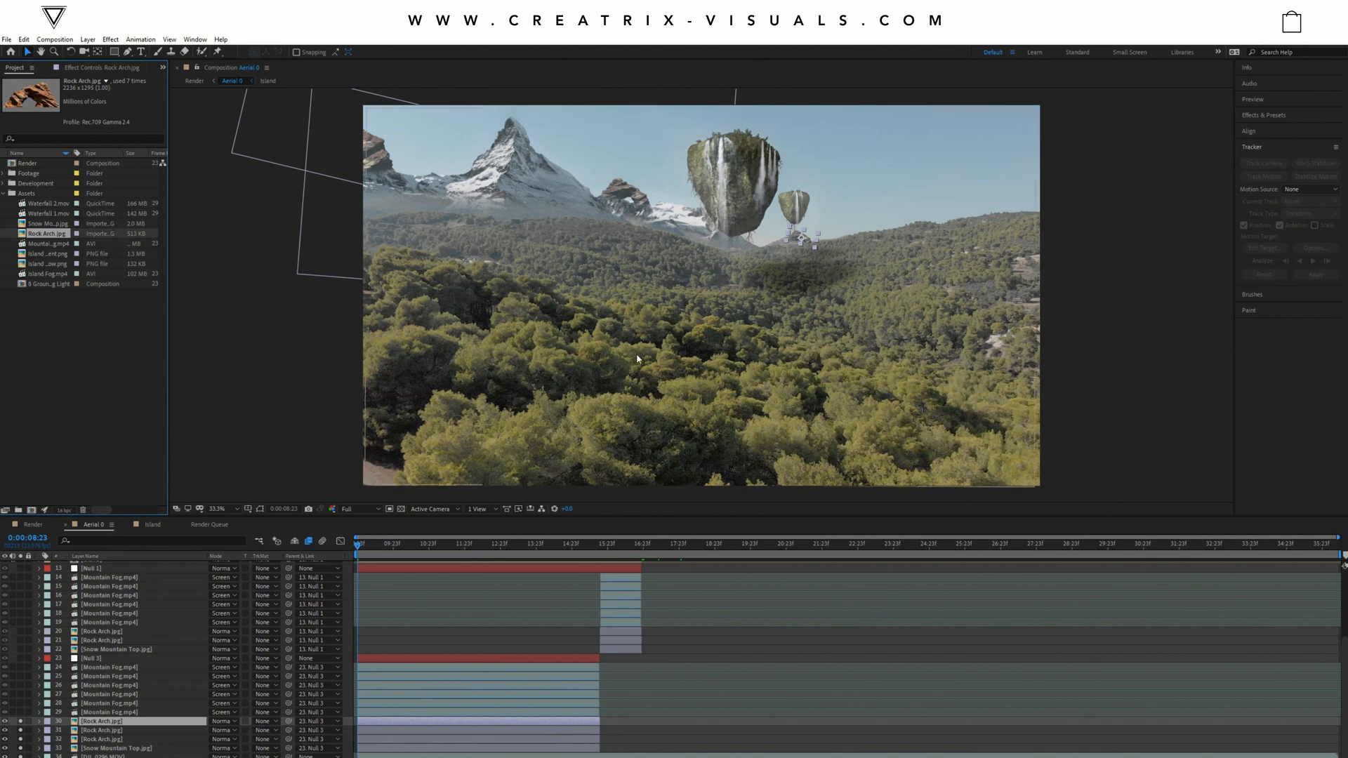
pyautogui.moveTo(574, 190)
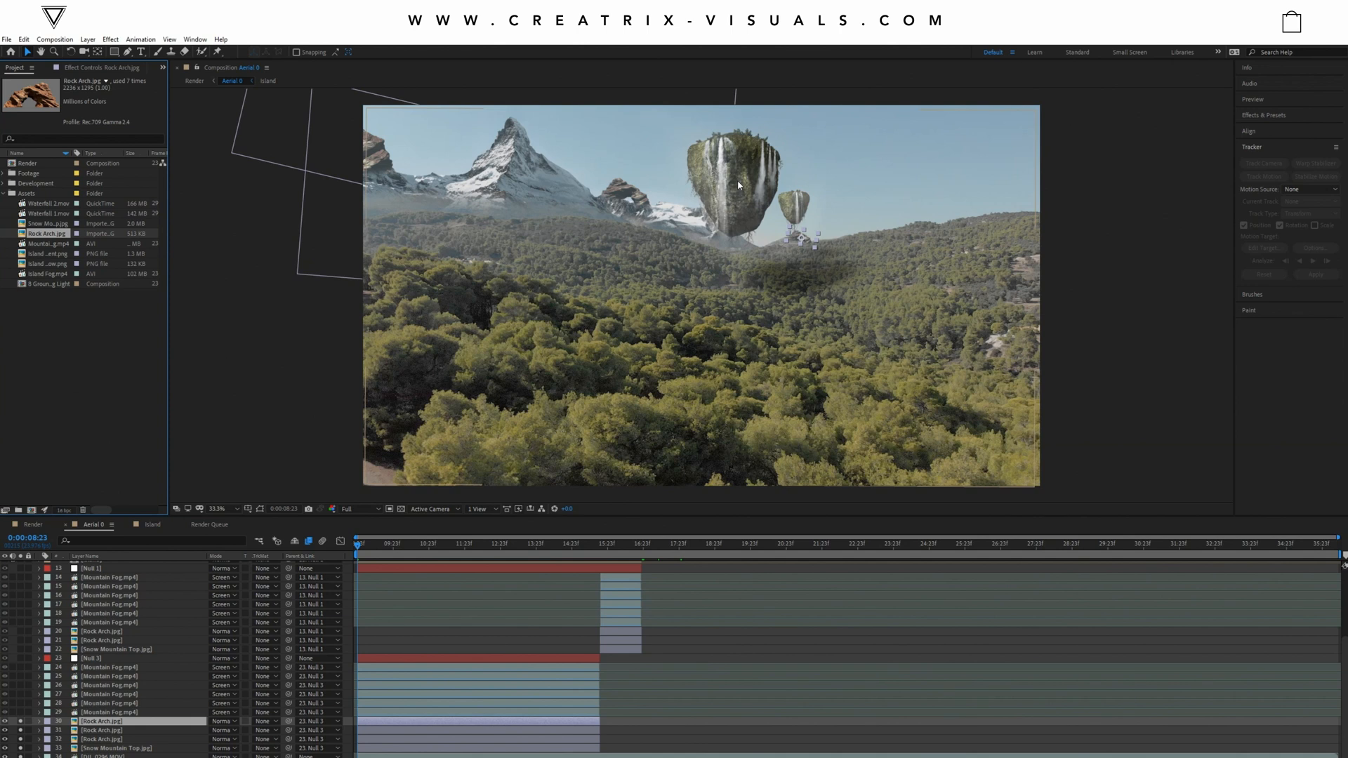
pyautogui.moveTo(402, 207)
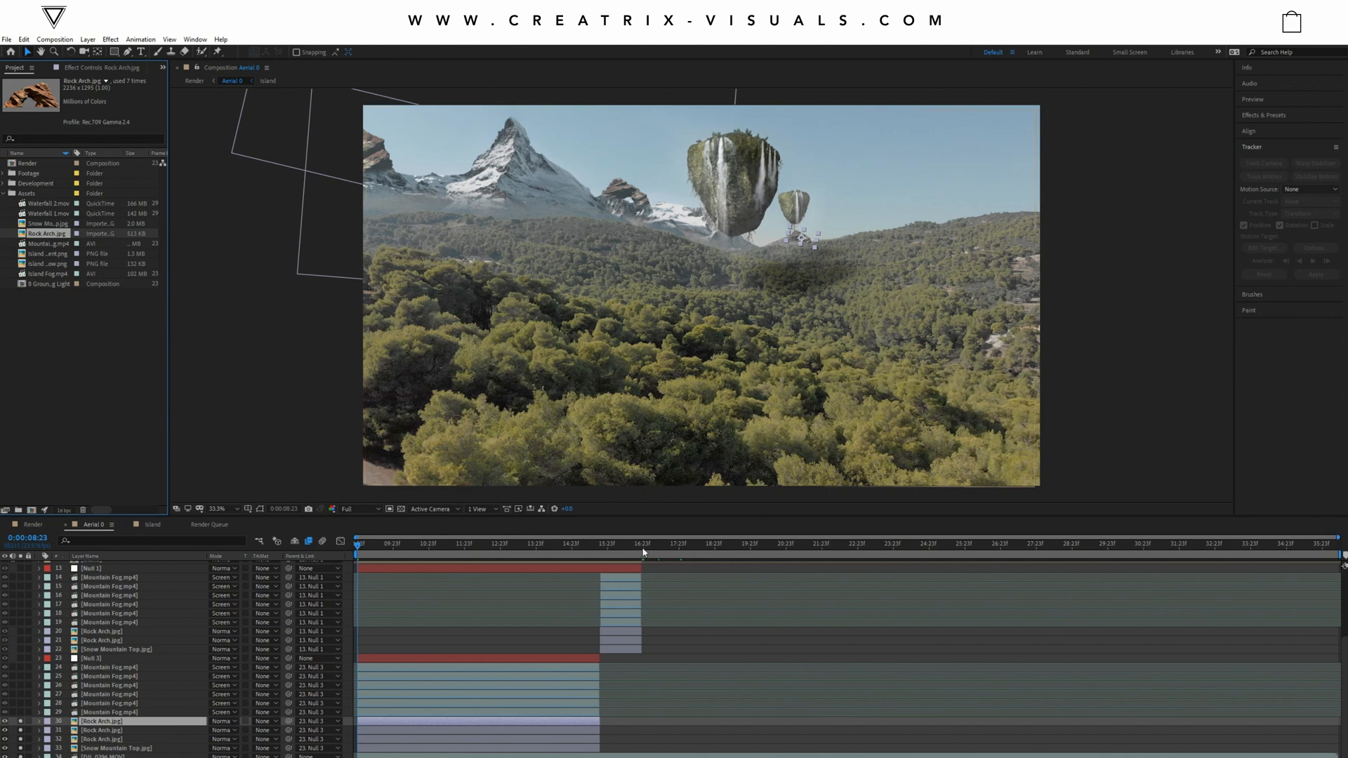
# Step: Move the time indicator later and open the Render composition
pyautogui.click(634, 544)
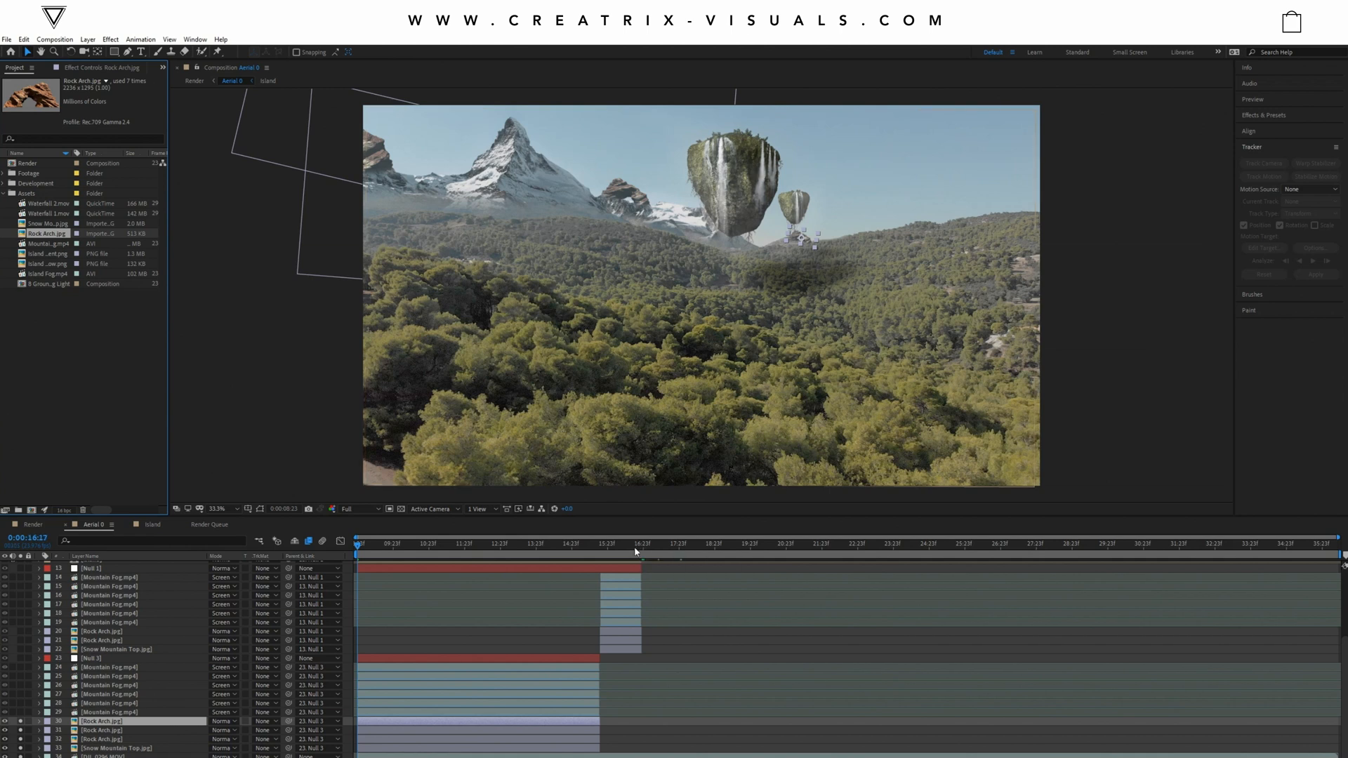
pyautogui.click(636, 543)
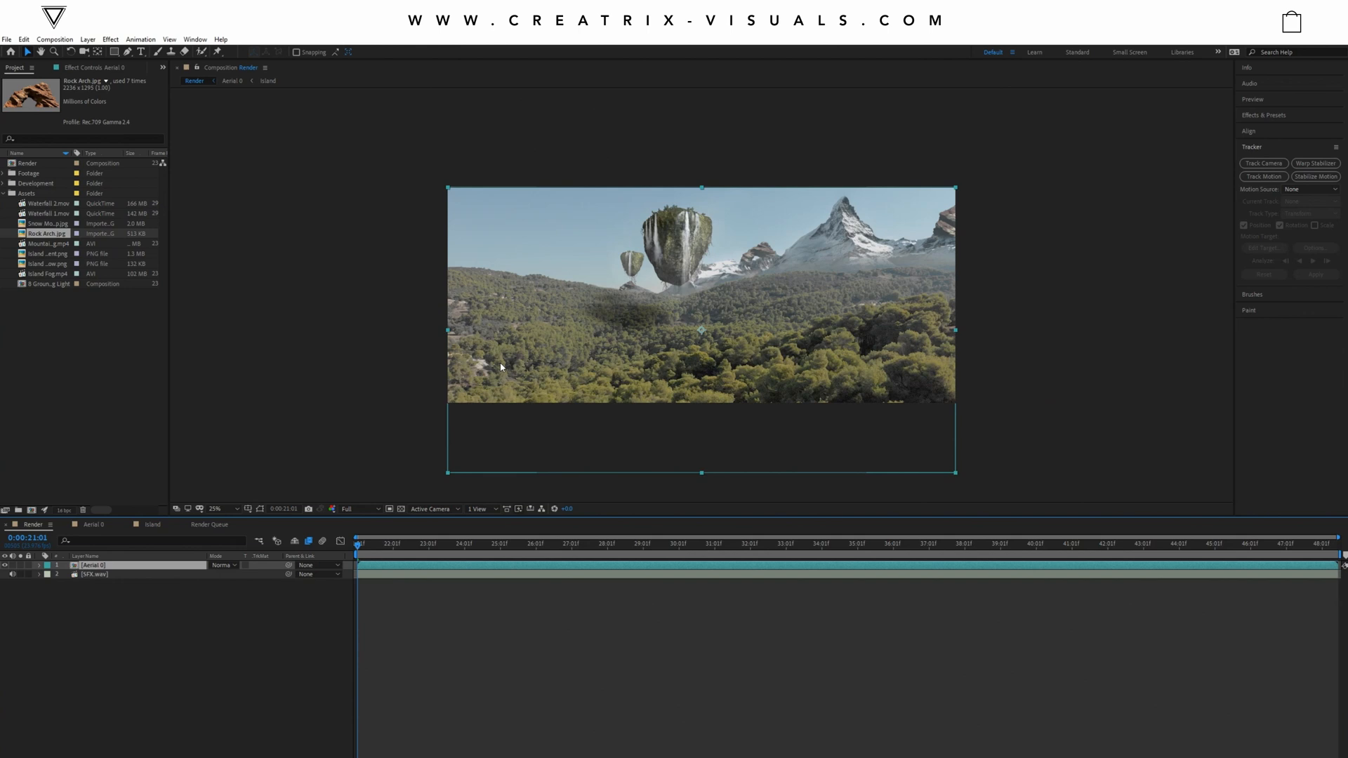
pyautogui.moveTo(187, 589)
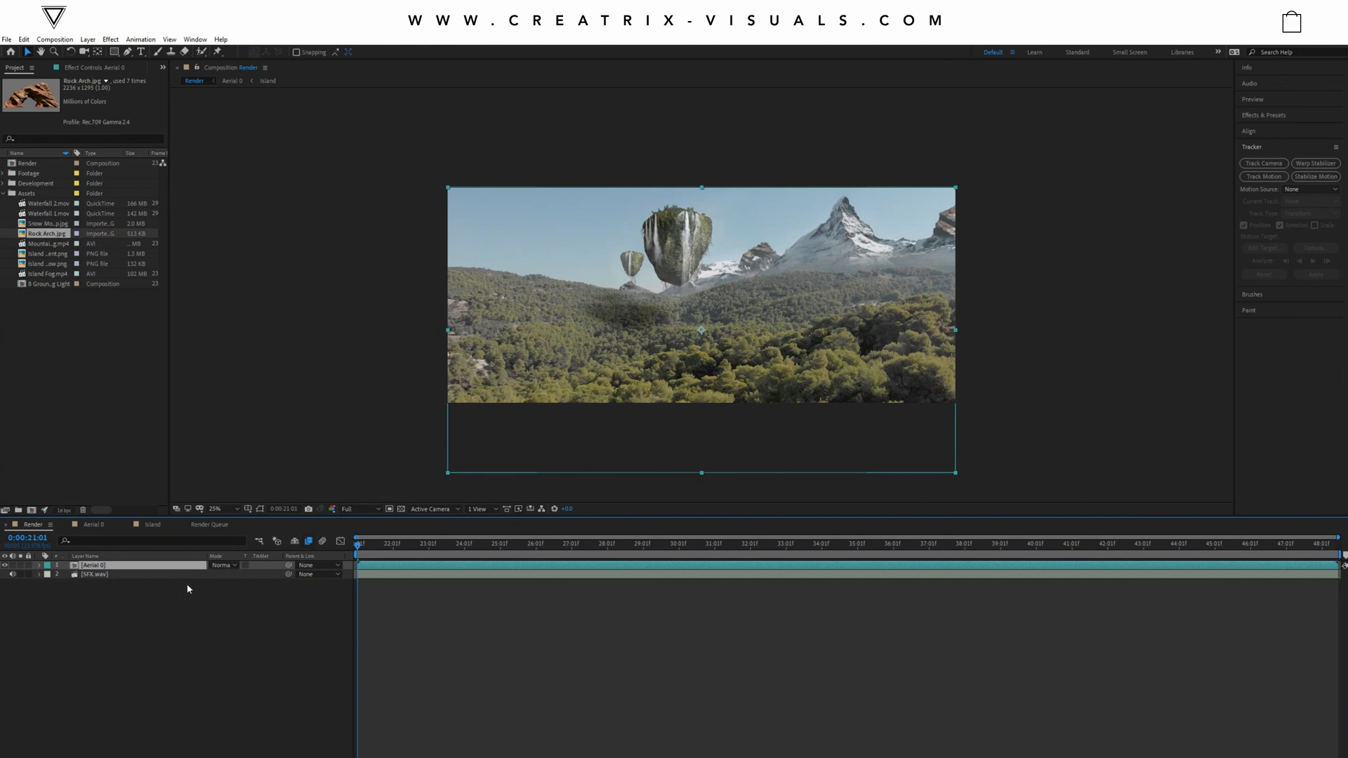
pyautogui.moveTo(474, 355)
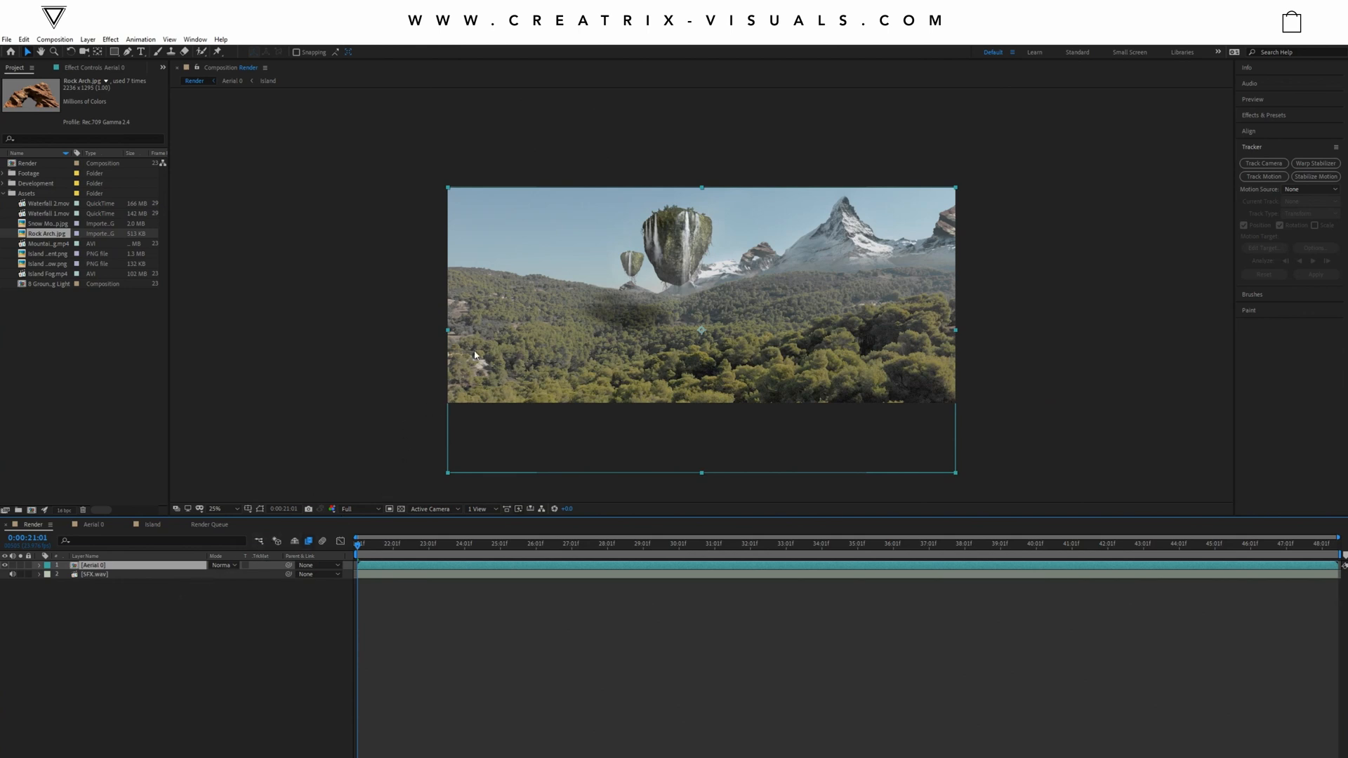